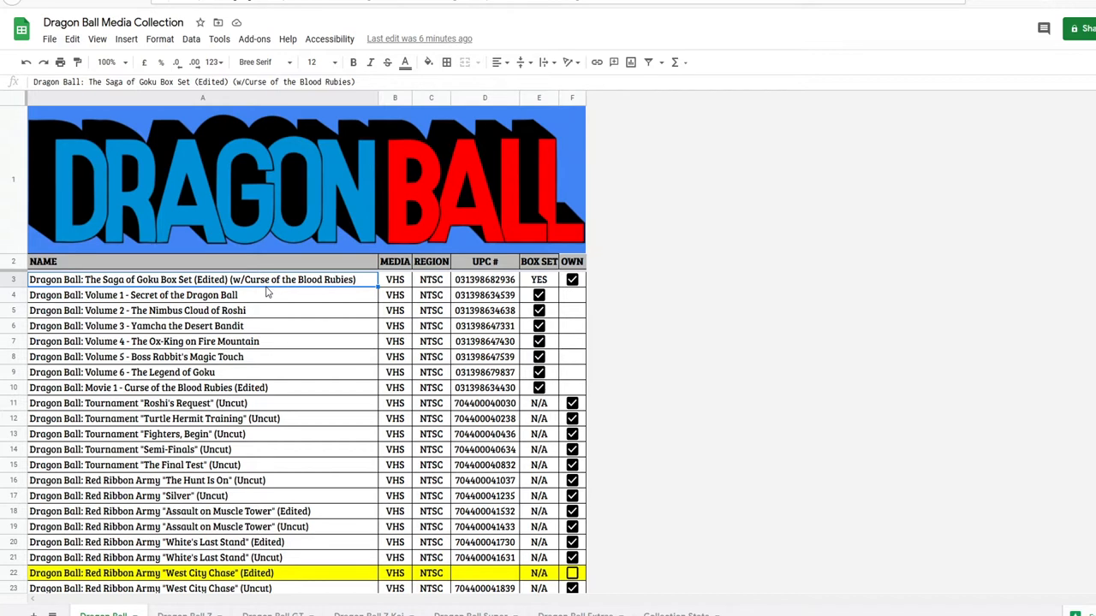
mouse_move(274, 238)
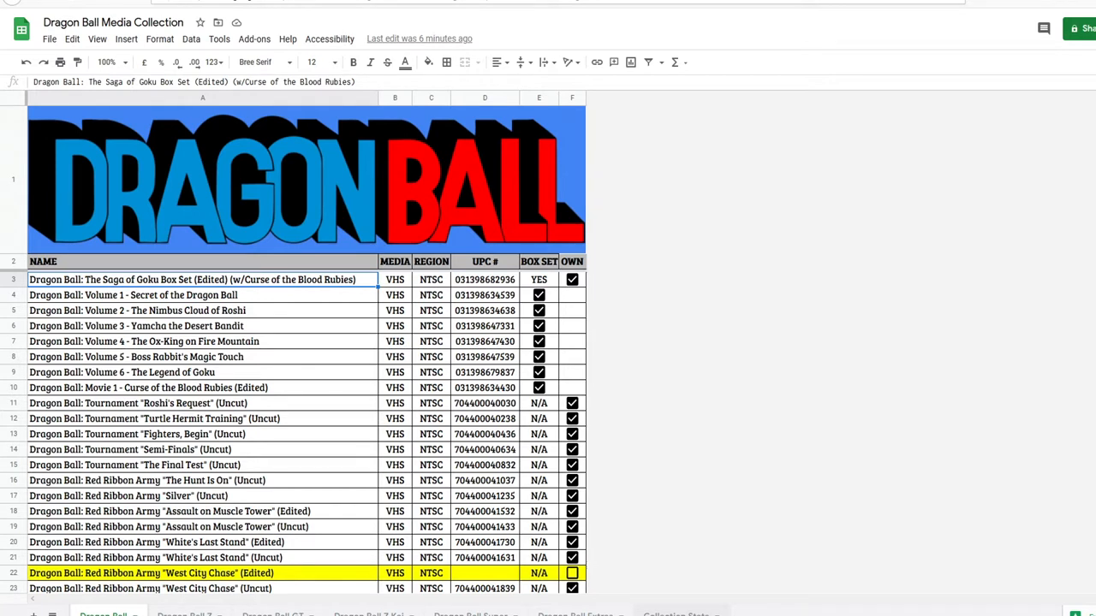
mouse_move(576, 295)
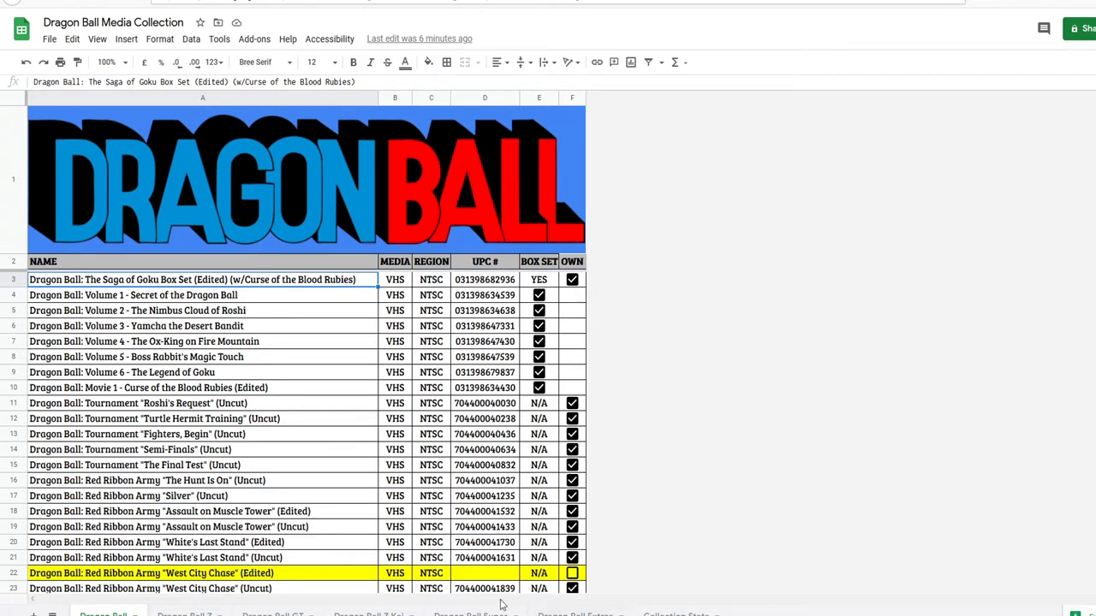
mouse_move(385, 526)
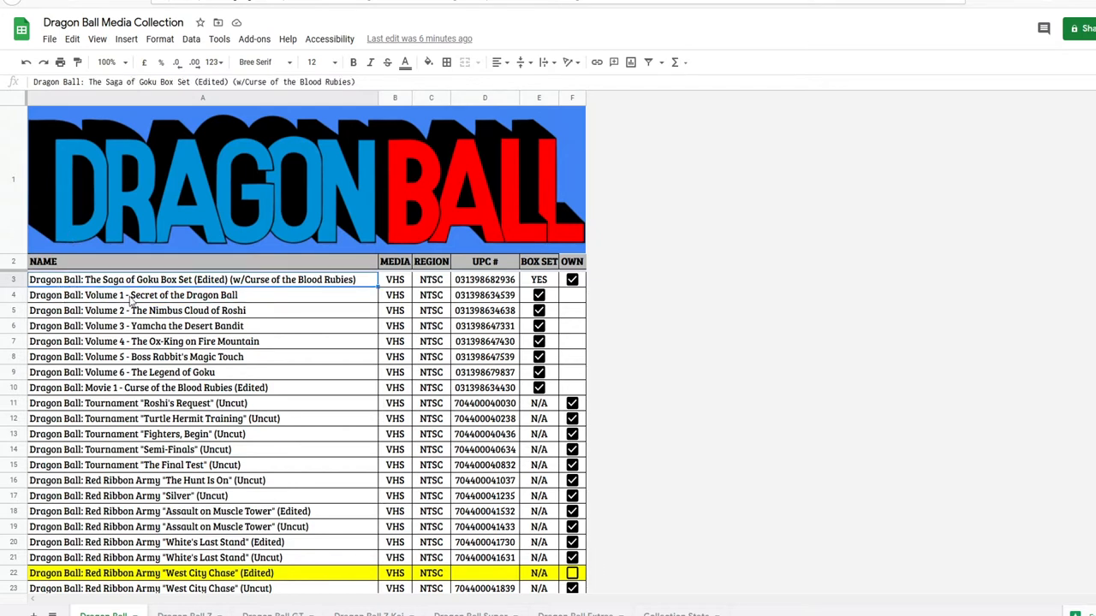
Step: Inspect the Dragon Ball sheet's MEDIA, UPC #, BOX SET and OWN columns
left_click(395, 279)
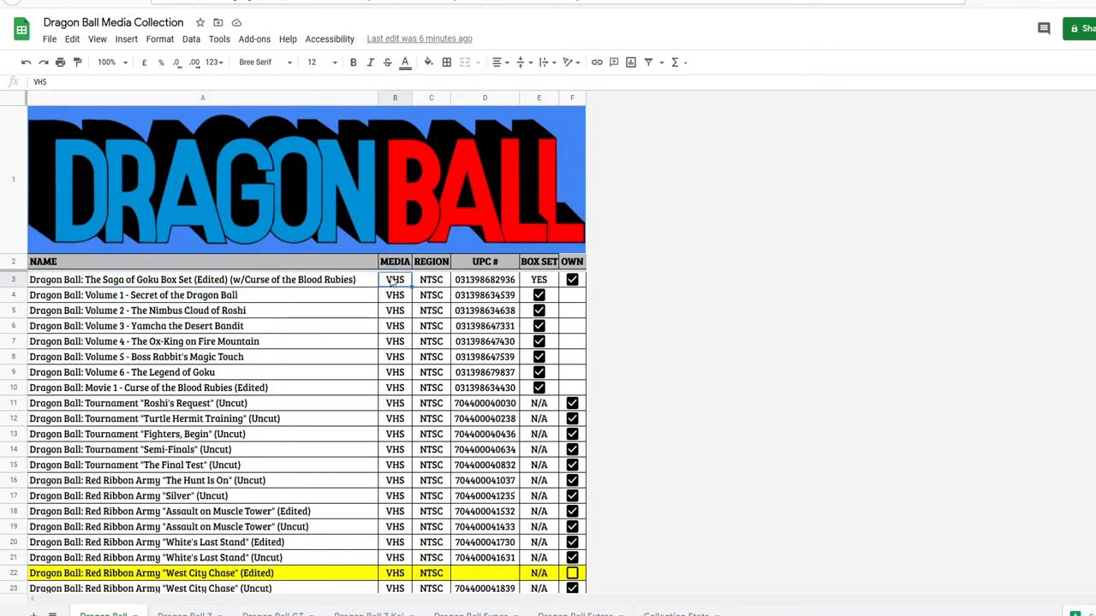
left_click(394, 261)
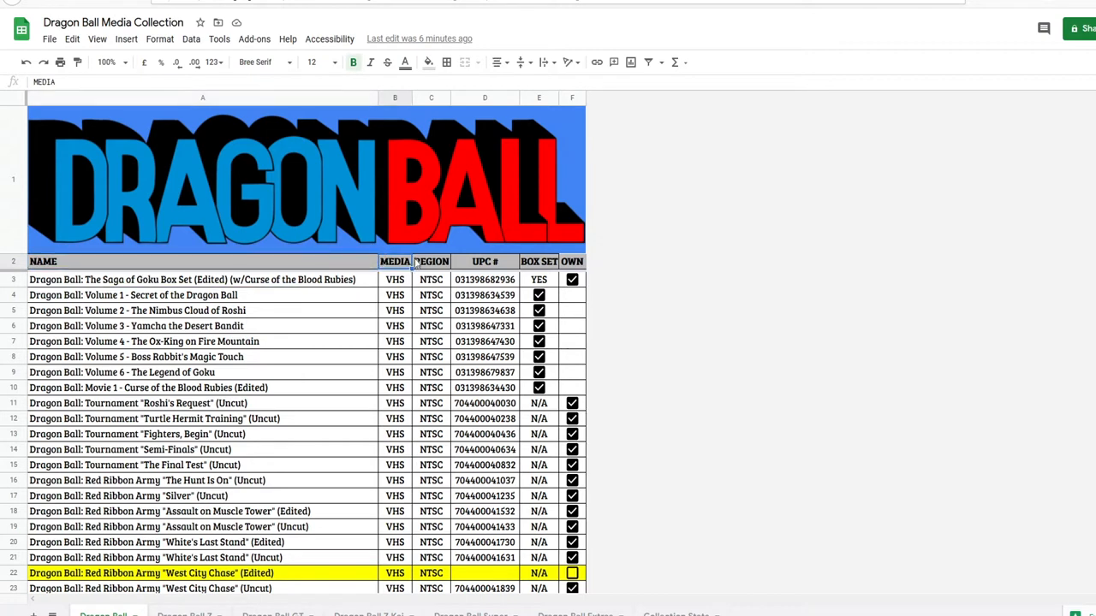
left_click(484, 261)
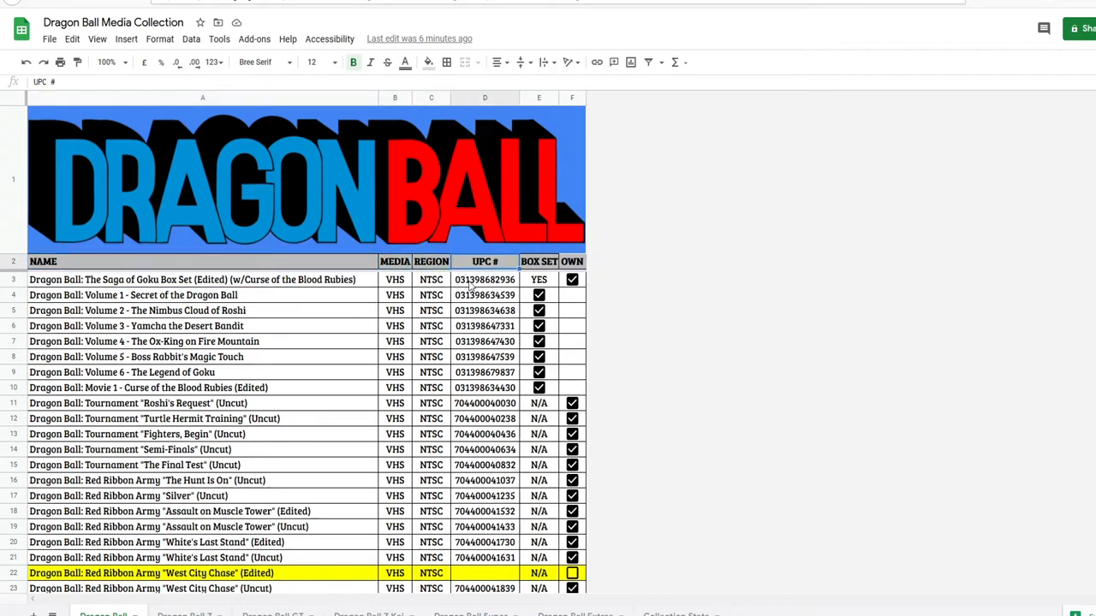
mouse_move(526, 290)
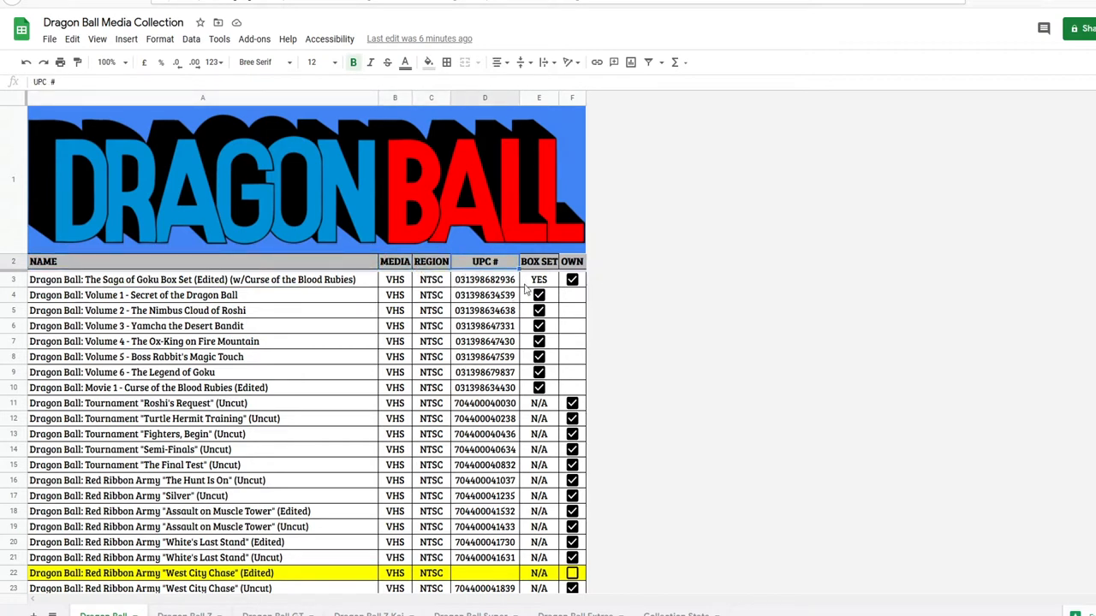
left_click(539, 261)
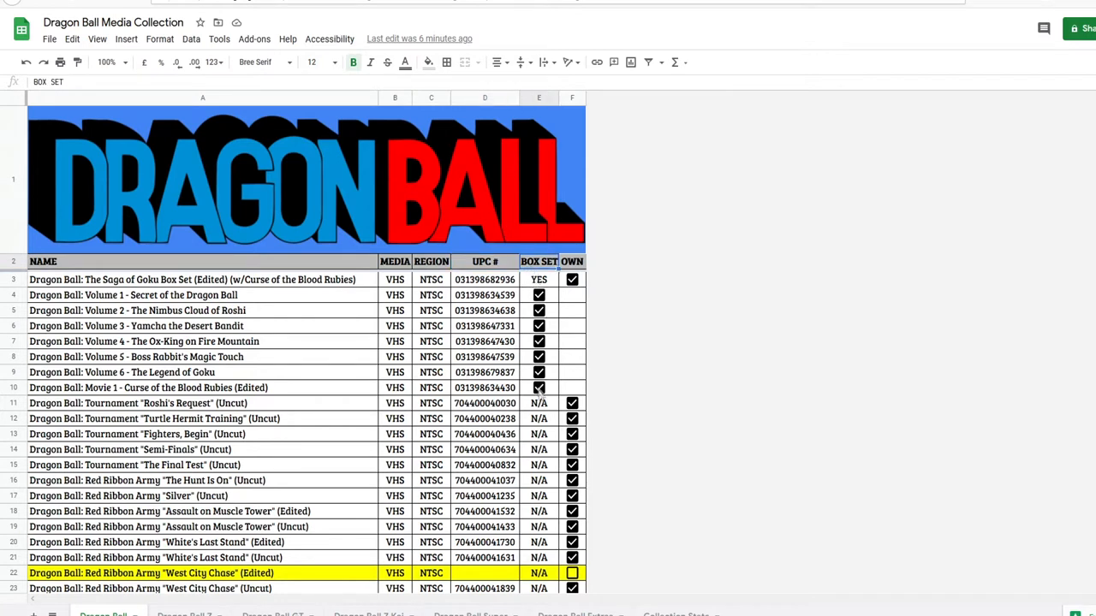
left_click(572, 280)
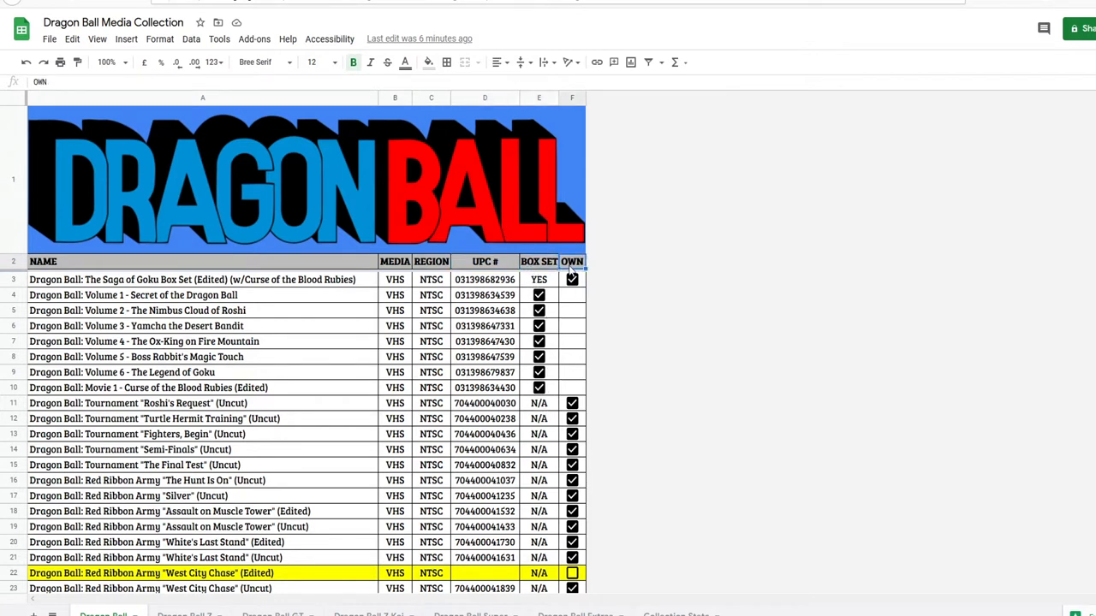
left_click(572, 280)
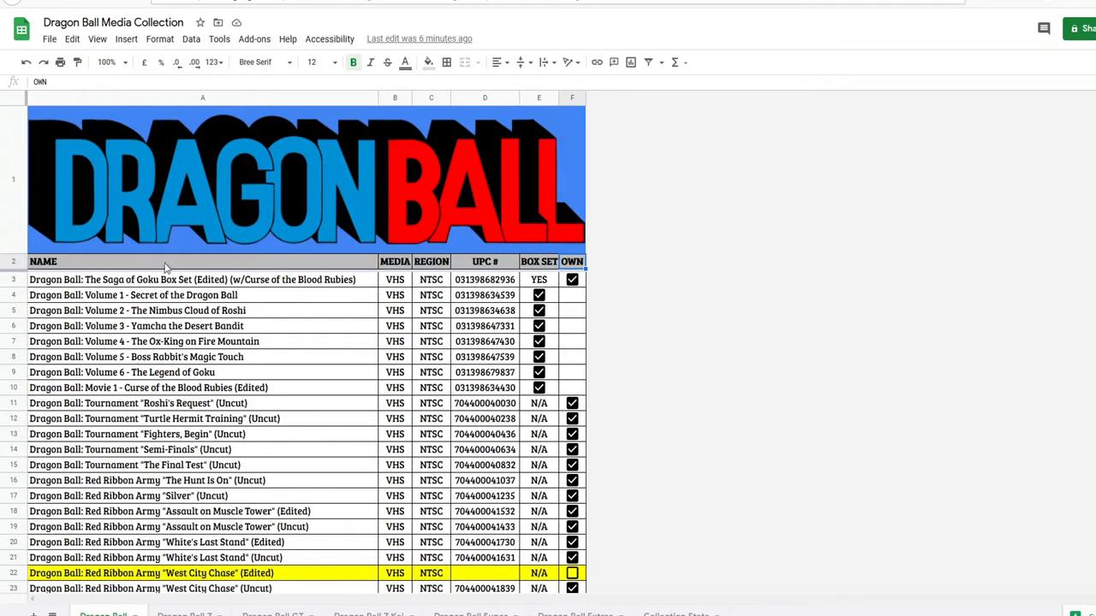
left_click(192, 279)
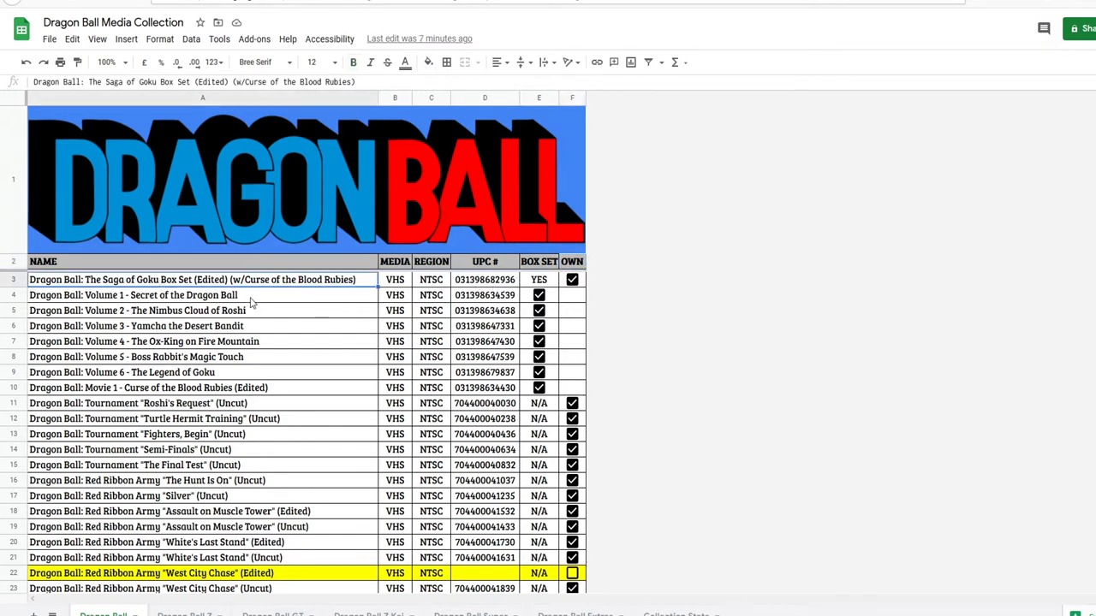
scroll("down", 3)
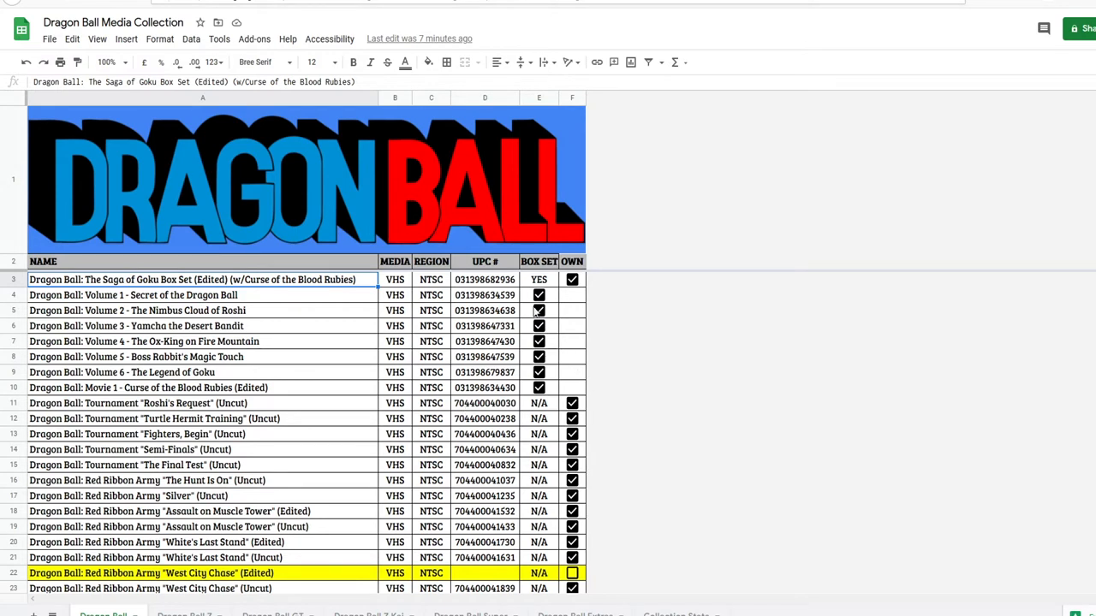
Step: Untick the row 3 box set's OWN checkbox to see highlighting, then re-tick it
left_click(395, 279)
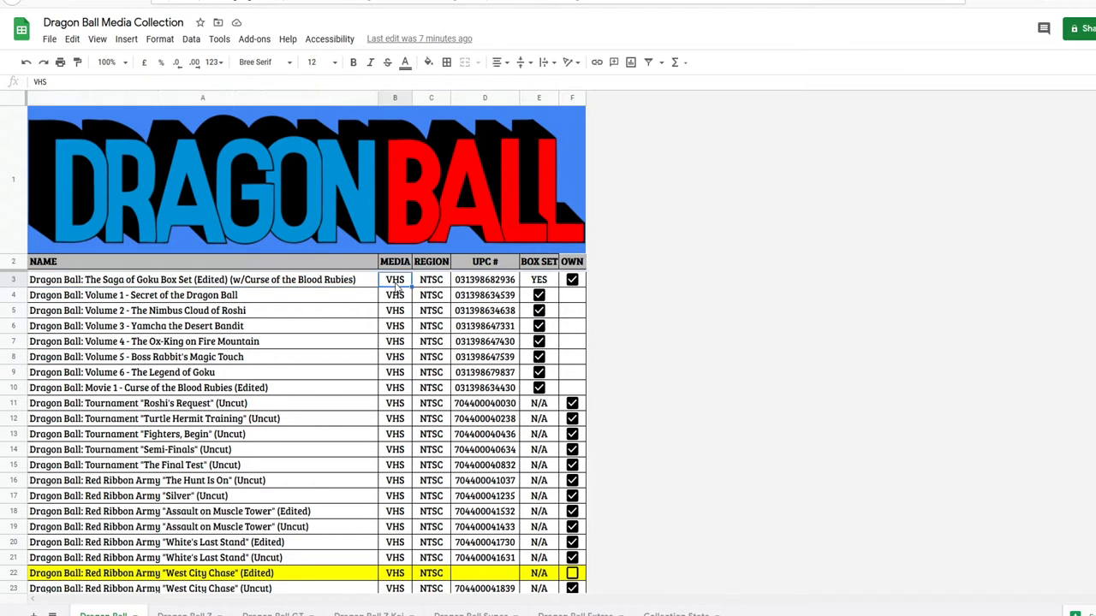
left_click(395, 261)
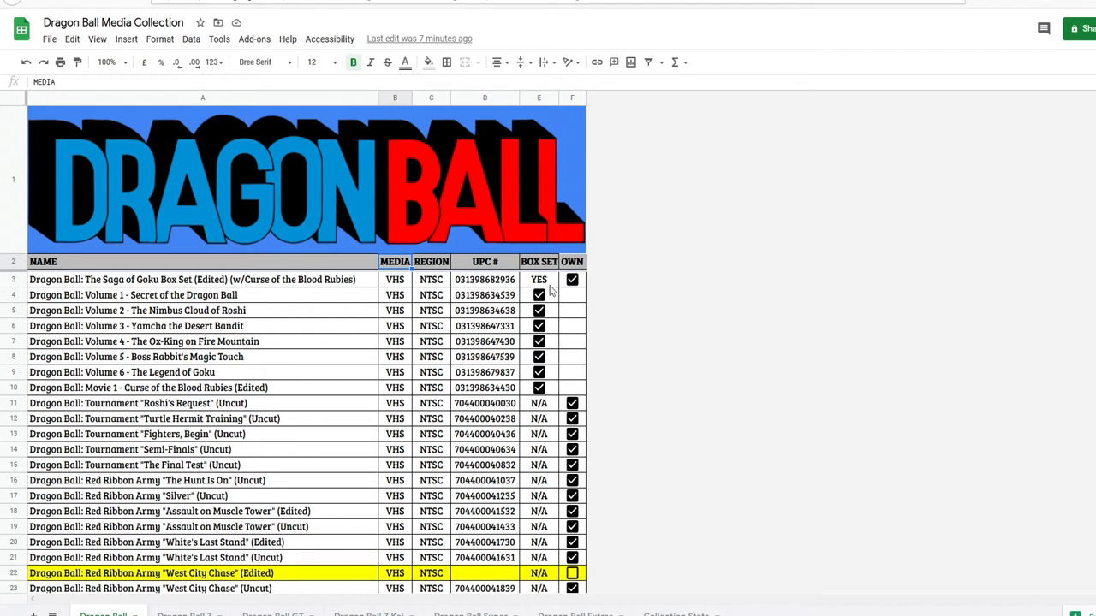
left_click(203, 279)
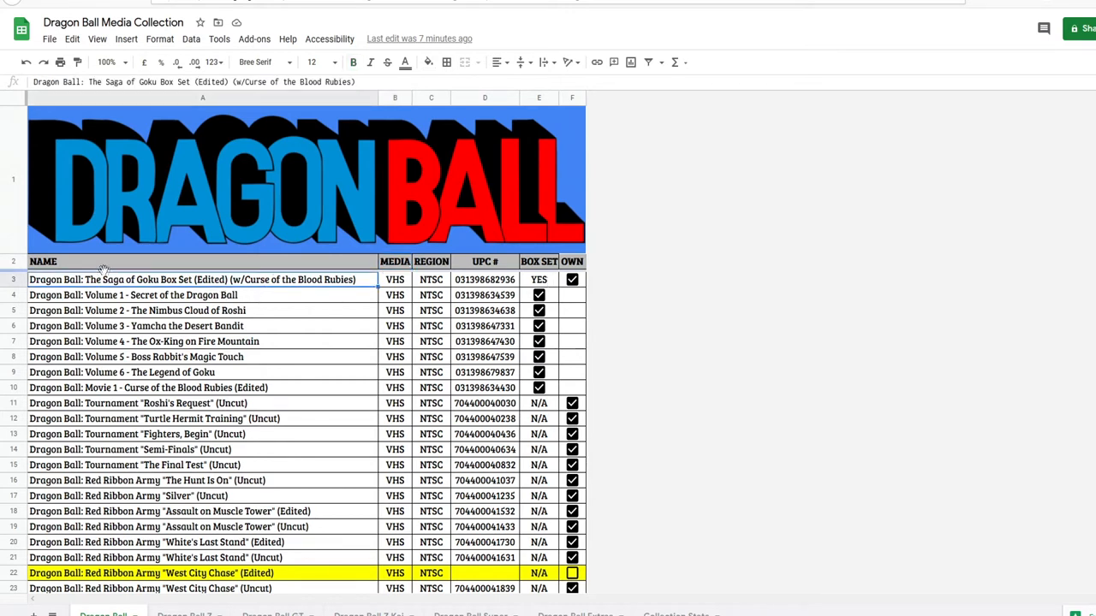
left_click(572, 279)
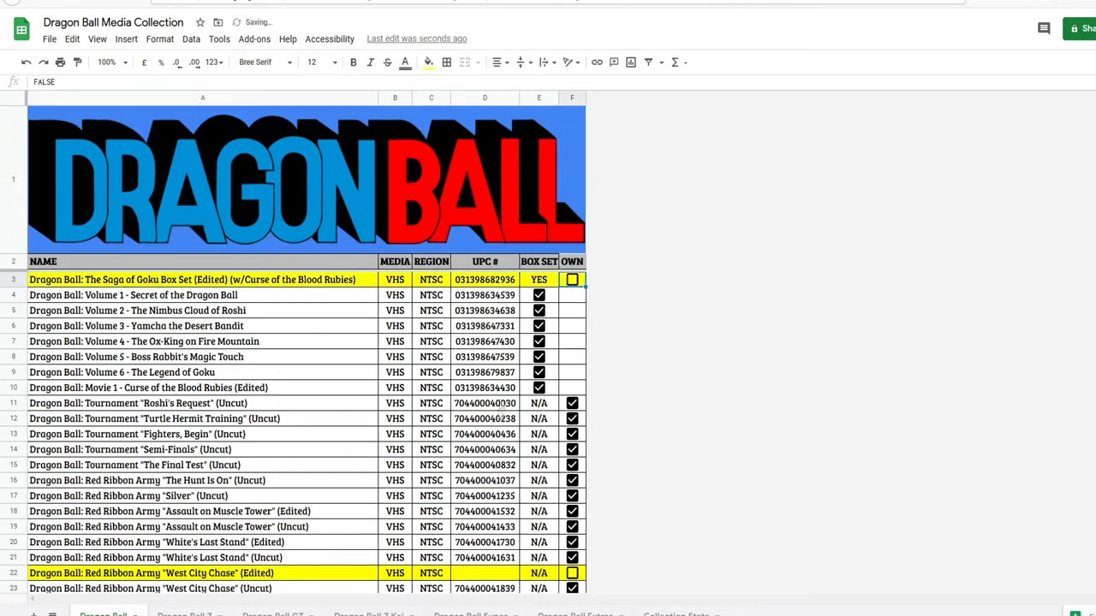
left_click(572, 279)
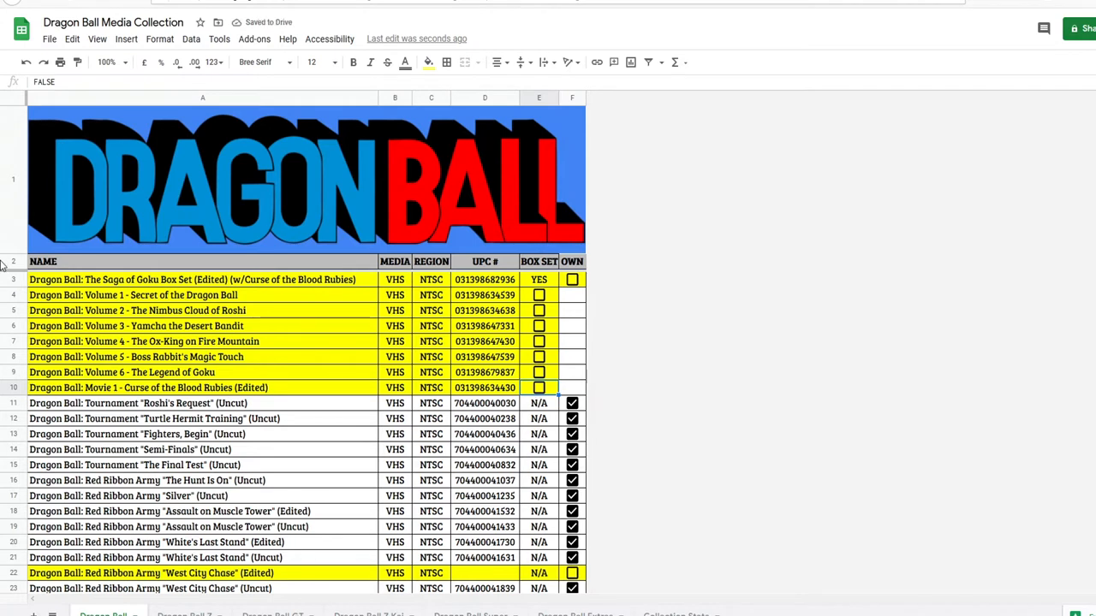
mouse_move(90, 96)
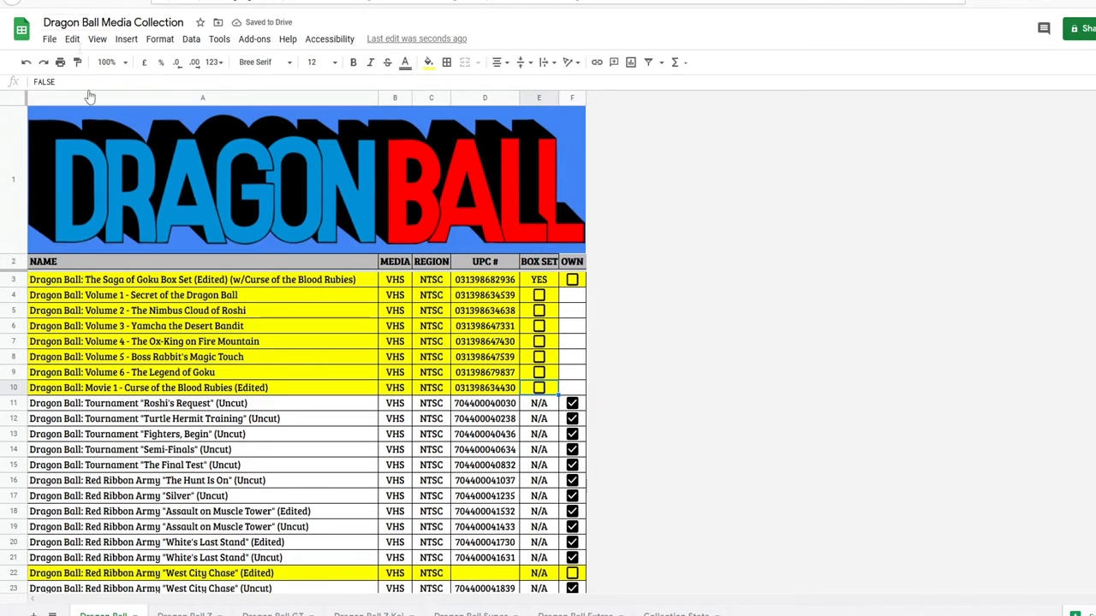
left_click(203, 279)
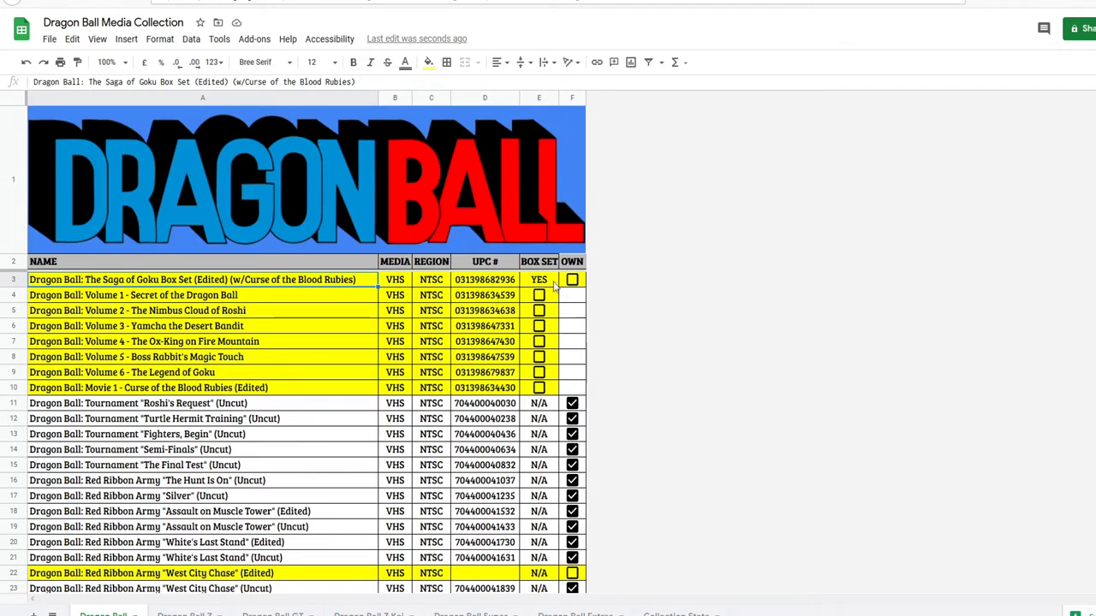
left_click(572, 279)
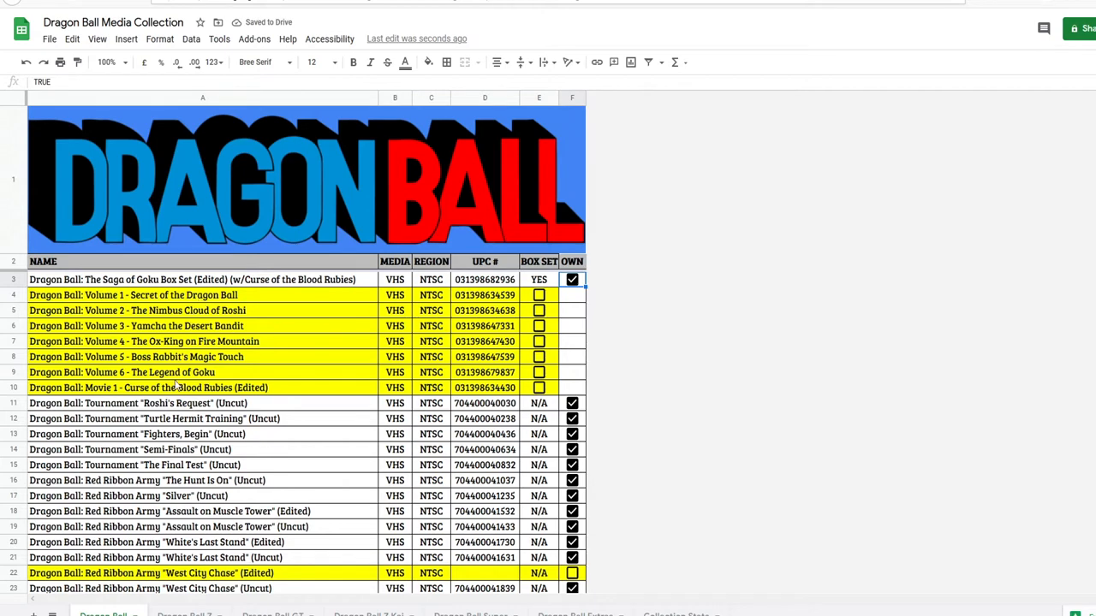
Step: Tick the set's volumes and Movie 1 as included, then toggle box set ownership off and on
left_click(171, 325)
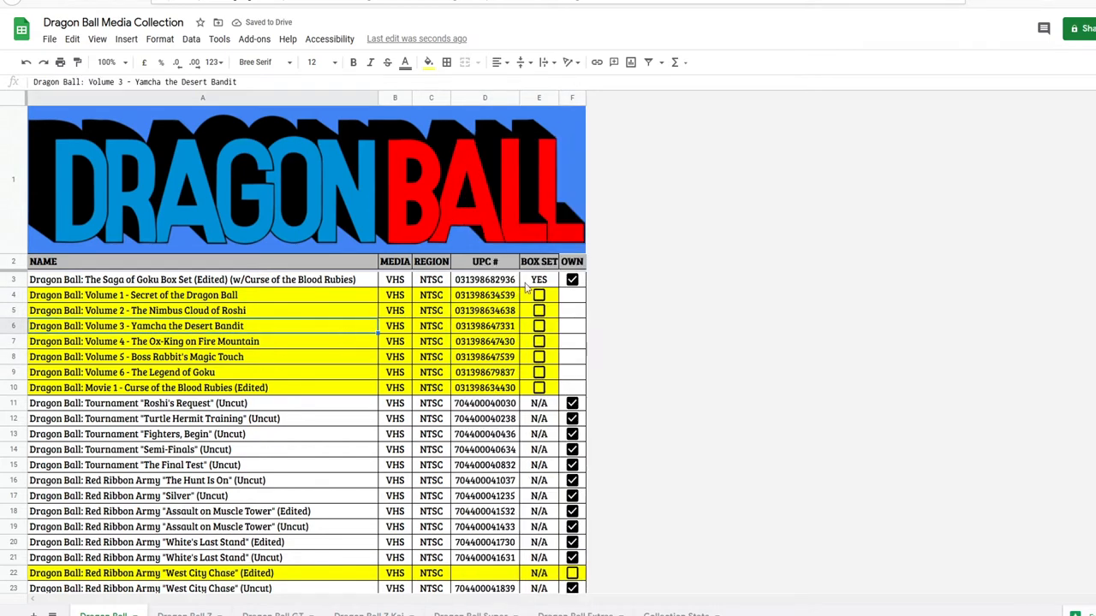
left_click(538, 294)
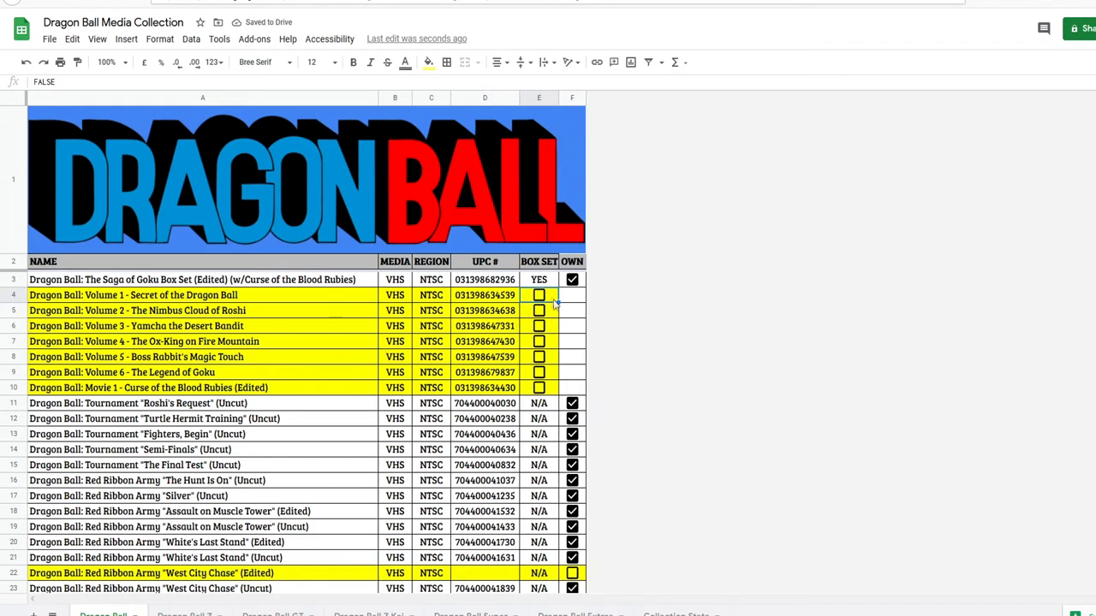
left_click(538, 310)
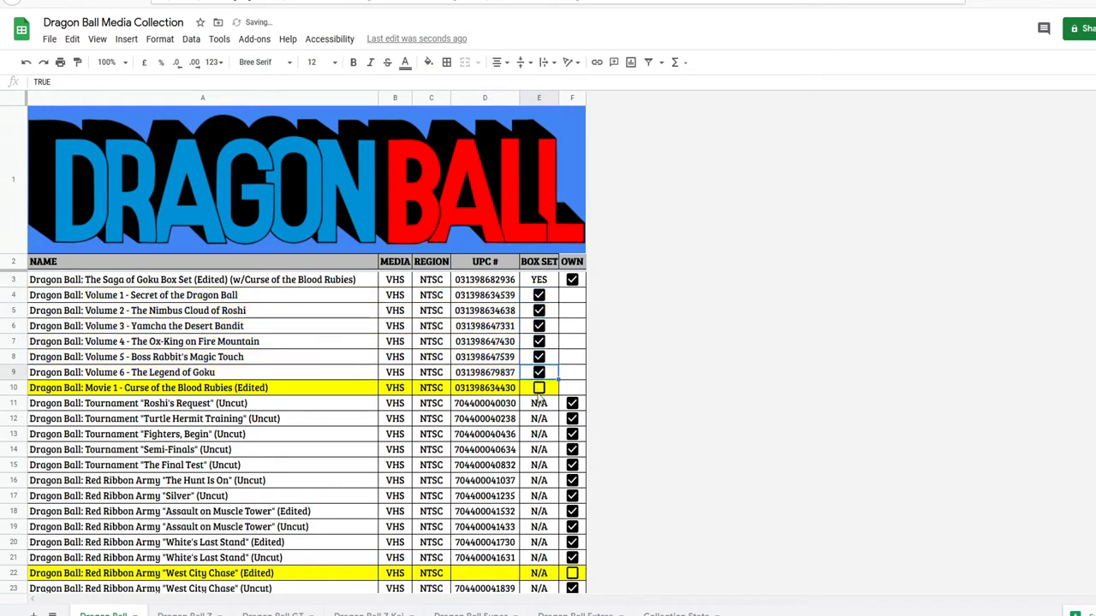
left_click(538, 388)
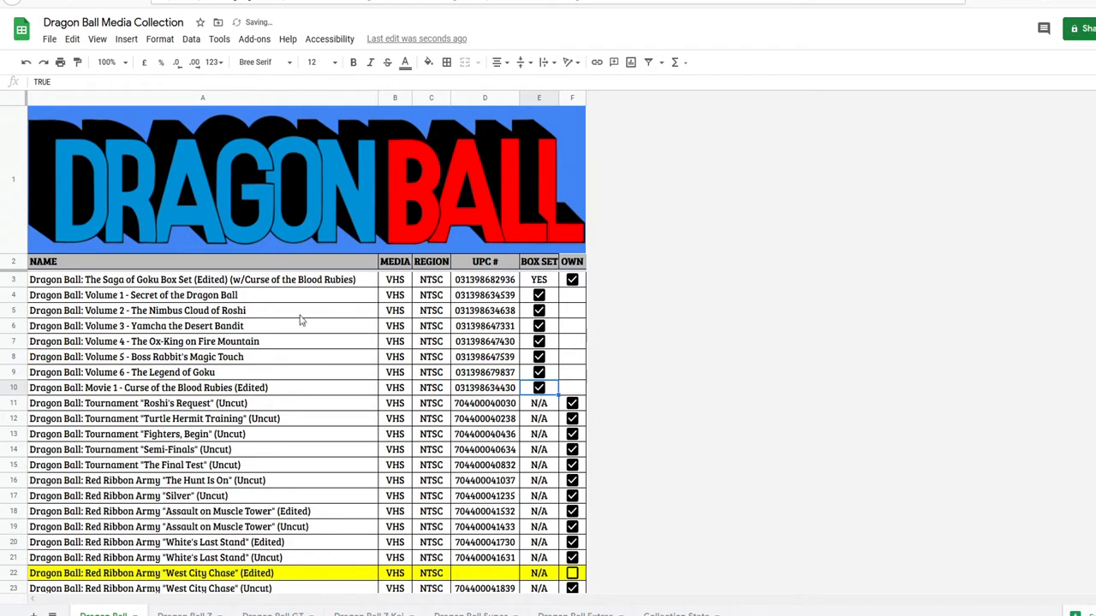
left_click(134, 295)
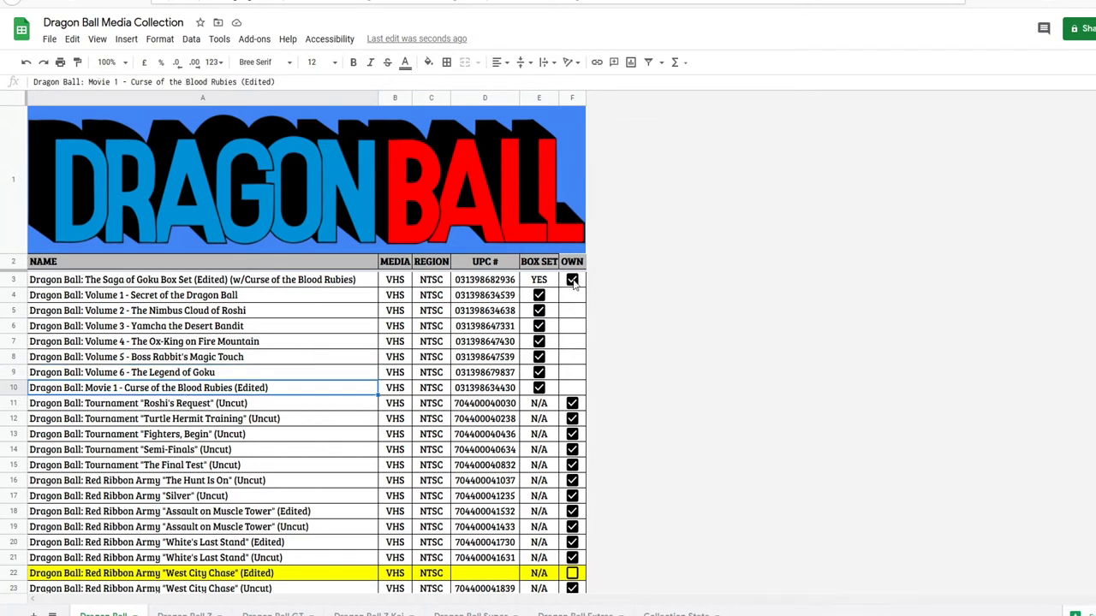
left_click(572, 280)
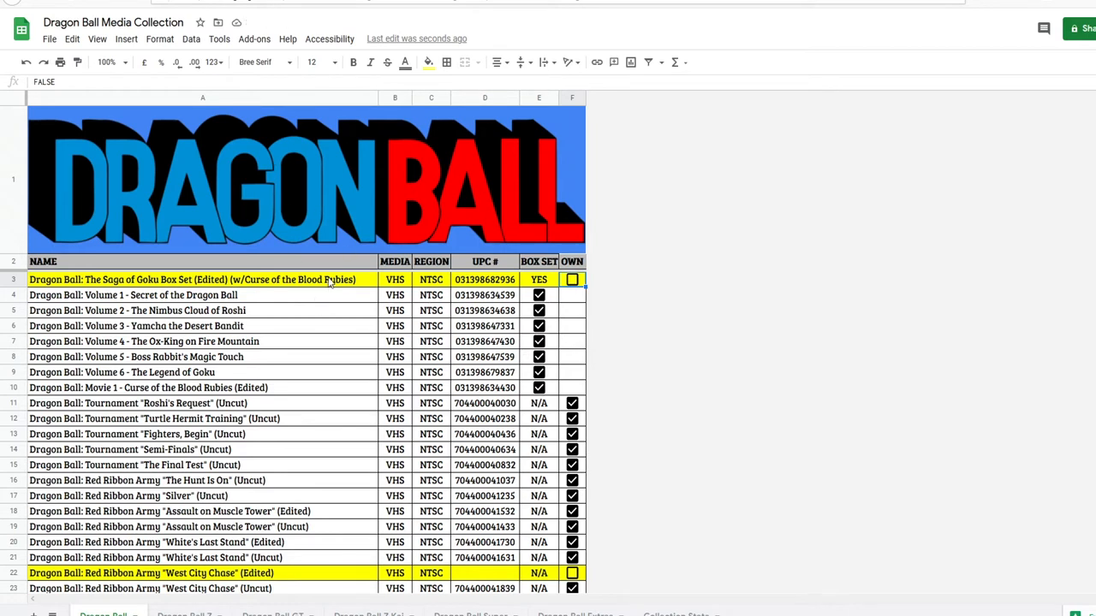
left_click(202, 279)
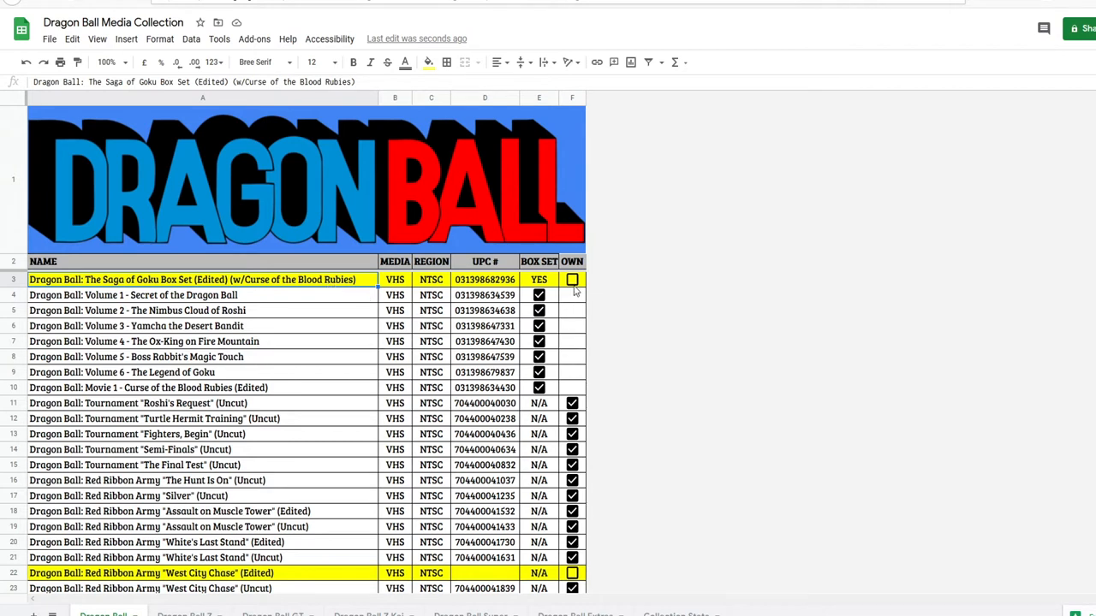
left_click(572, 279)
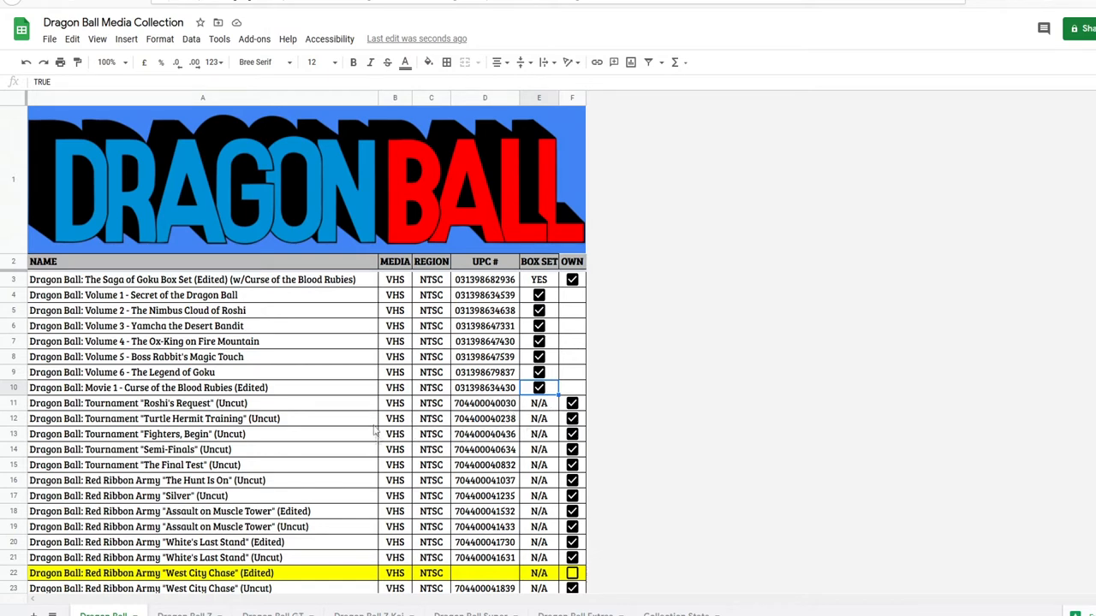
Step: Review the missing West City Chase, Underwater Hunt and Five Warriors (Edited) entries
scroll("down", 3)
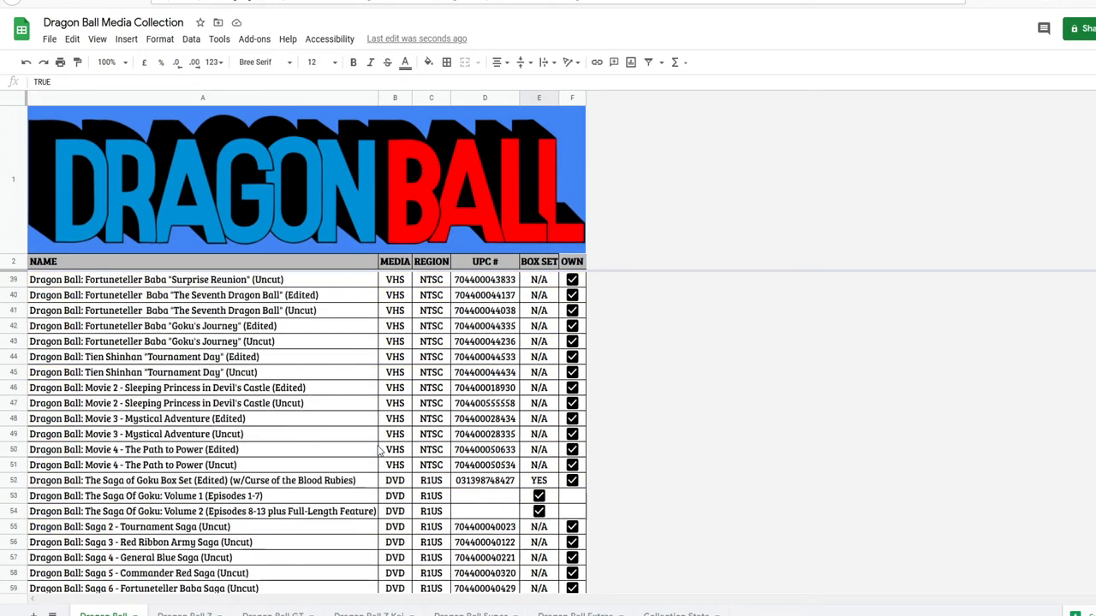
scroll("down", 3)
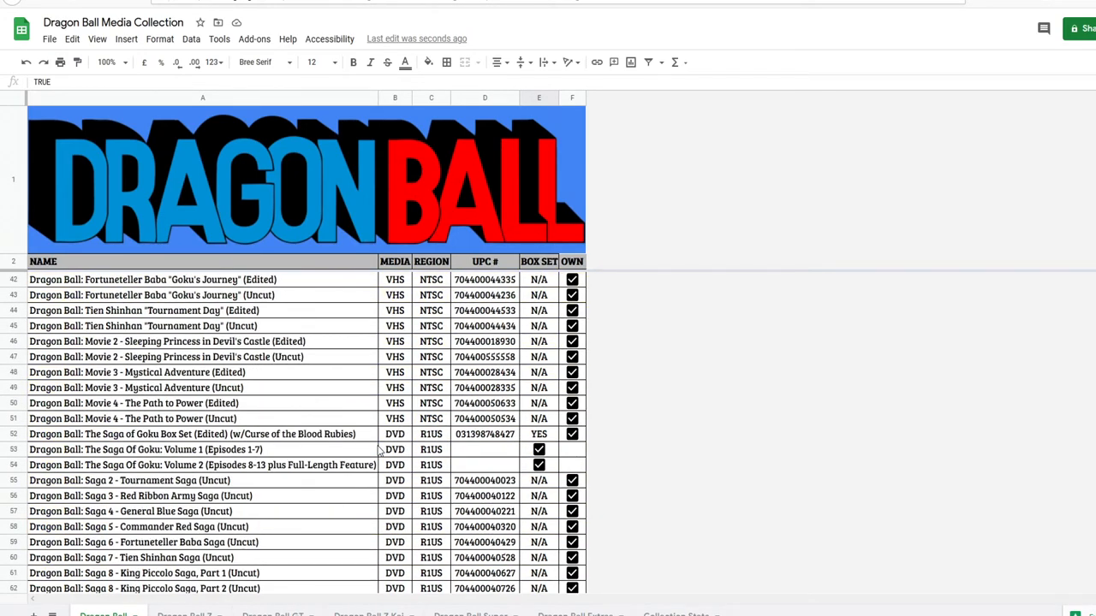
scroll("up", 3)
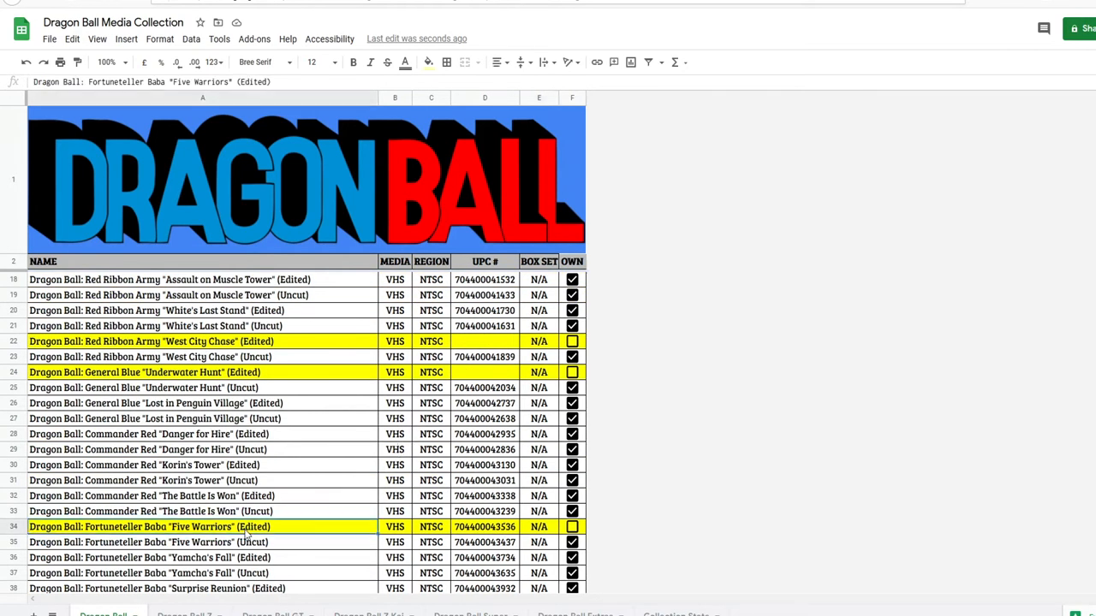
left_click(202, 342)
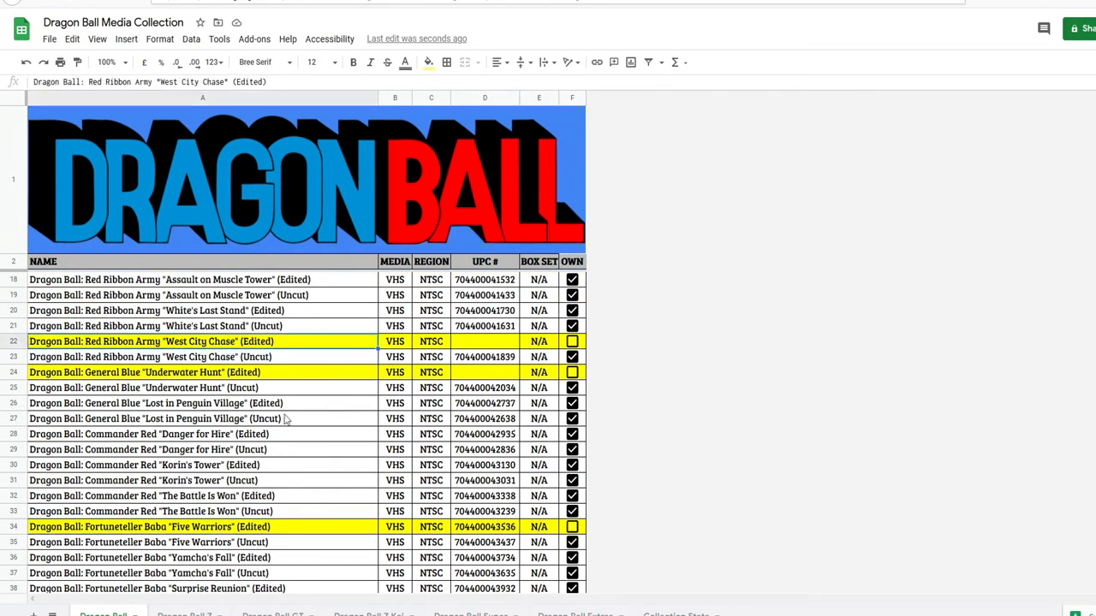
left_click(172, 373)
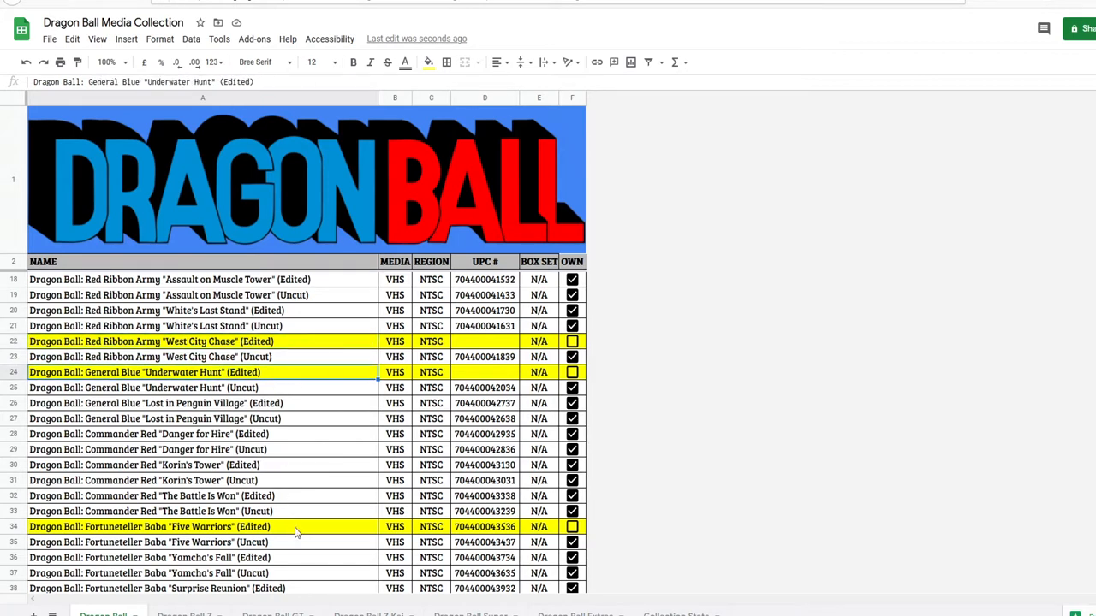
left_click(572, 527)
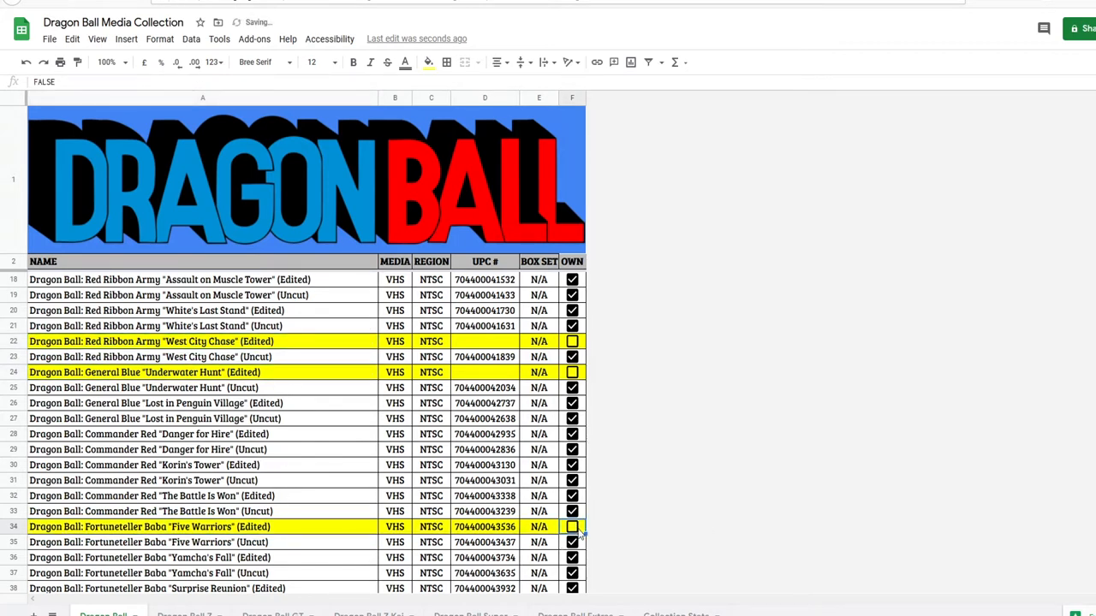
Step: Scroll to the totals and inspect Total Box Sets, Total Singles (182) and Your Total Items
scroll("down", 3)
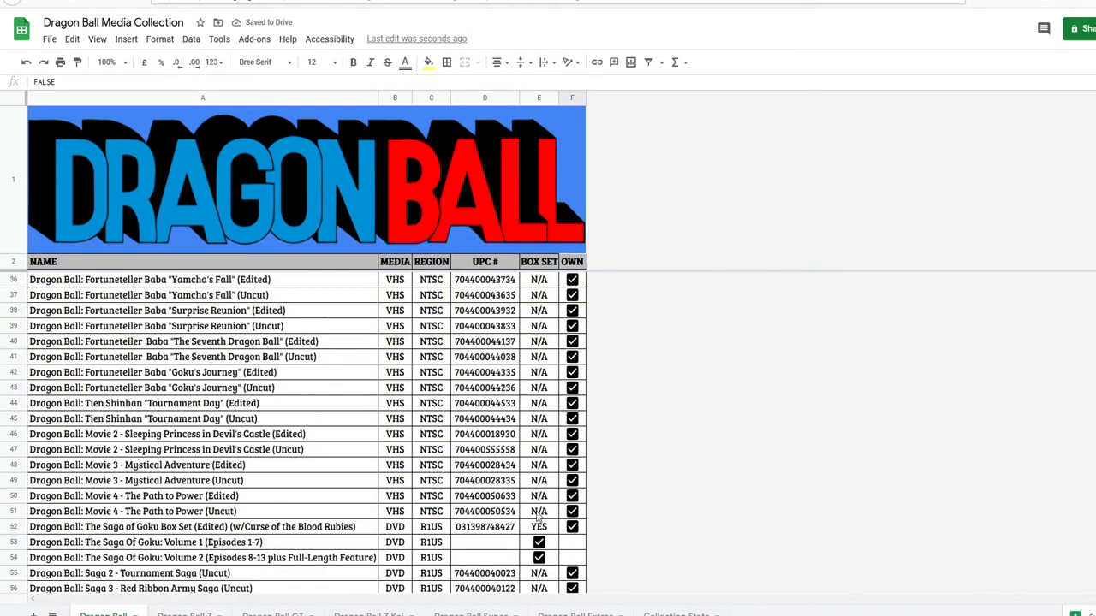
scroll("down", 3)
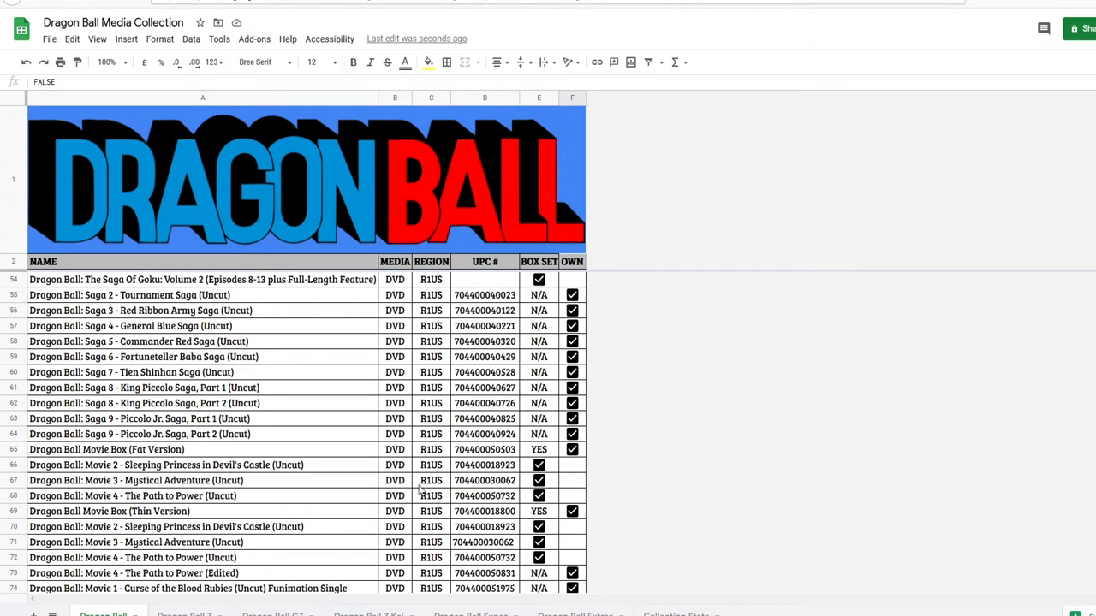
scroll("down", 3)
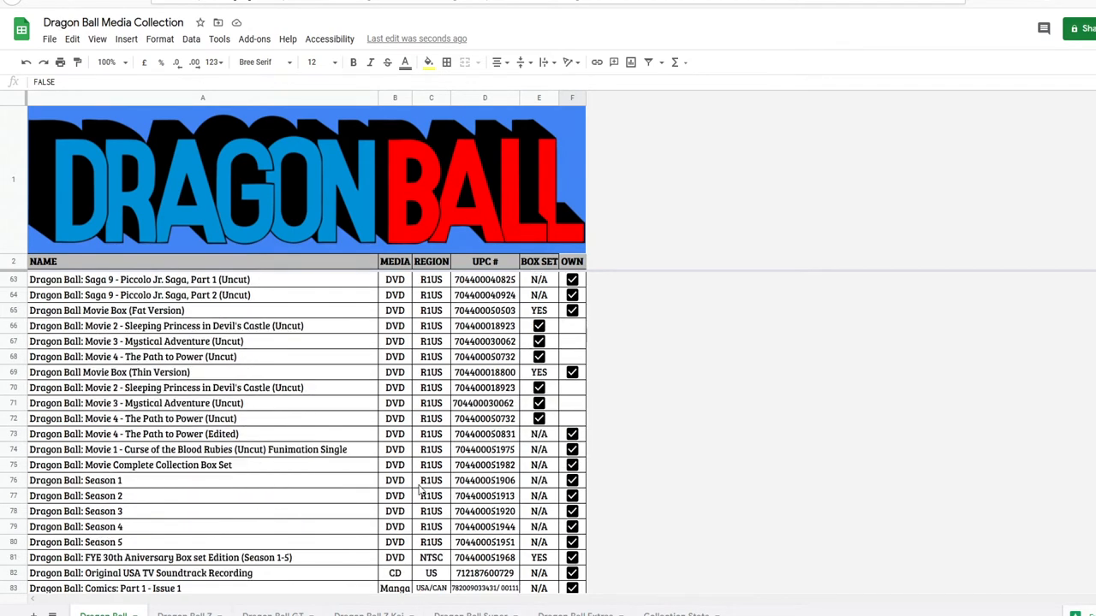
scroll("down", 3)
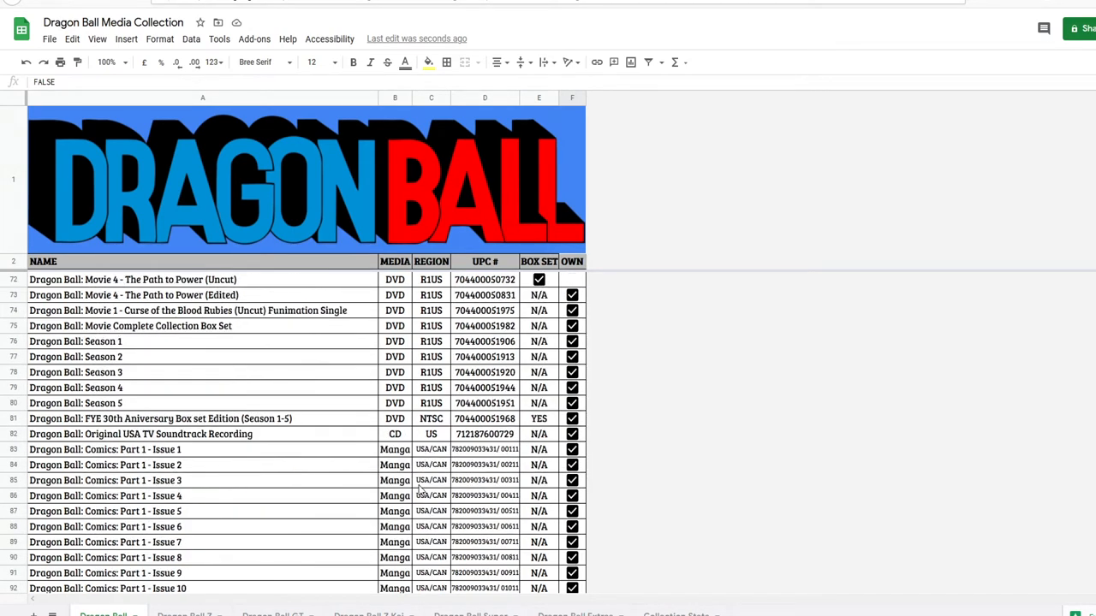
scroll("up", 3)
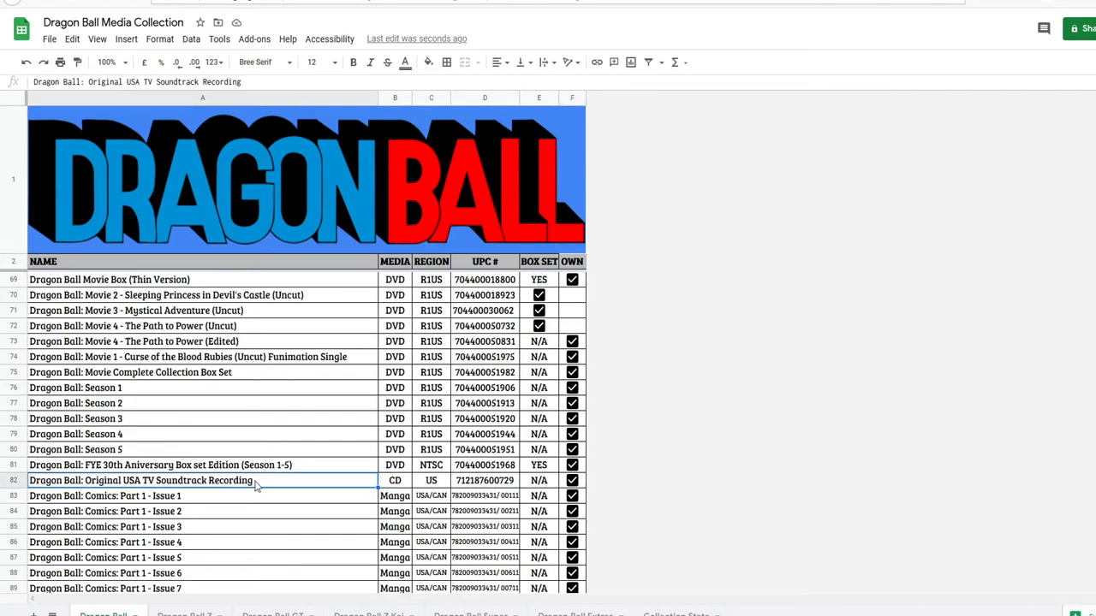
scroll("down", 3)
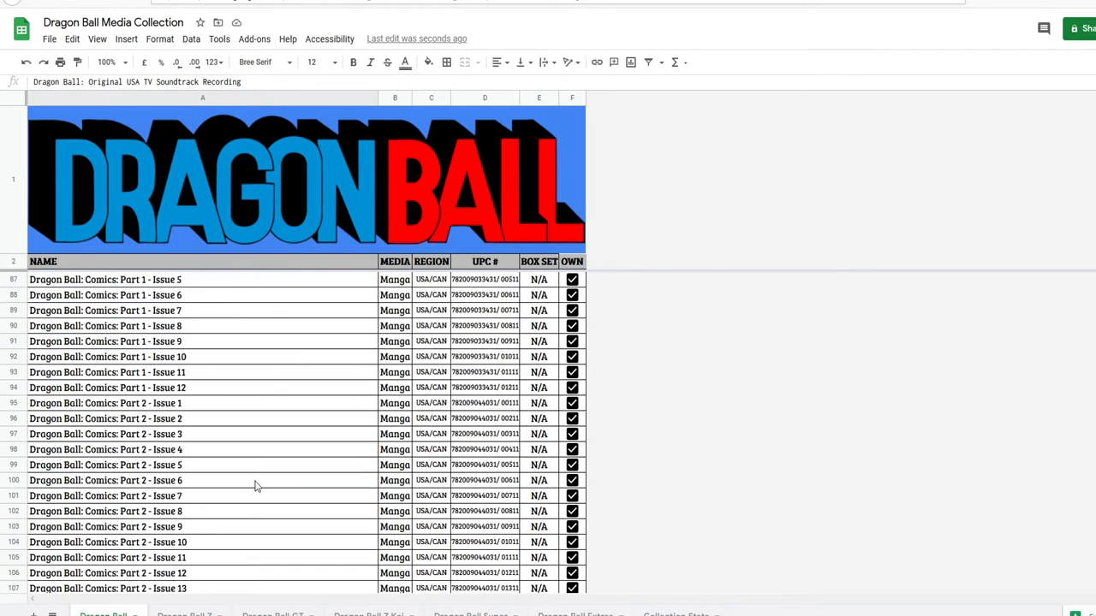
scroll("down", 3)
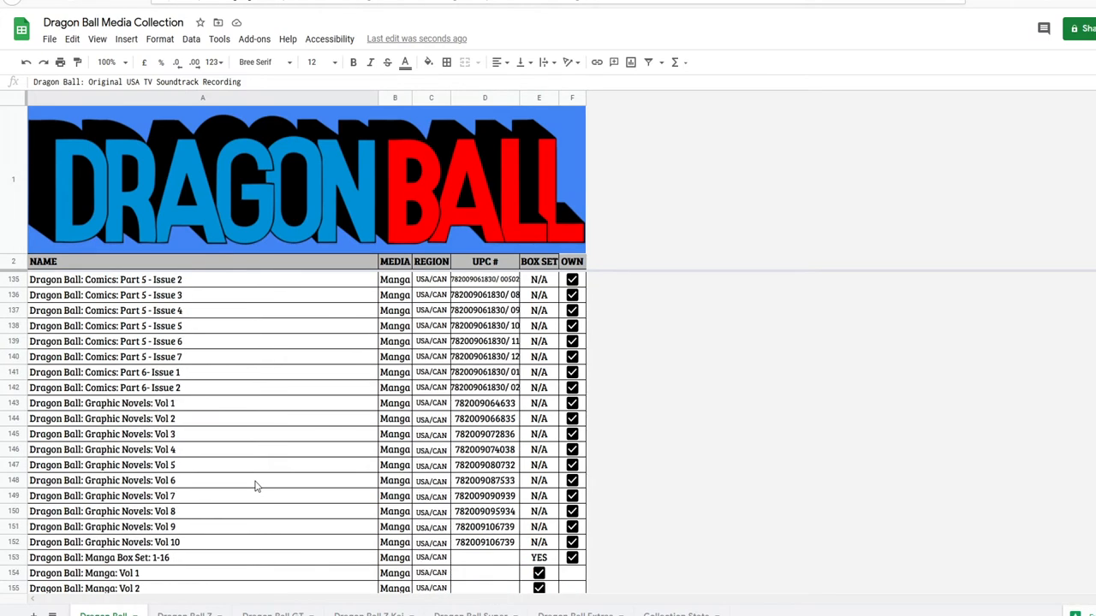
scroll("down", 3)
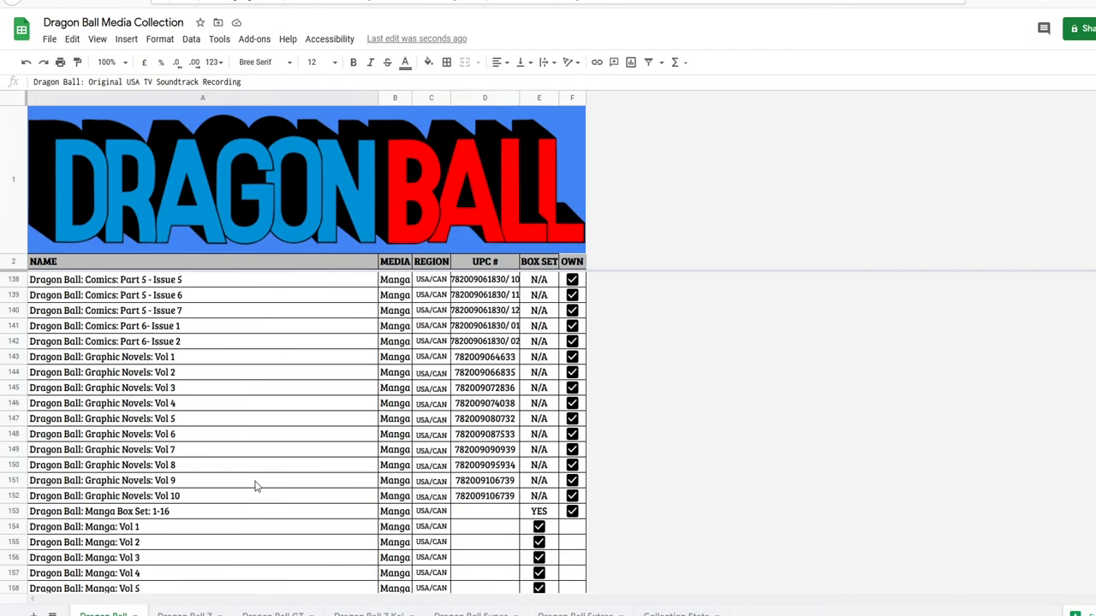
scroll("up", 3)
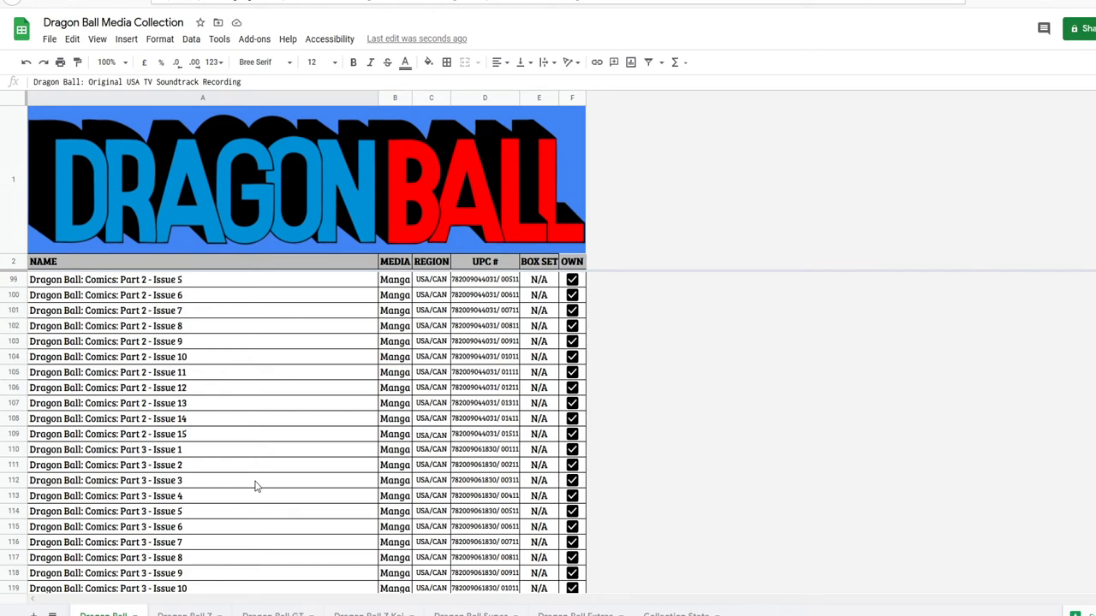
scroll("down", 3)
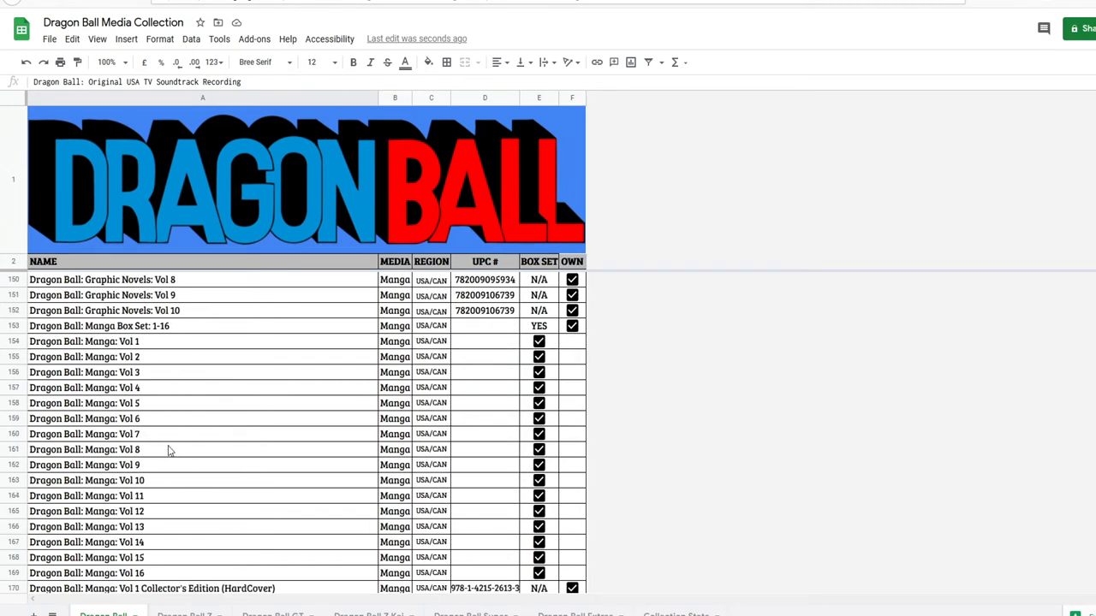
scroll("down", 3)
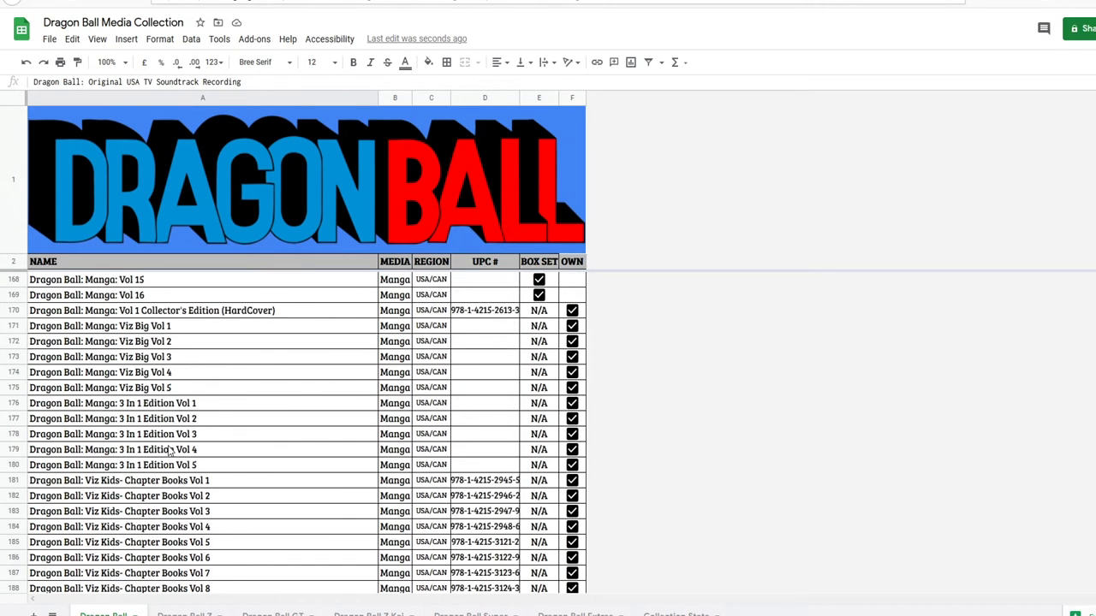
scroll("down", 3)
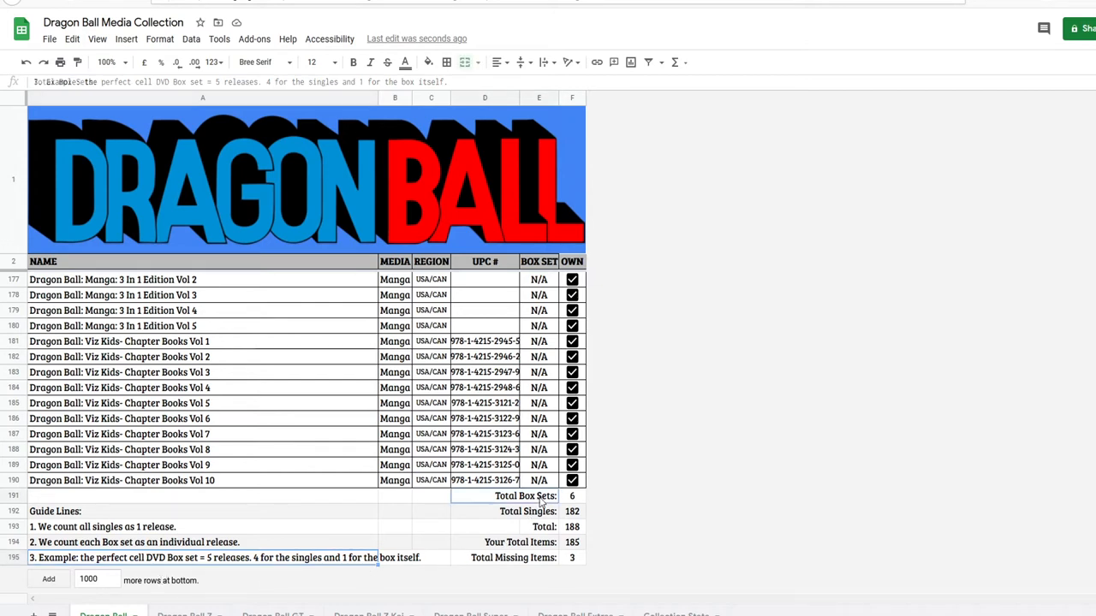
left_click(572, 496)
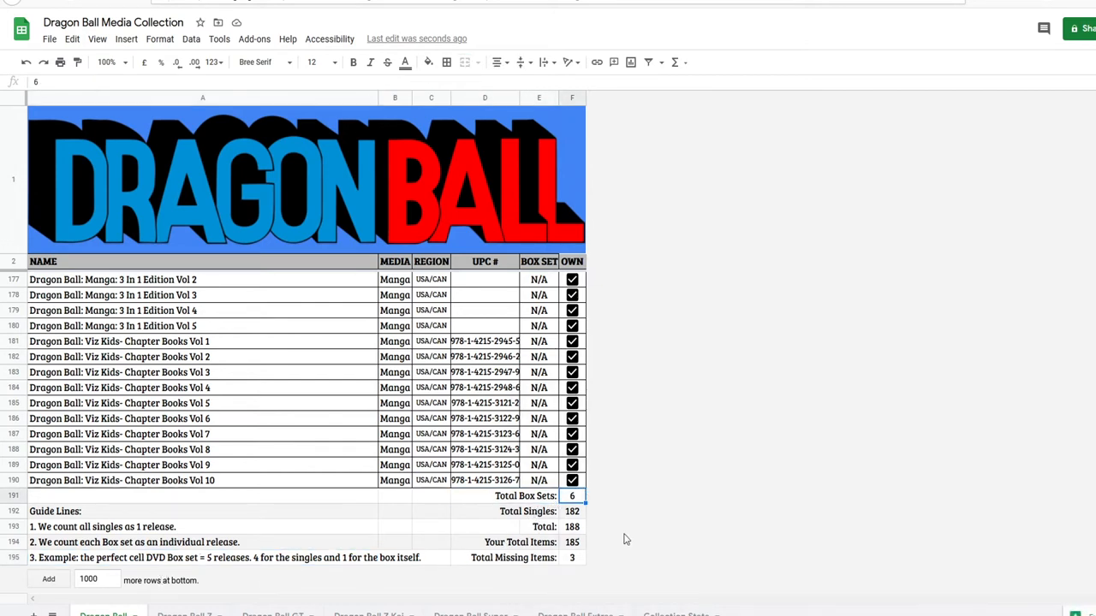
left_click(525, 497)
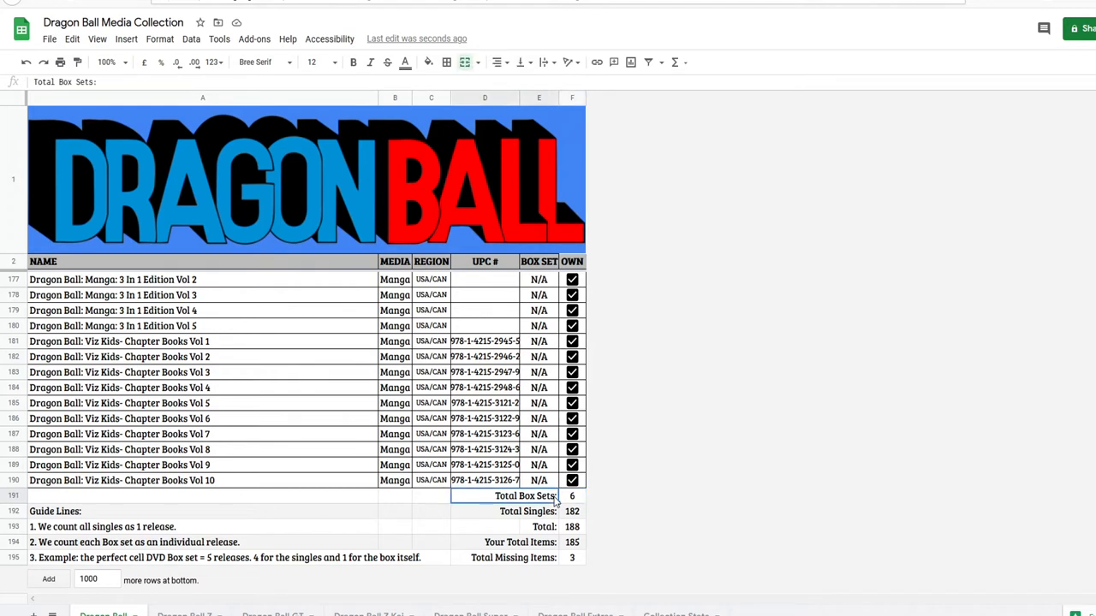
left_click(572, 495)
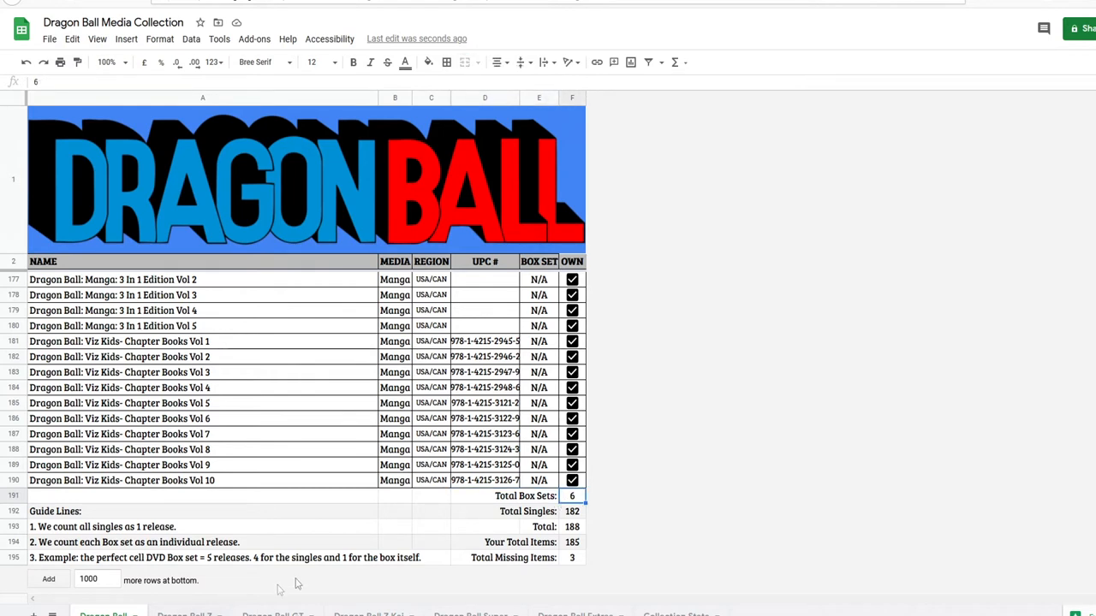
left_click(572, 512)
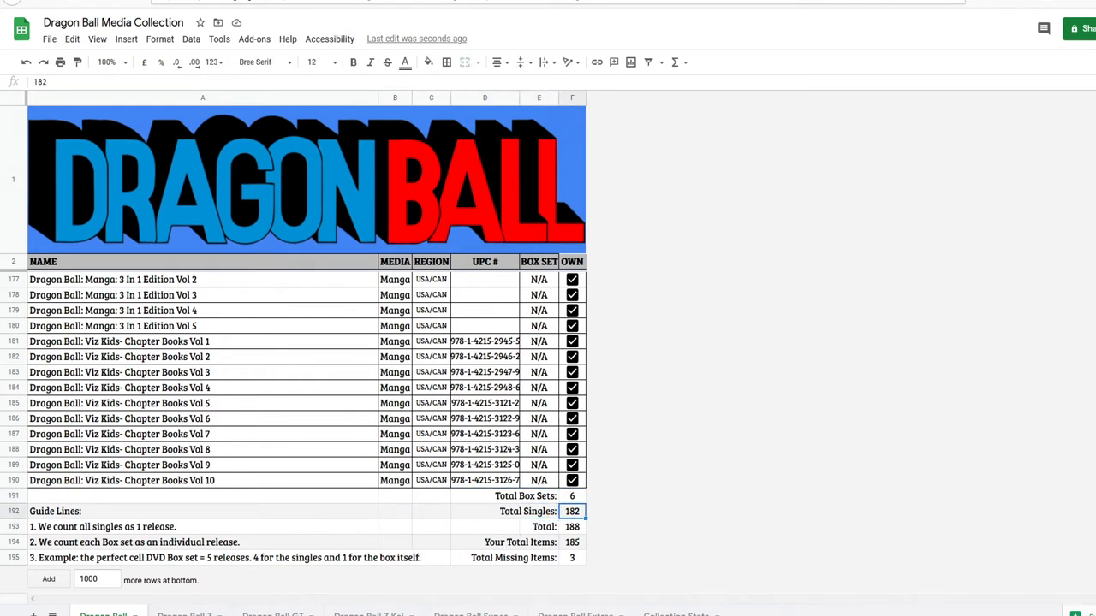
left_click(571, 526)
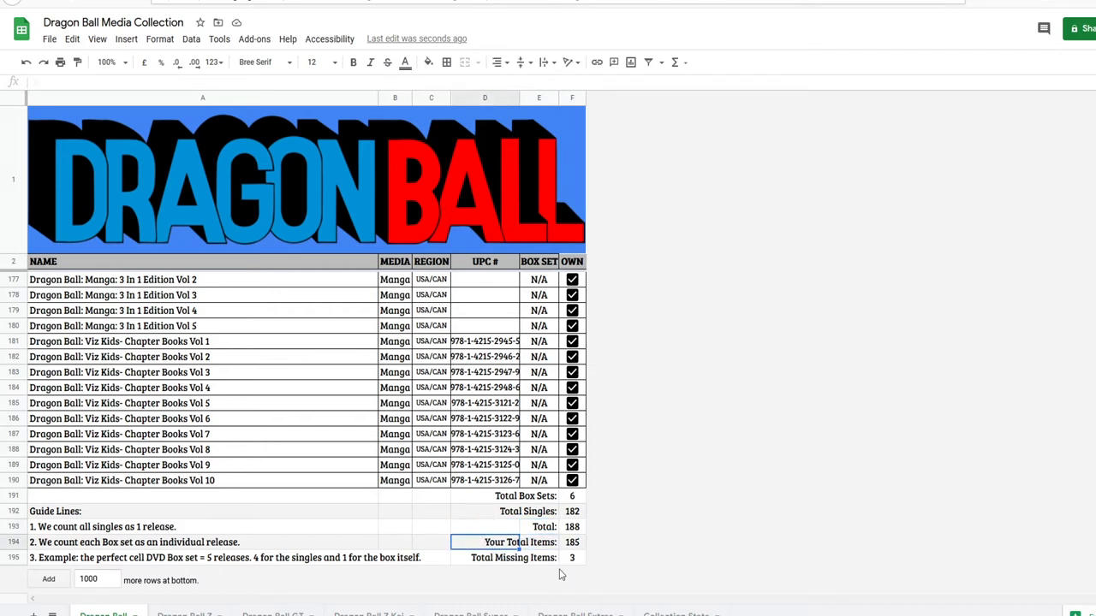
Step: View the formulas counting owned items and Total Missing Items
left_click(572, 542)
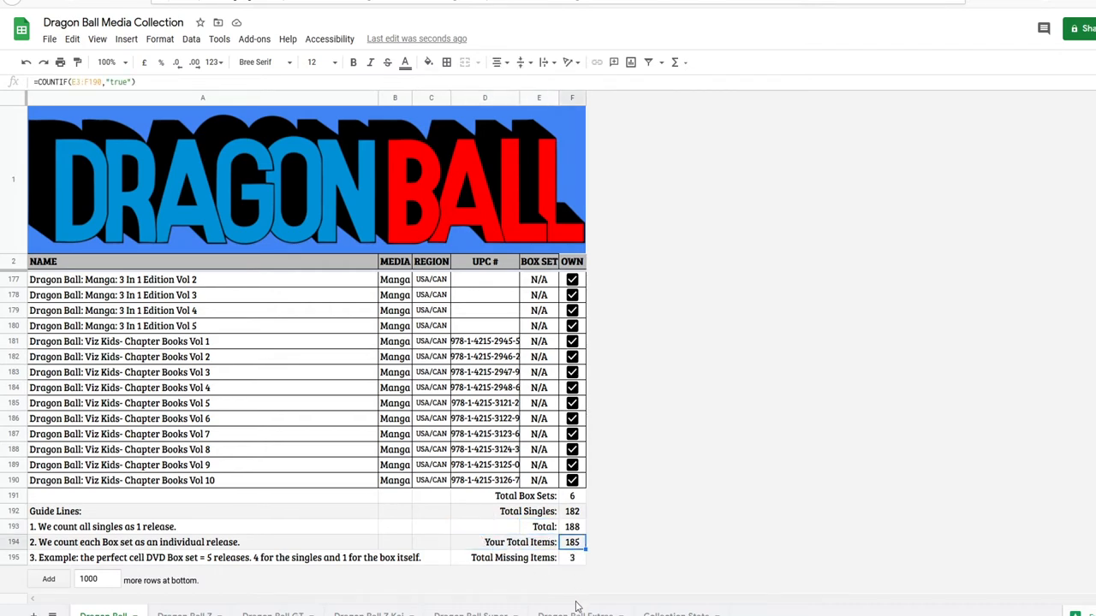
scroll("up", 3)
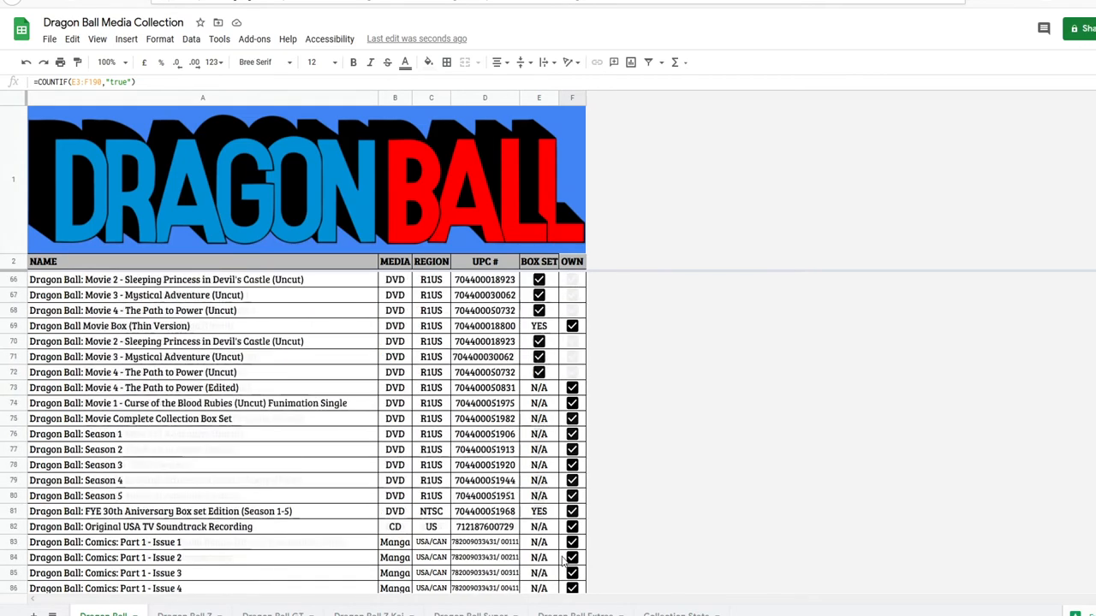
scroll("down", 3)
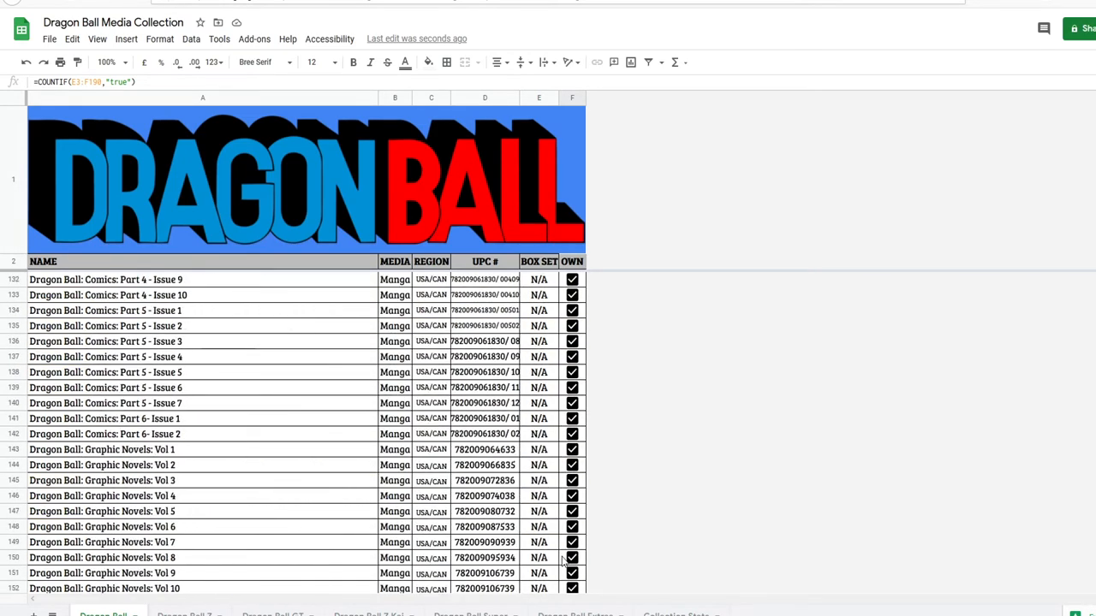
scroll("down", 3)
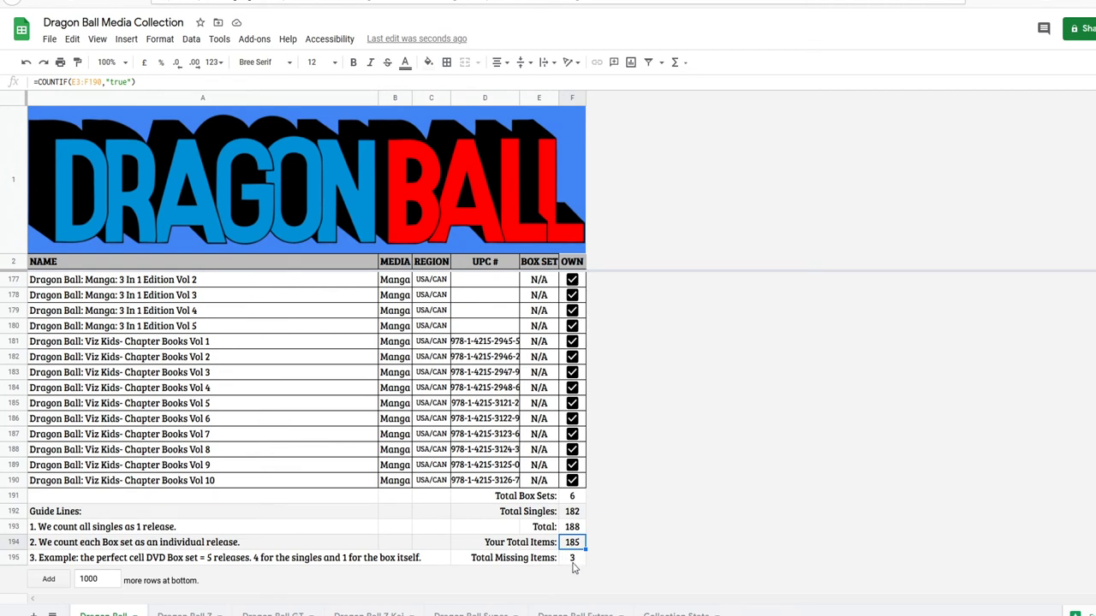
left_click(572, 557)
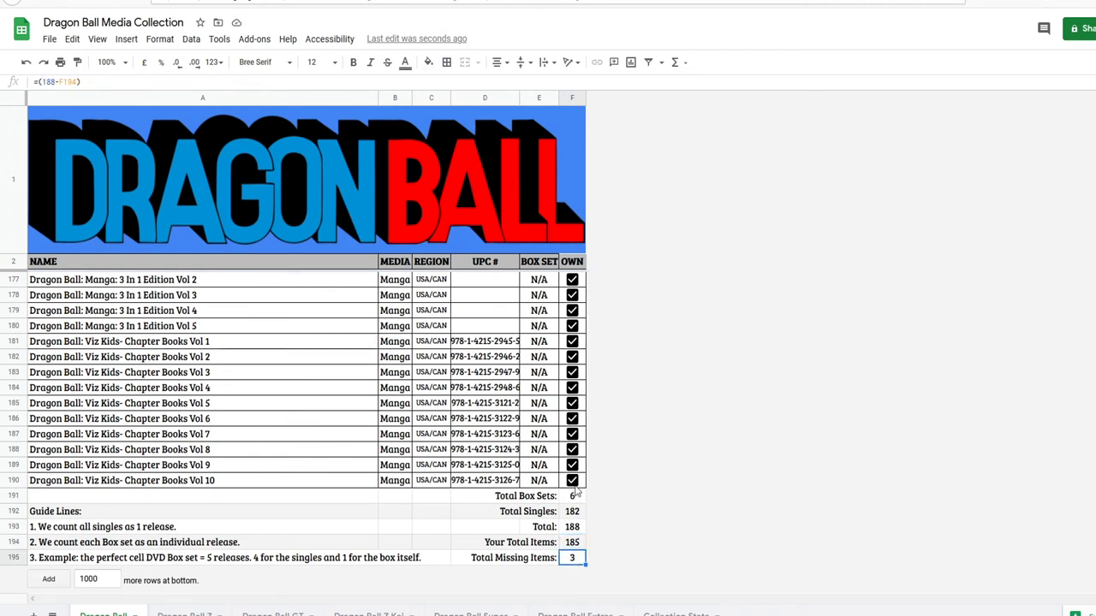
Step: Untick and re-tick Viz Kids Chapter Books Vol 10, then open the Dragon Ball Z sheet
left_click(572, 480)
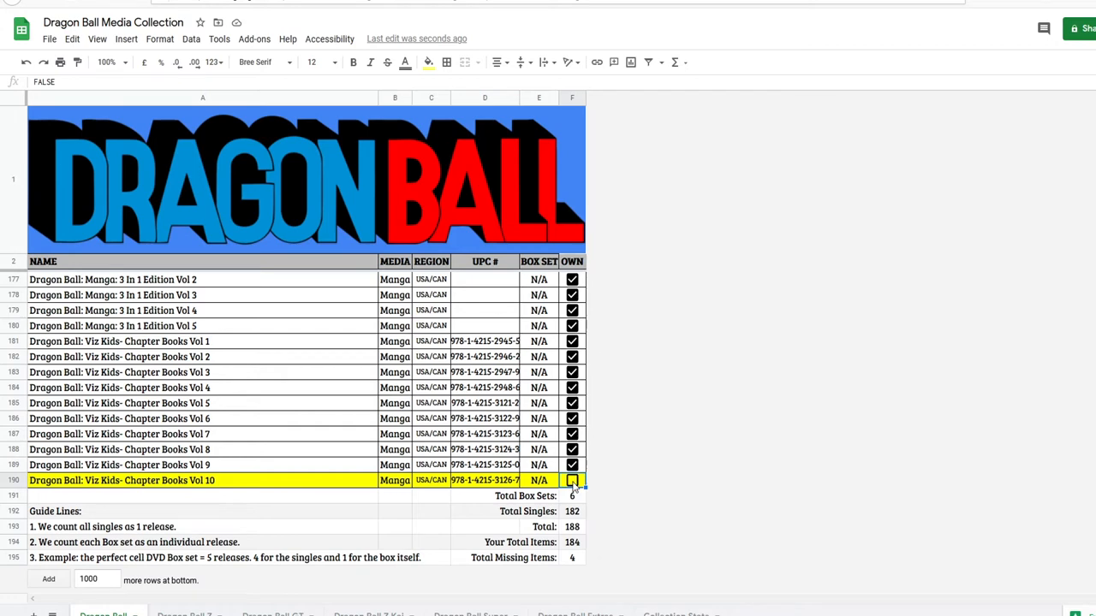
left_click(572, 480)
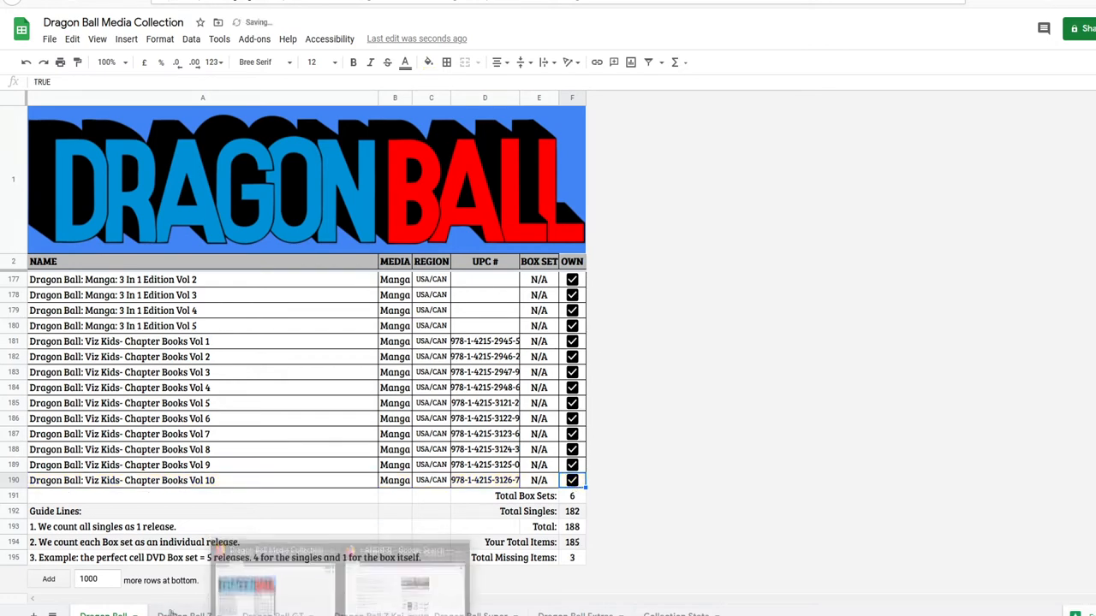
left_click(184, 614)
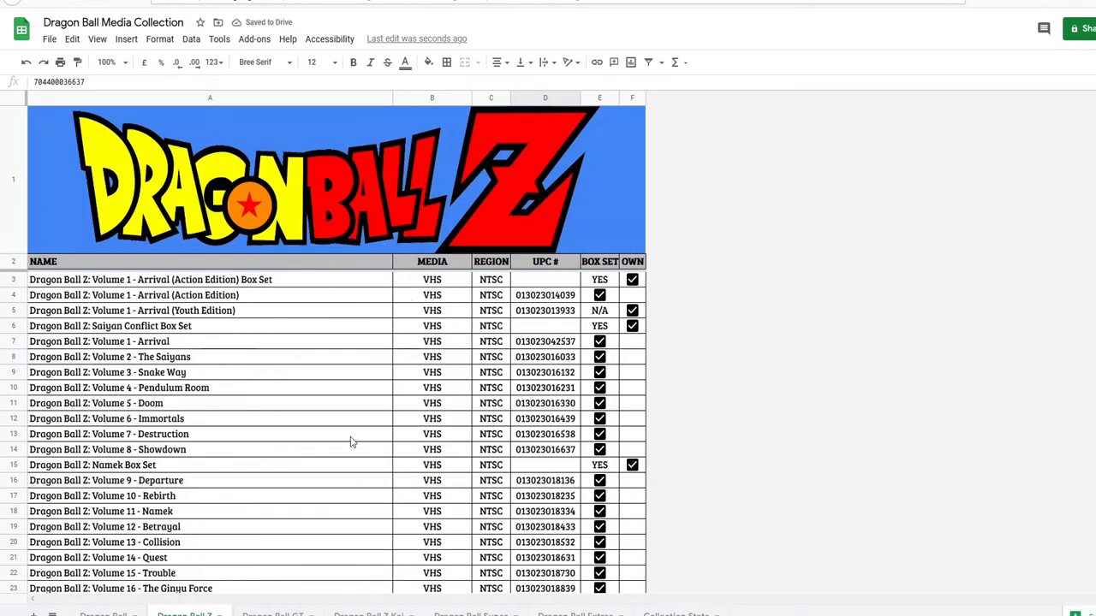
Step: Scroll to the Dragon Ball Z totals: 55 box sets, 532 singles, 582 owned, 5 missing
scroll("down", 3)
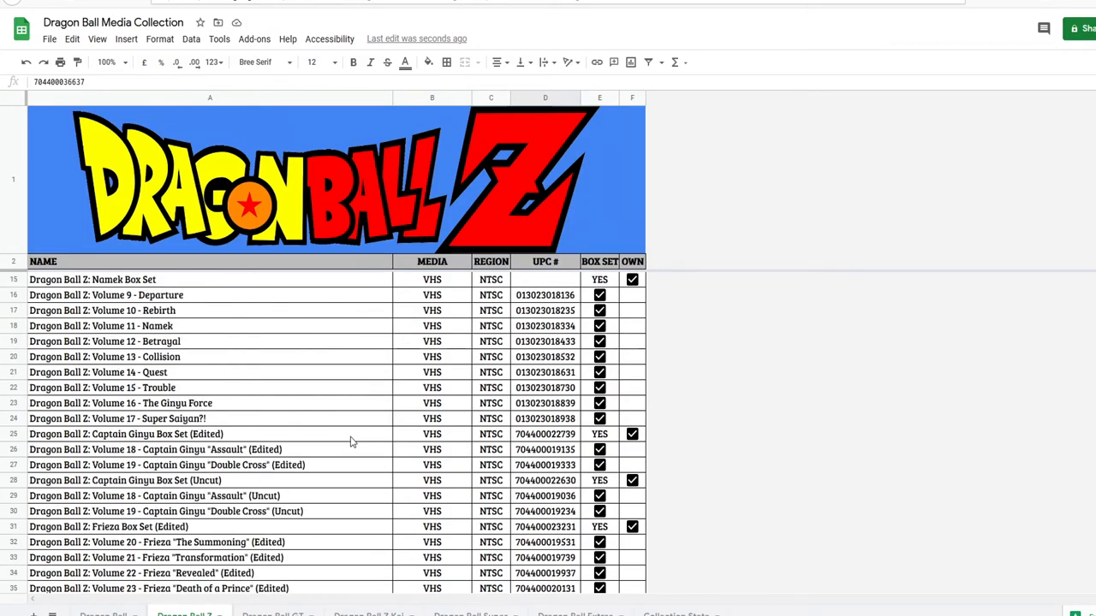
scroll("down", 3)
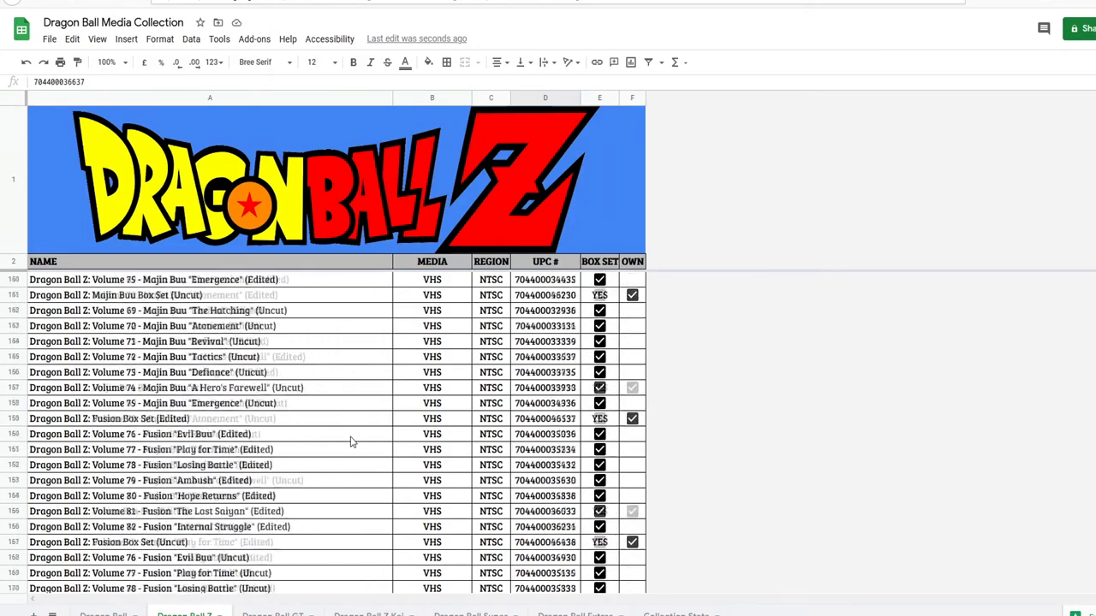
scroll("down", 3)
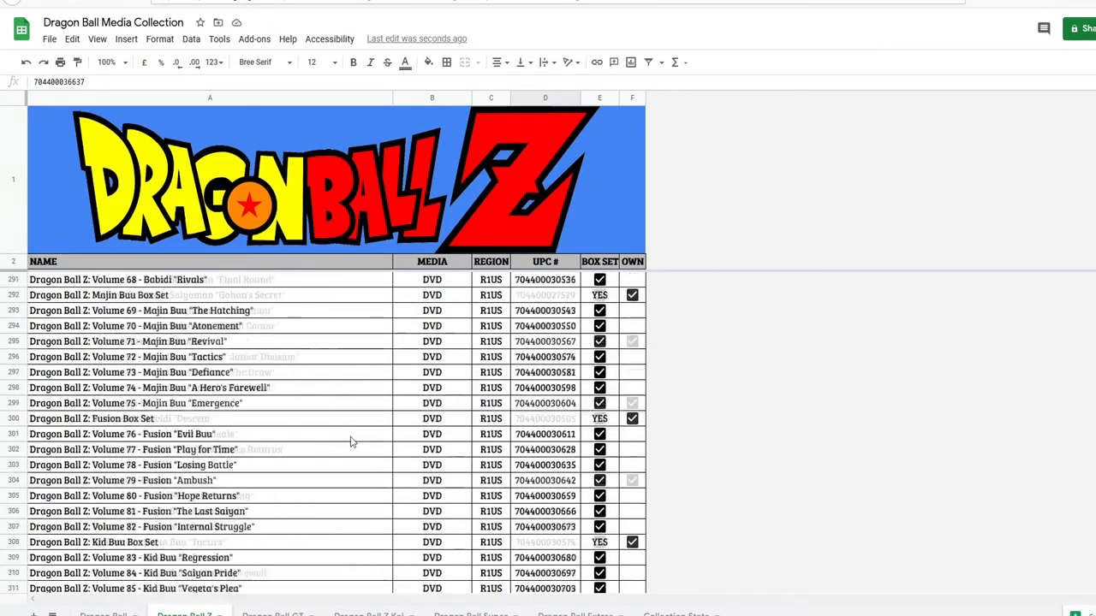
scroll("down", 3)
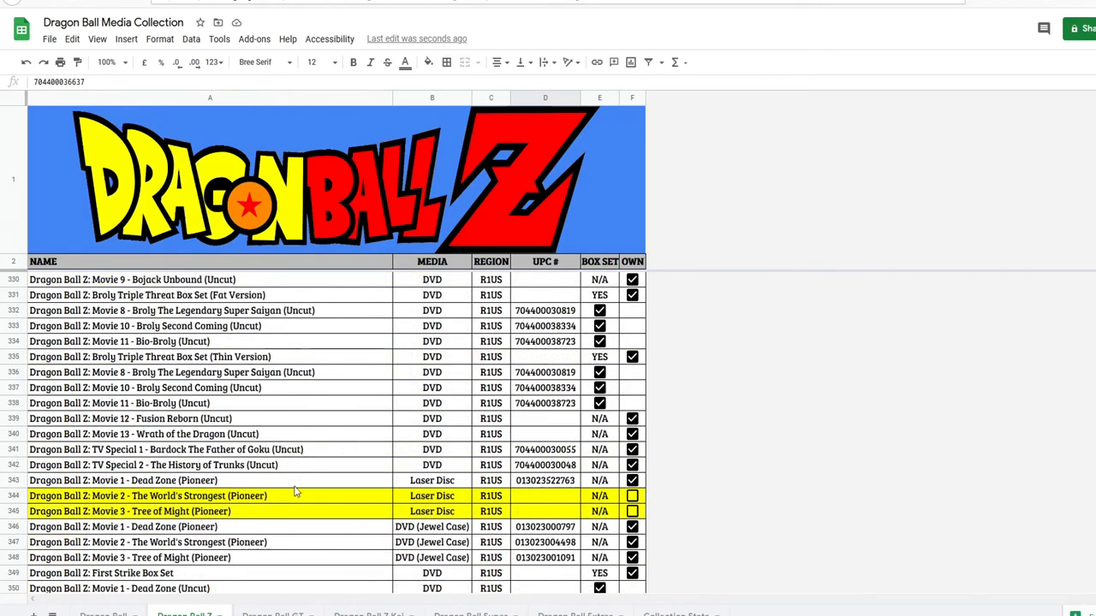
scroll("down", 3)
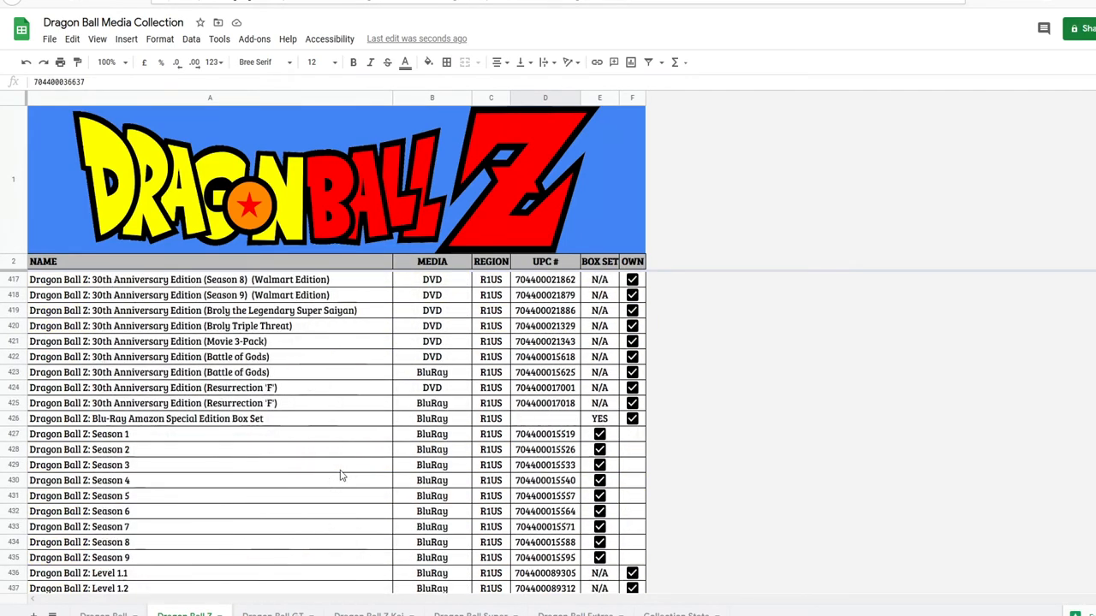
scroll("down", 3)
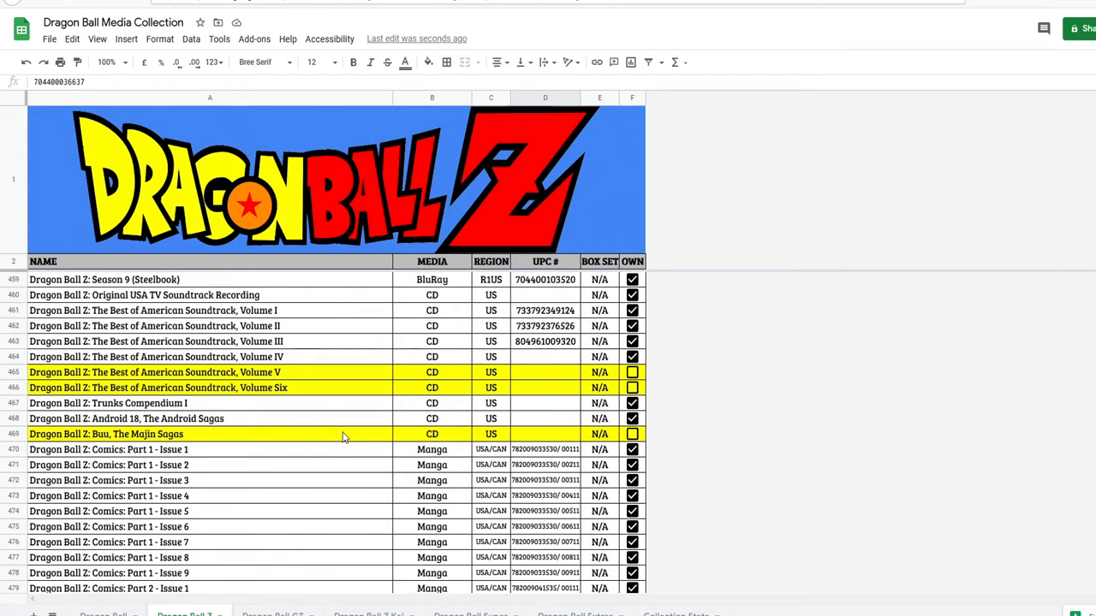
scroll("down", 3)
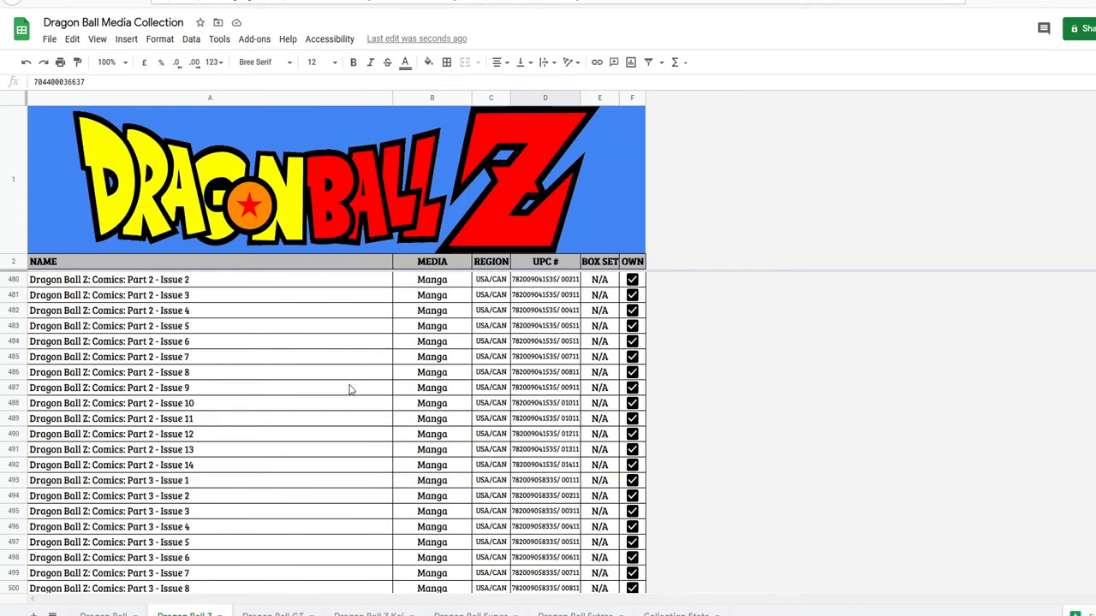
scroll("down", 3)
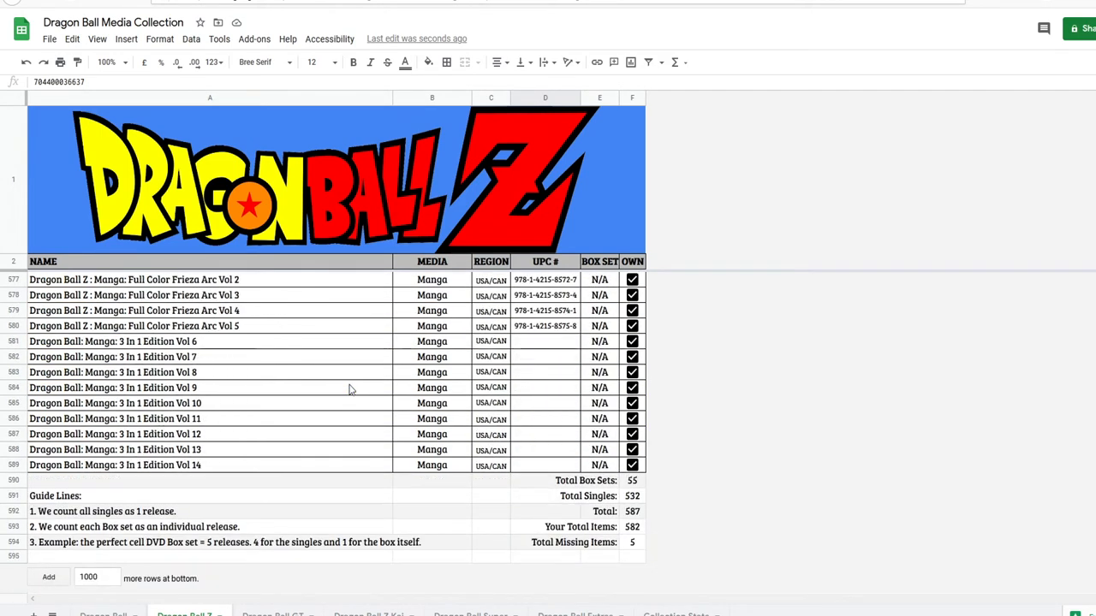
left_click(632, 480)
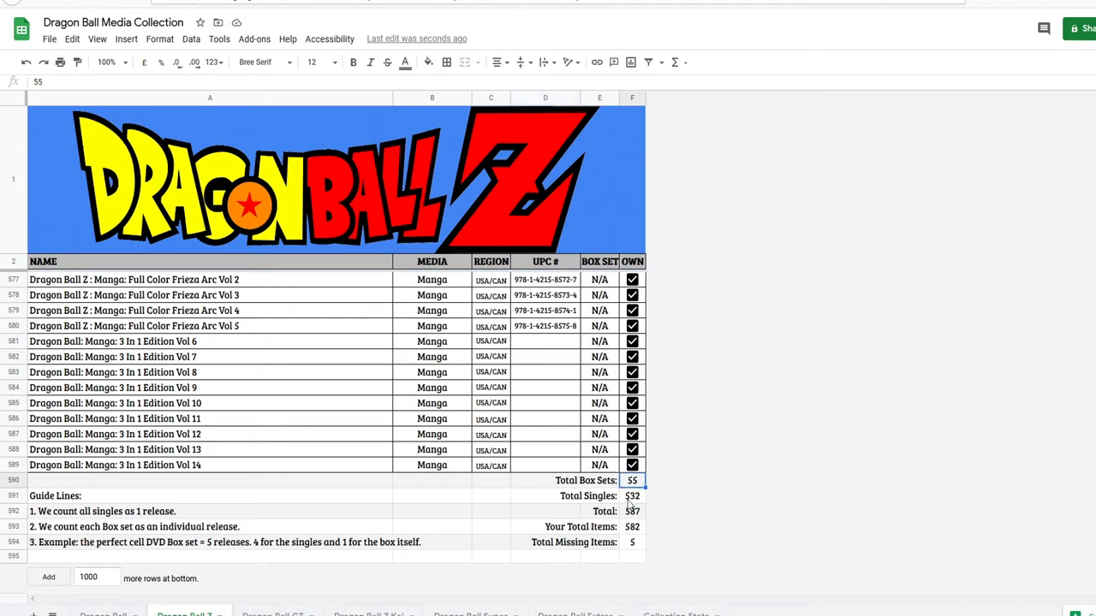
left_click(632, 496)
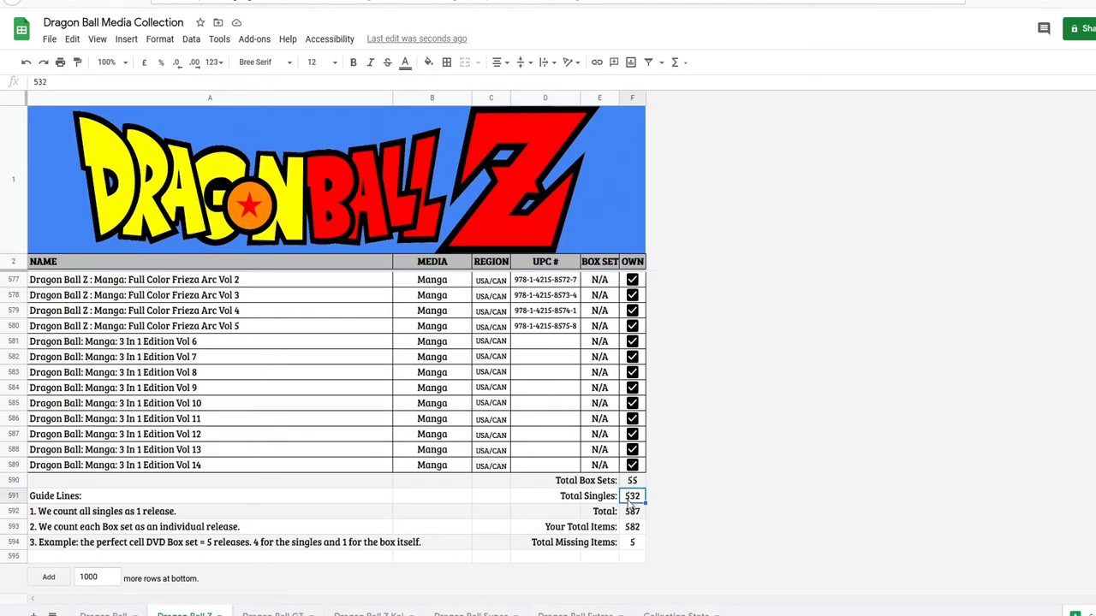
left_click(631, 511)
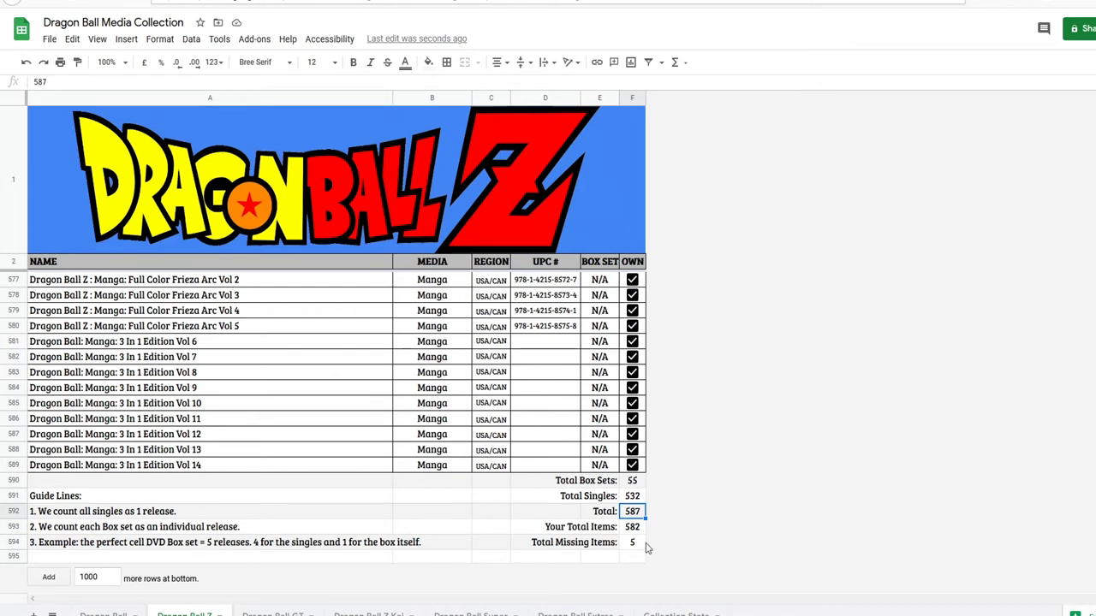
left_click(632, 526)
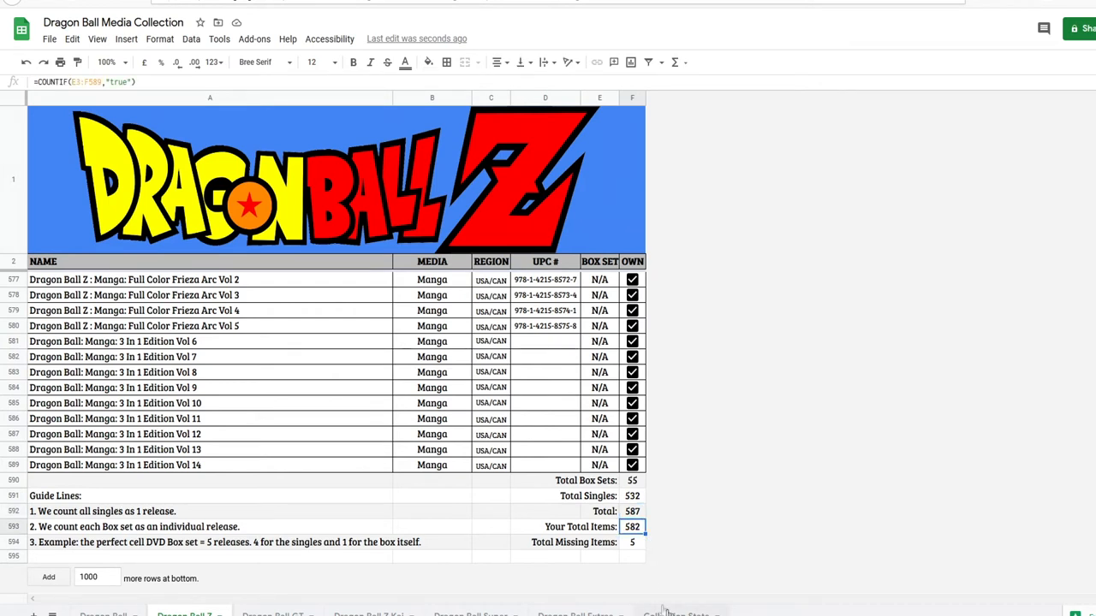
left_click(632, 465)
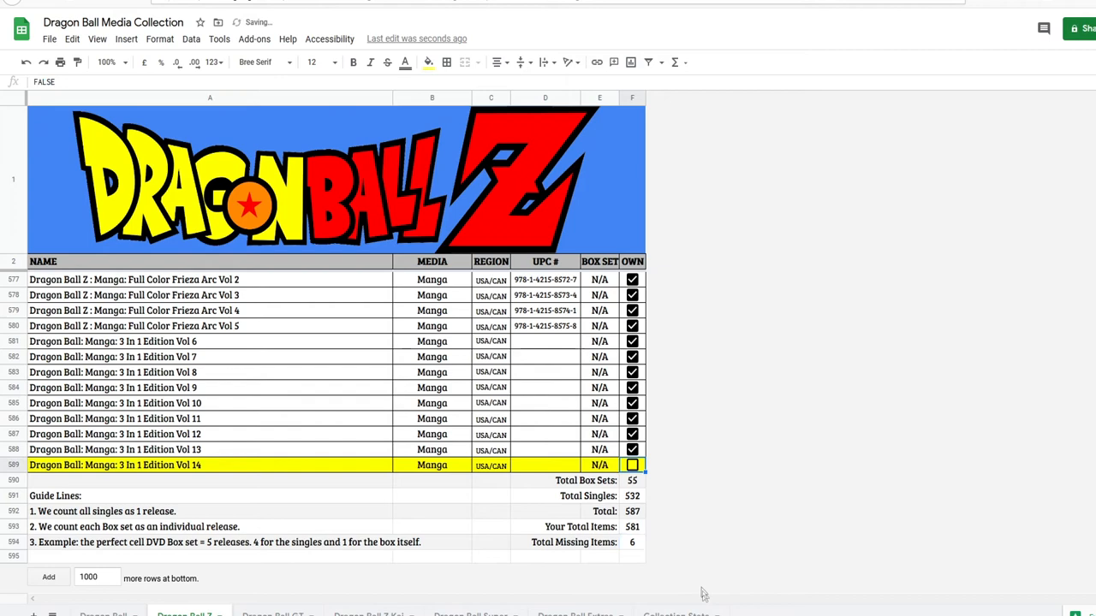
mouse_move(635, 469)
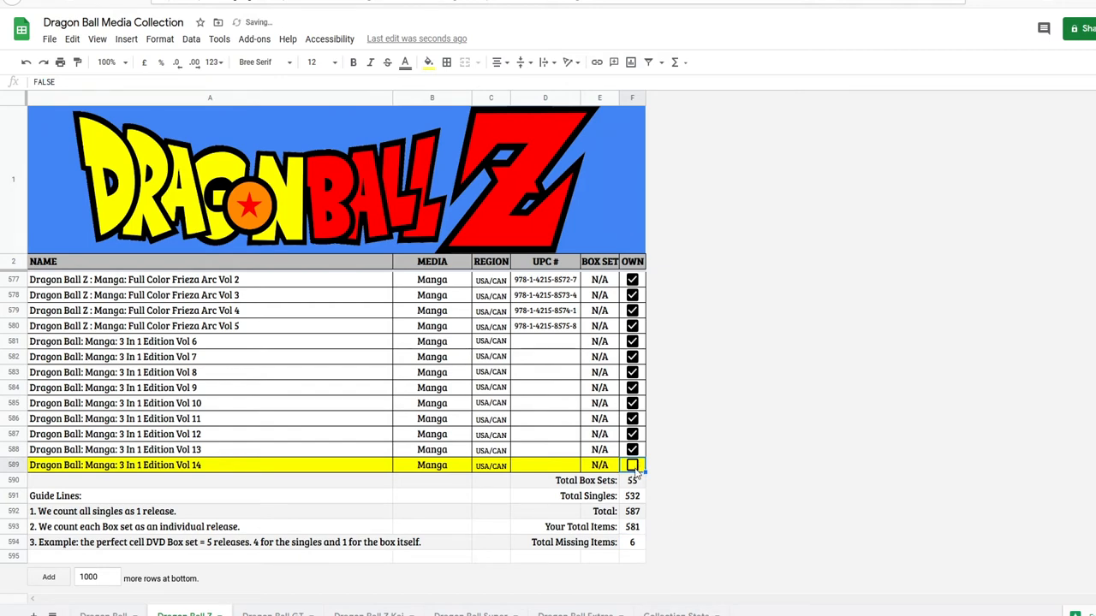
left_click(632, 465)
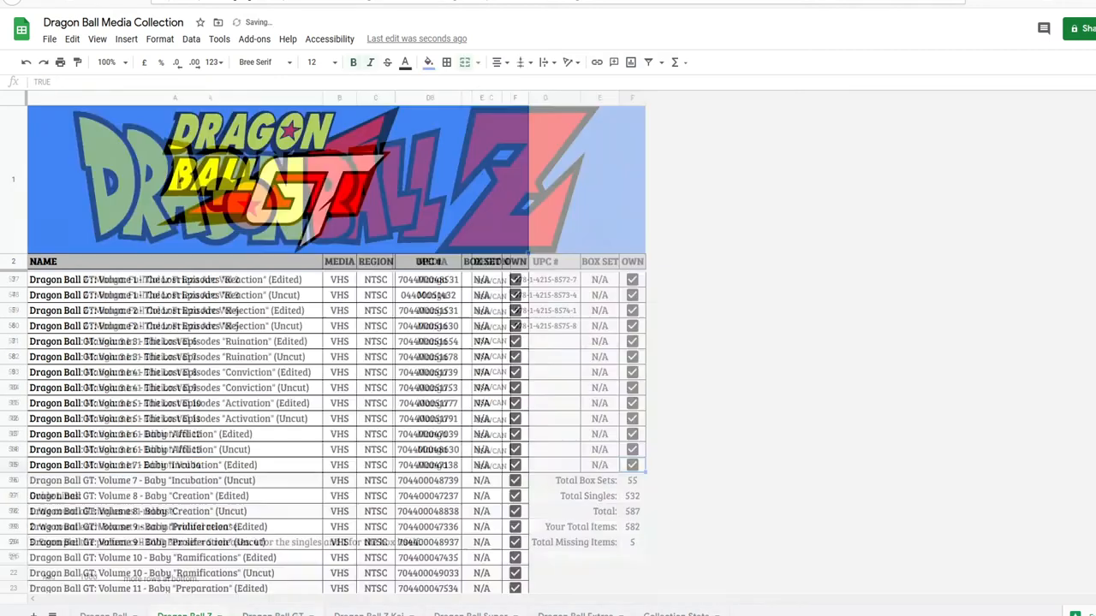
Step: Scroll to the GT totals, toggle the Baby Vegeta Mini DVD on and off, and check Total
scroll("down", 3)
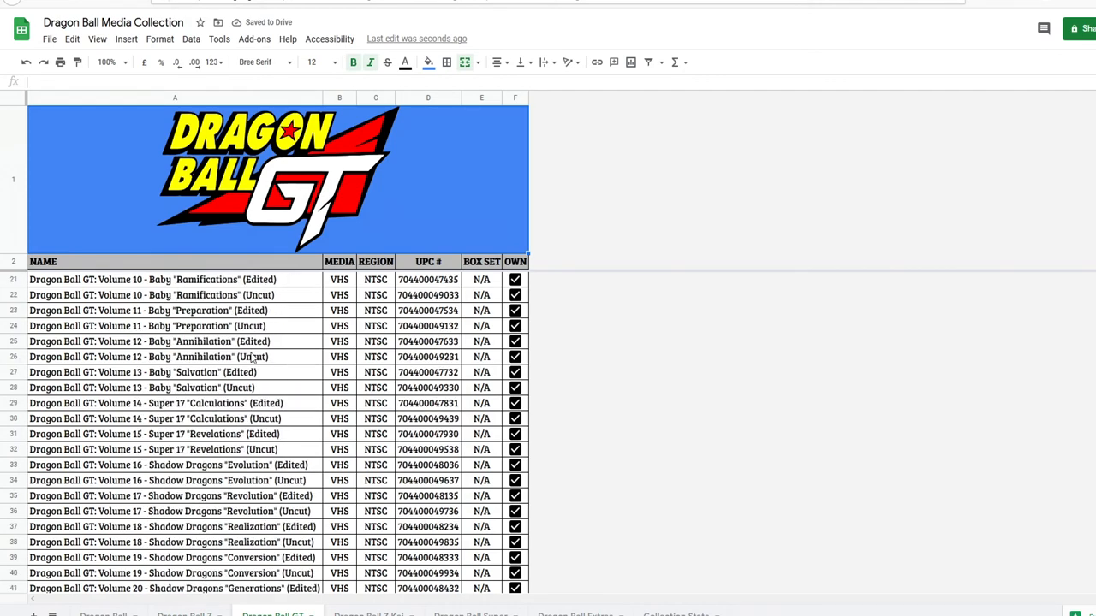
scroll("down", 3)
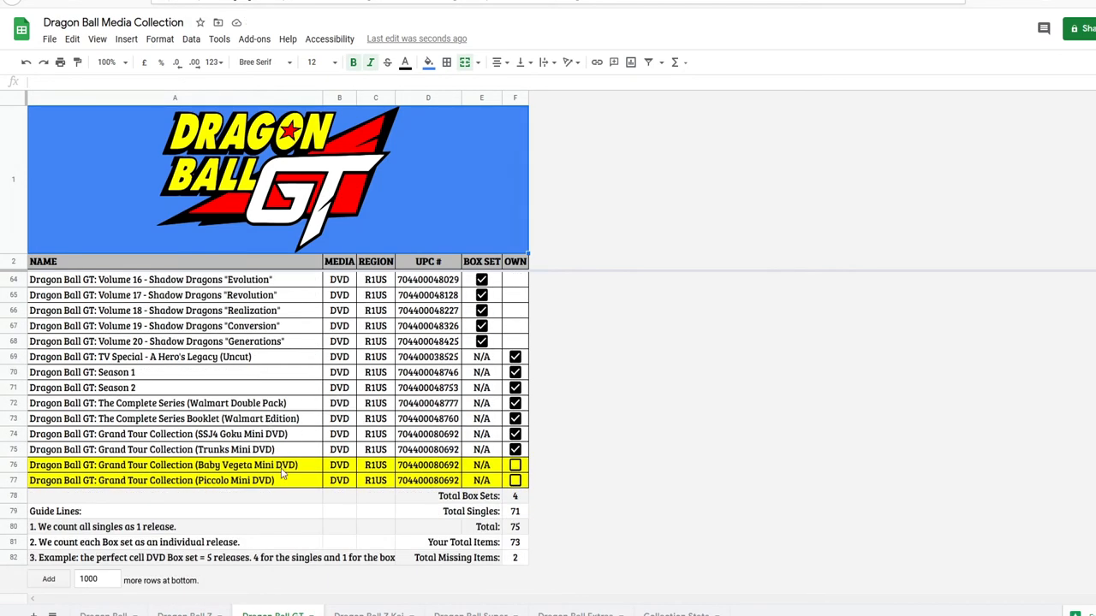
left_click(515, 465)
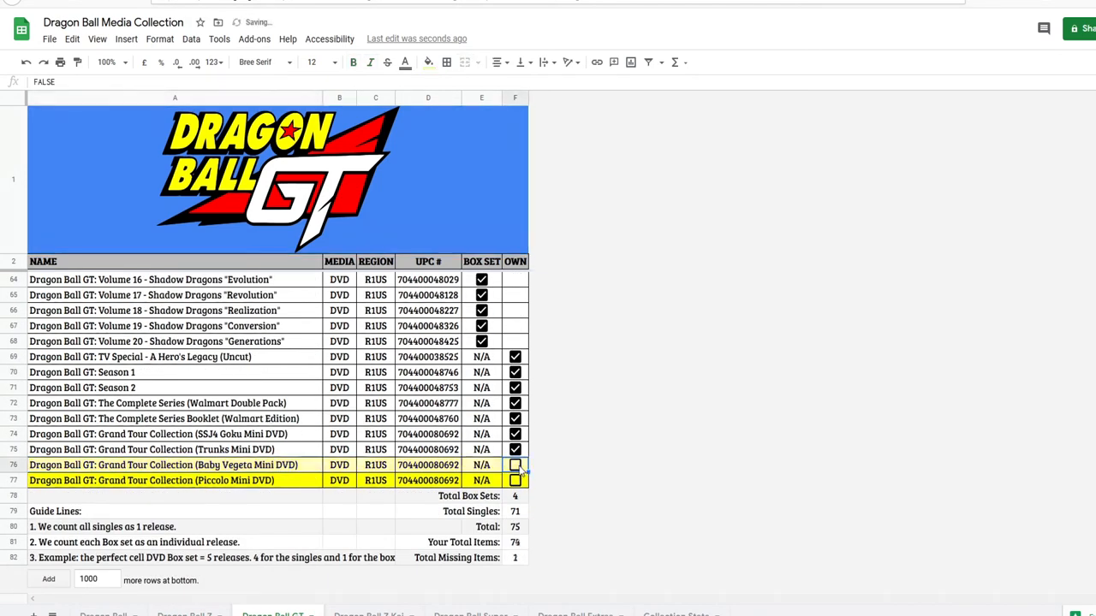
left_click(515, 465)
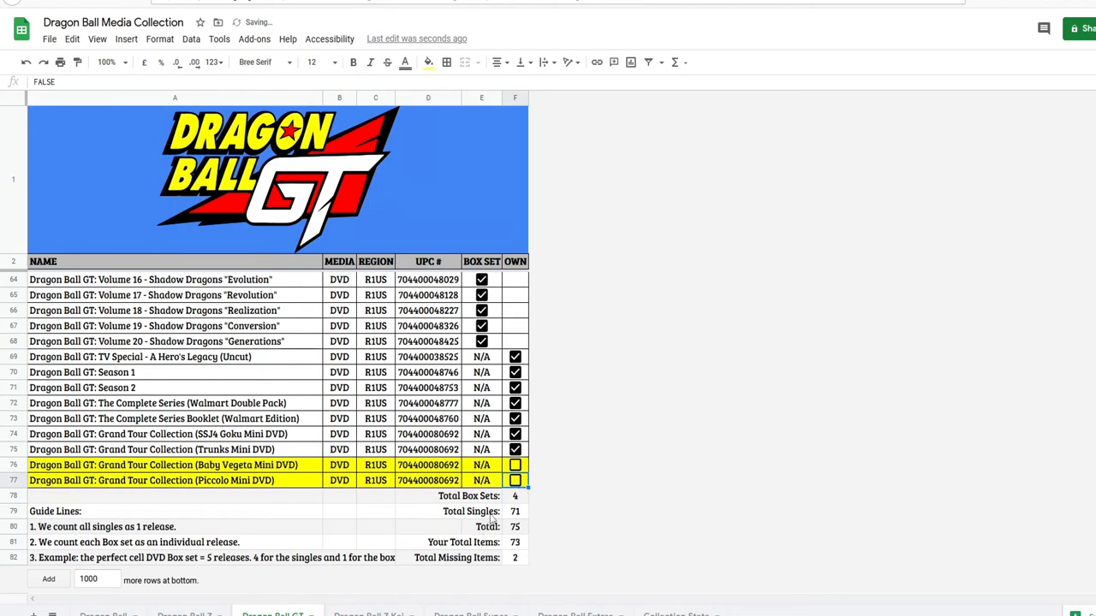
left_click(514, 512)
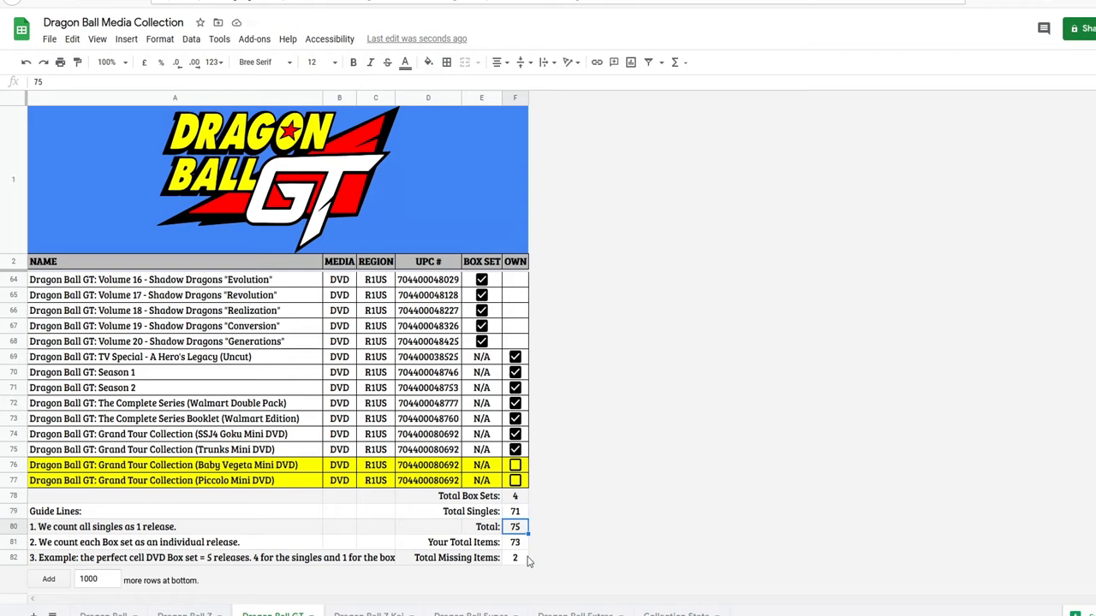
Step: View the Z Kai Total Missing Items formula showing 0 missing, then go to Dragon Ball Super
left_click(372, 614)
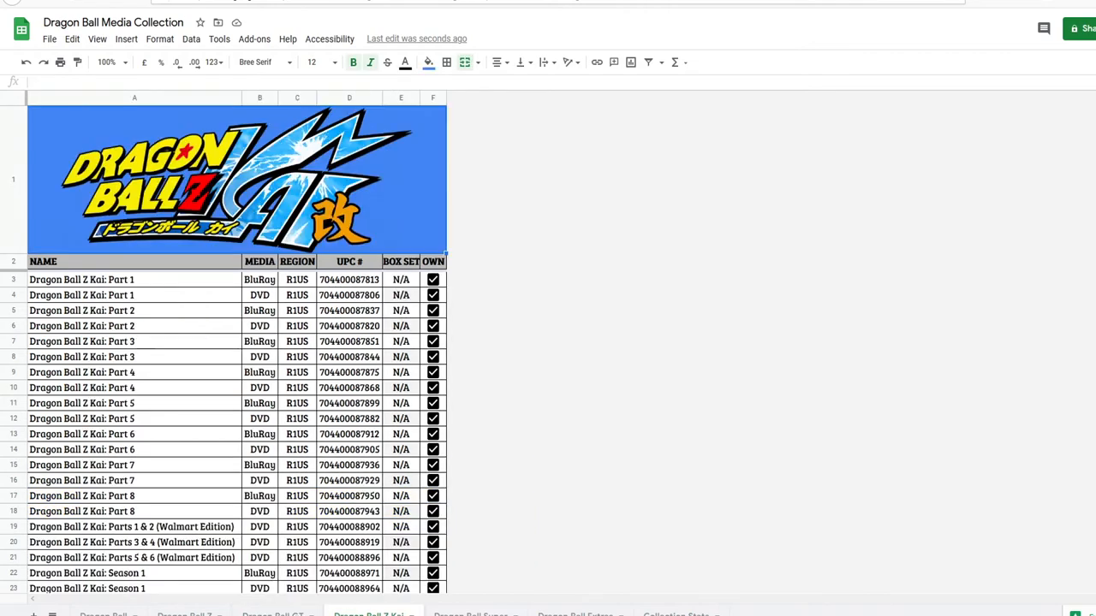
scroll("down", 3)
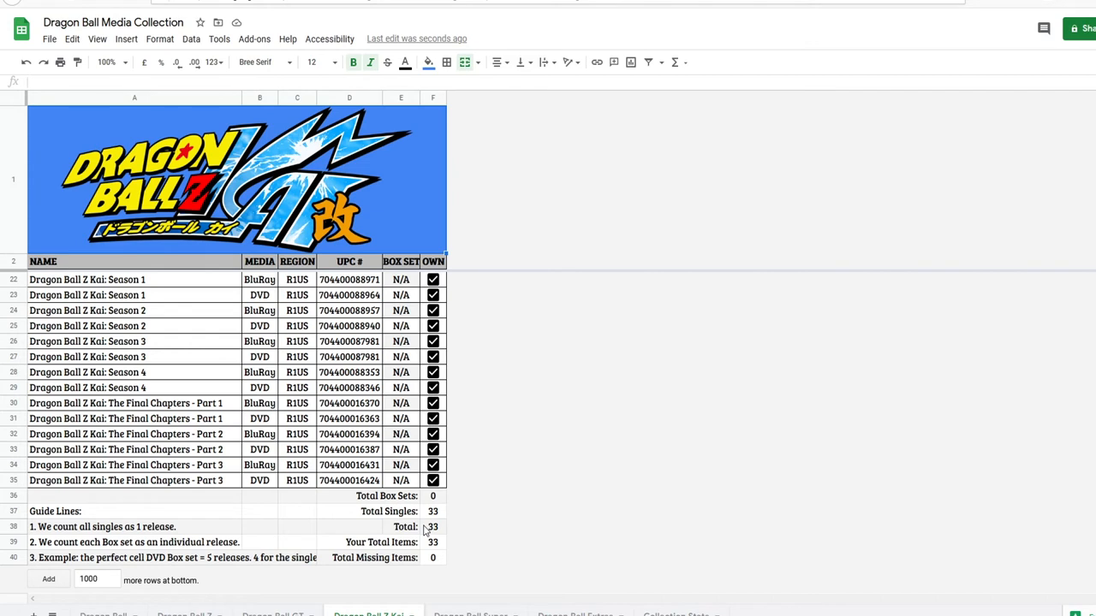
mouse_move(432, 564)
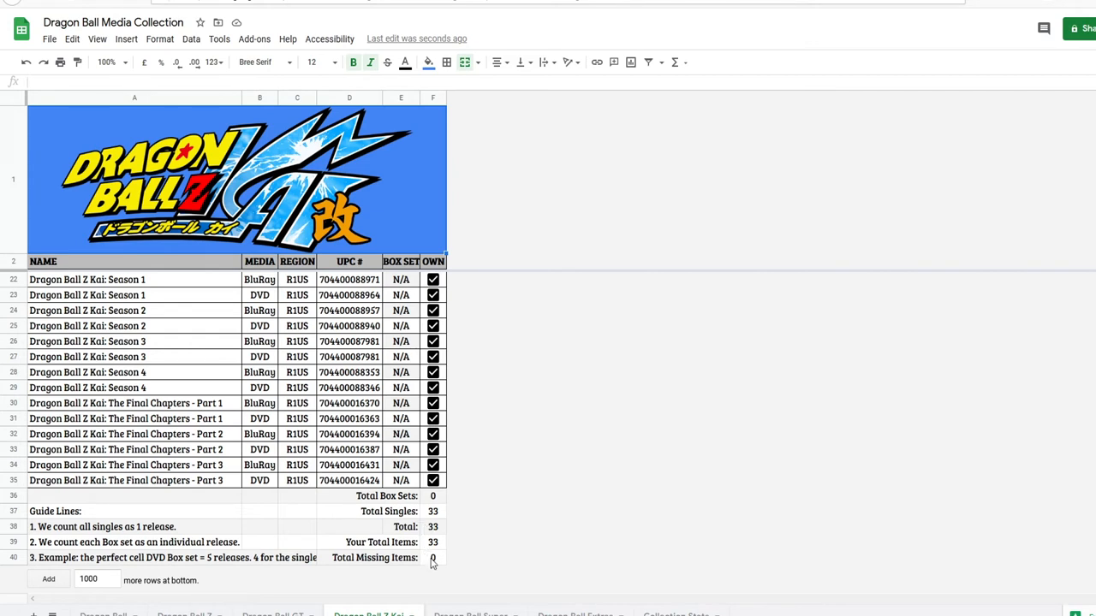
left_click(432, 557)
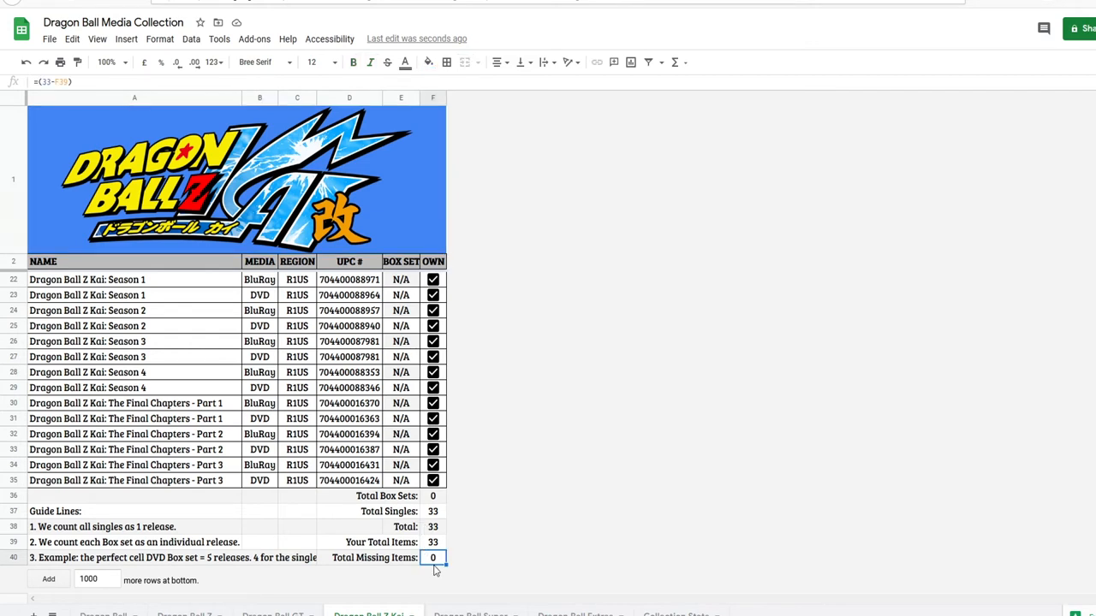
left_click(470, 614)
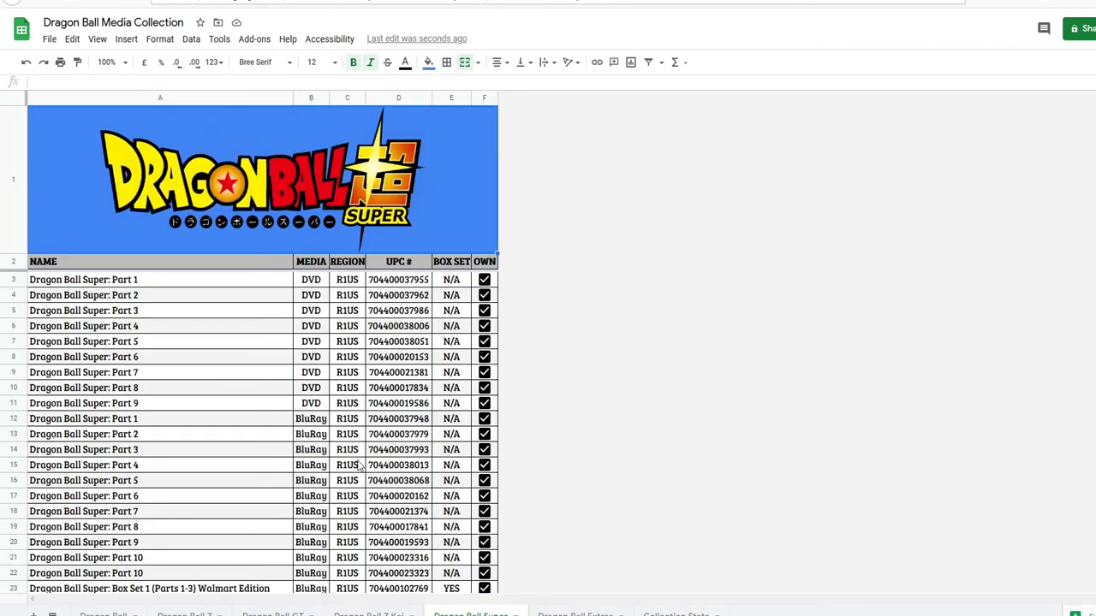
Step: Scroll to the Dragon Ball Super totals: 1 box set, 36 singles, 37 owned, 0 missing
scroll("down", 3)
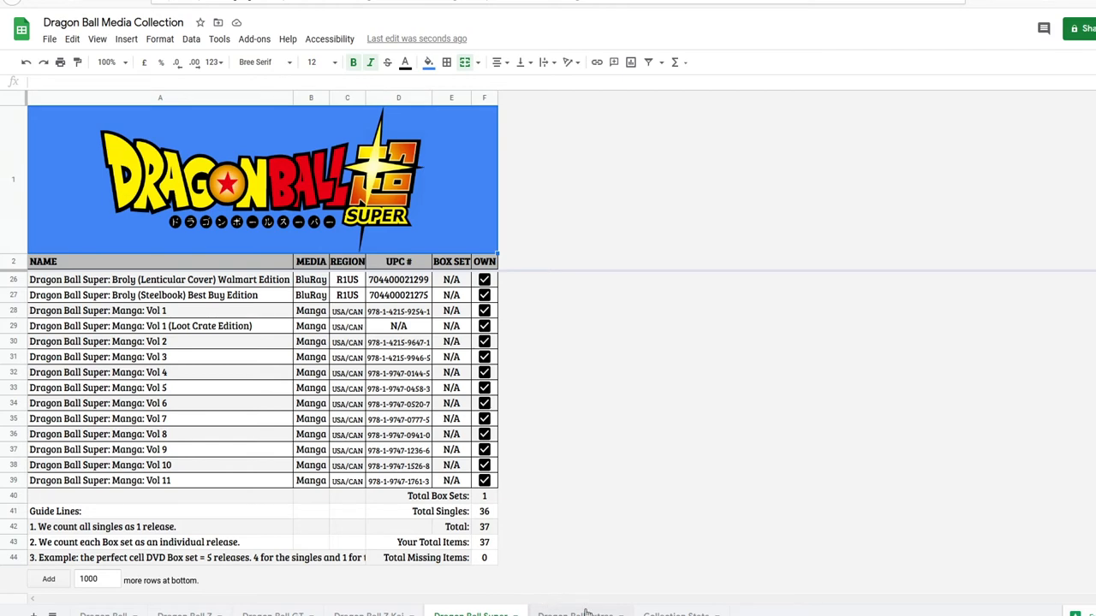
Step: Scroll the Extras sheet to show Ultimate Edition and GameCube Epic Battles missing, and totals
left_click(580, 613)
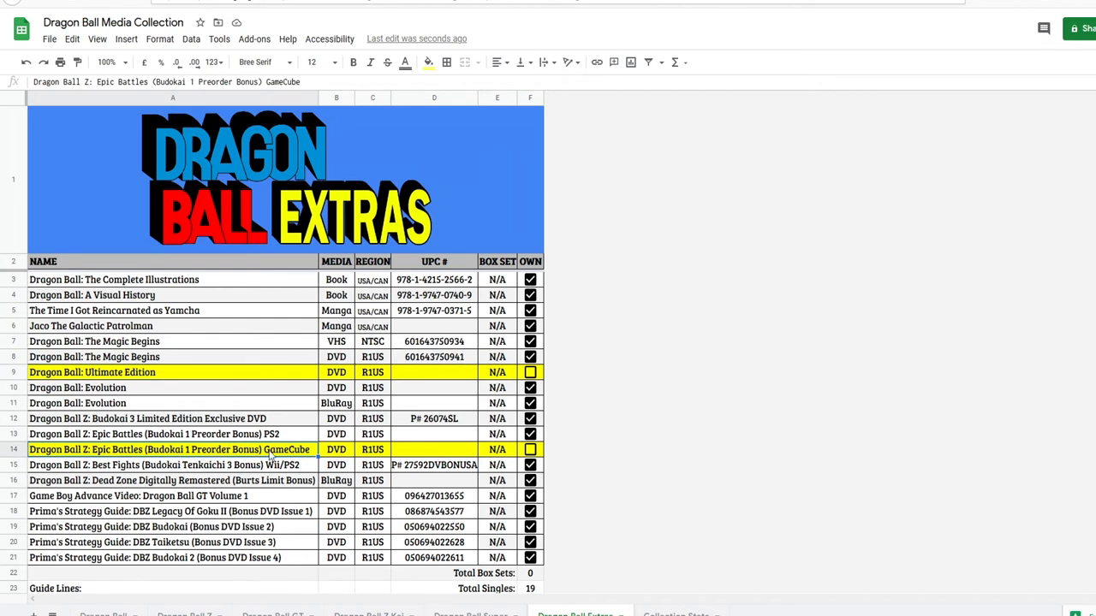
scroll("down", 3)
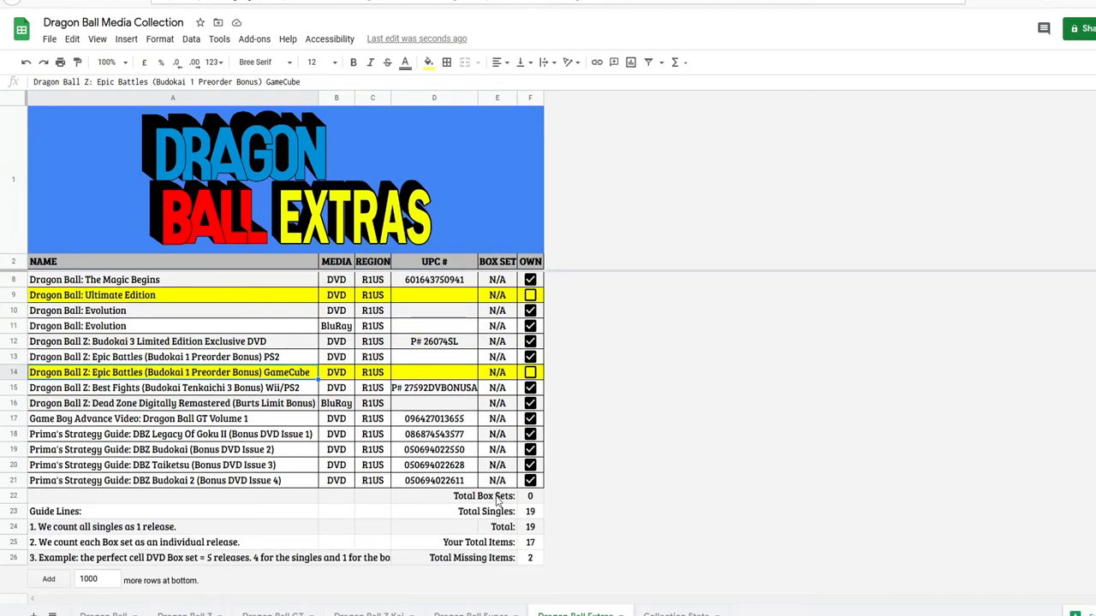
mouse_move(484, 522)
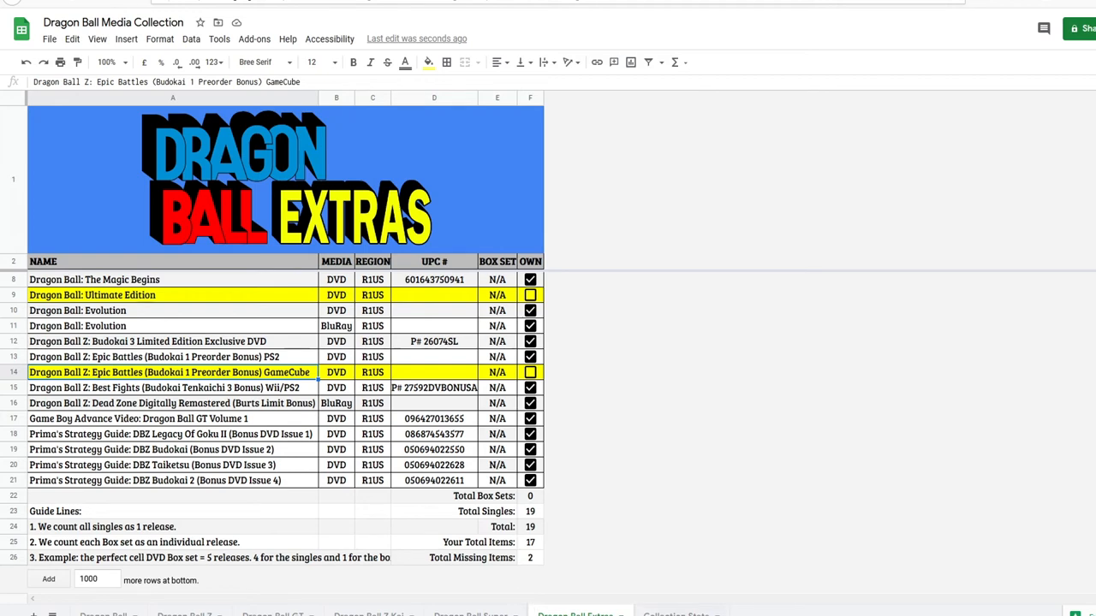
left_click(676, 614)
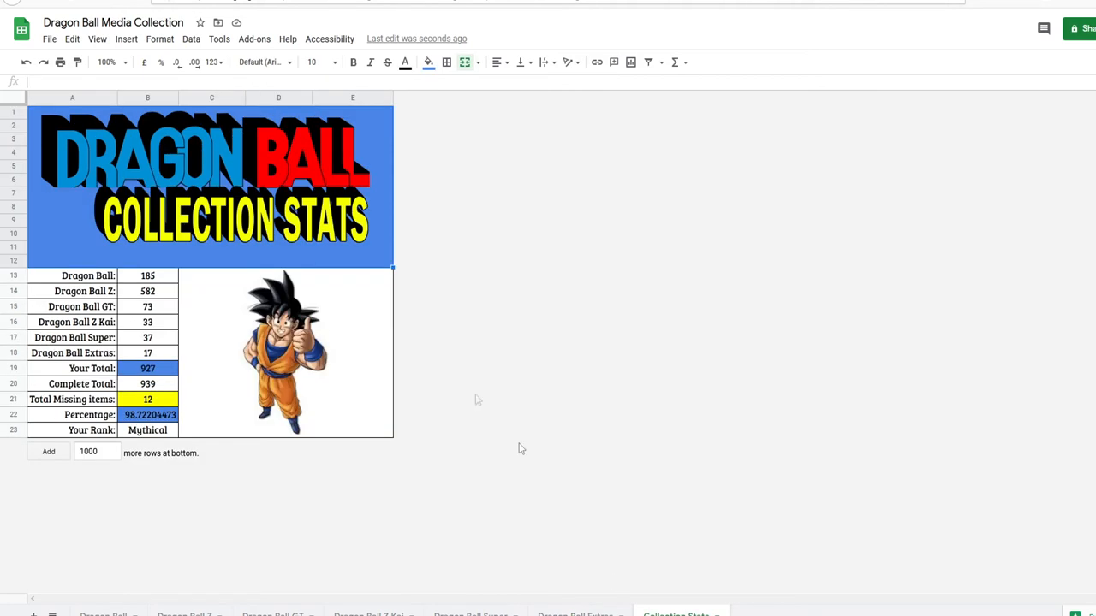
left_click(71, 275)
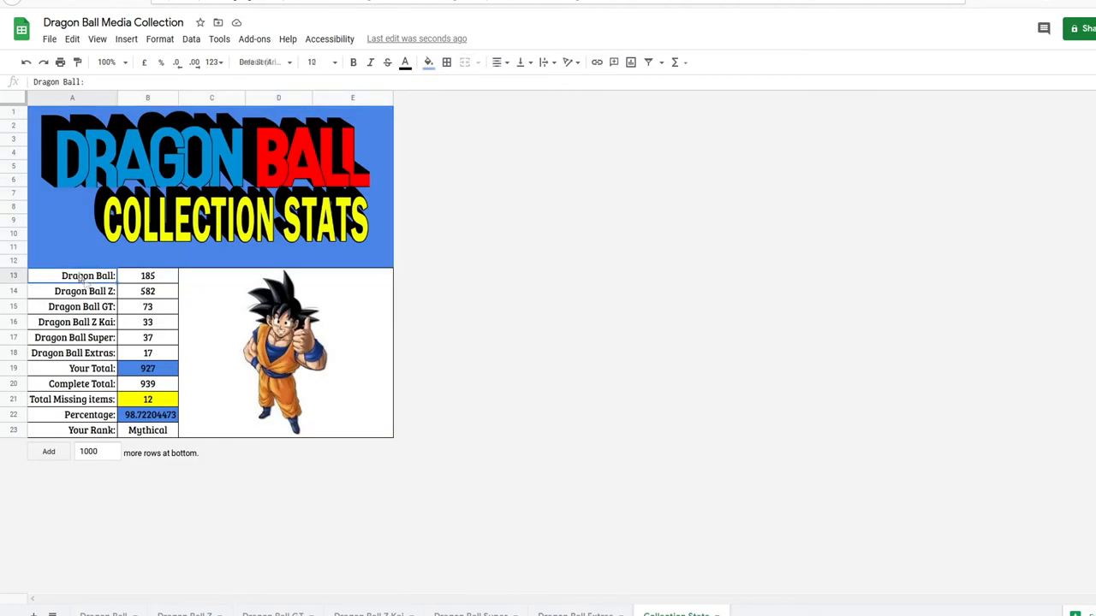
left_click(72, 291)
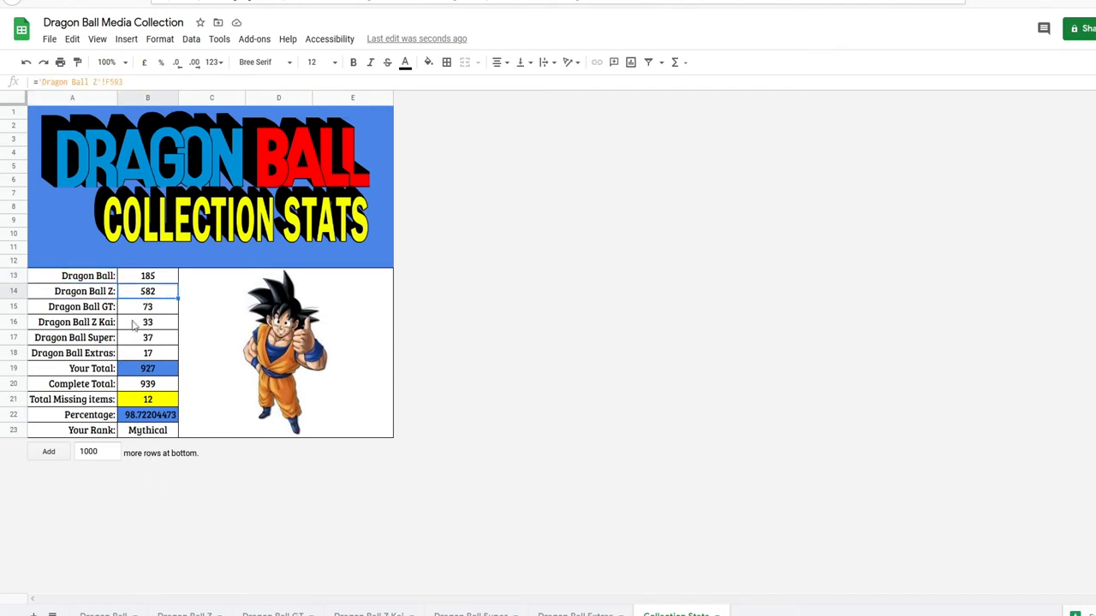
left_click(148, 306)
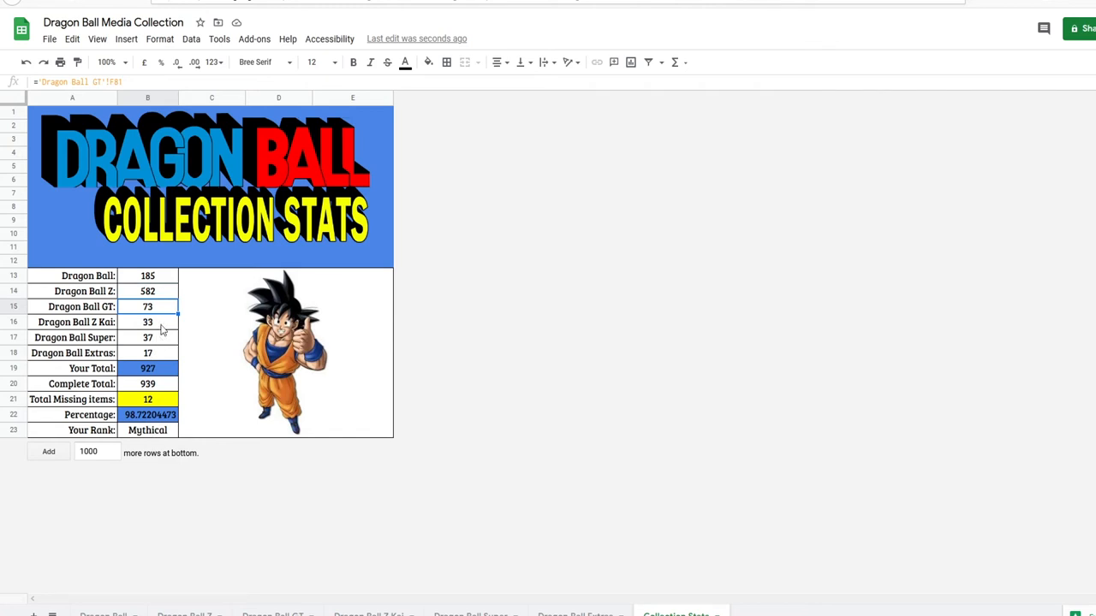
left_click(148, 322)
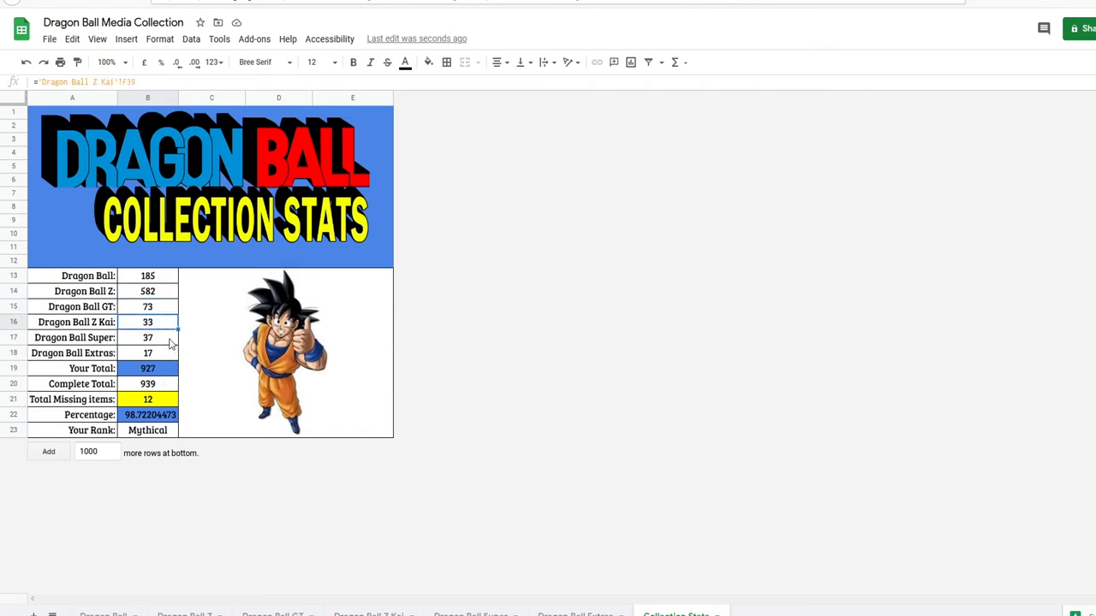
left_click(148, 353)
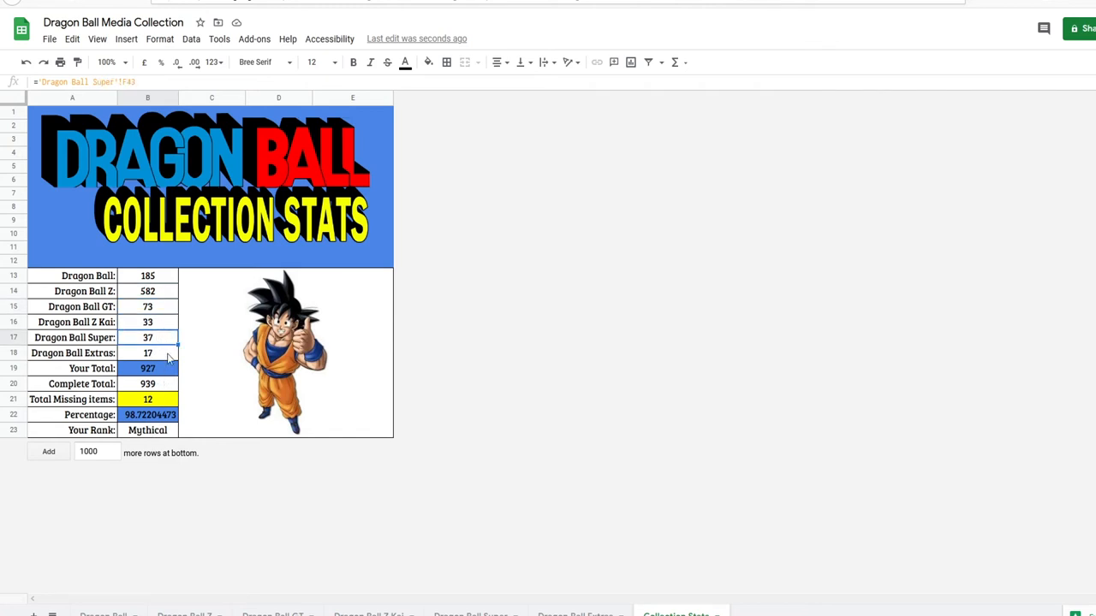
left_click(147, 368)
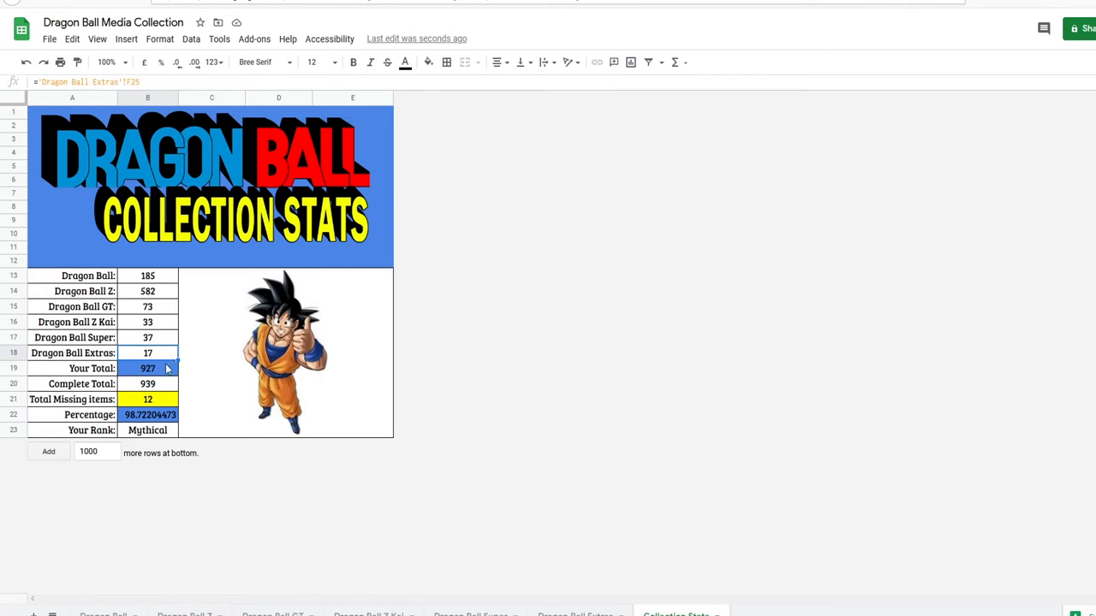
left_click(147, 368)
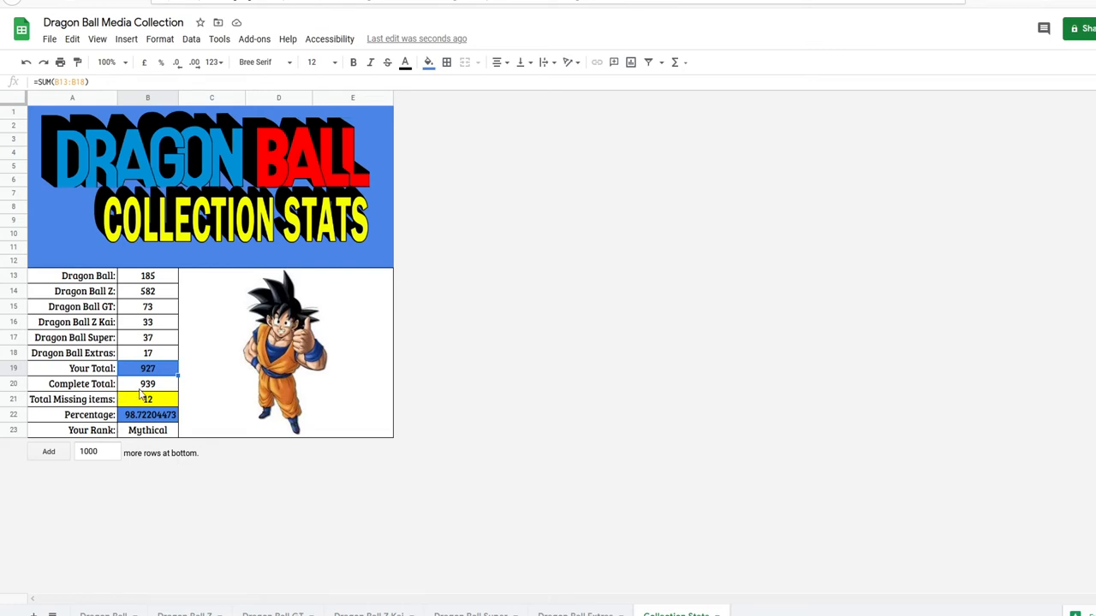
left_click(147, 384)
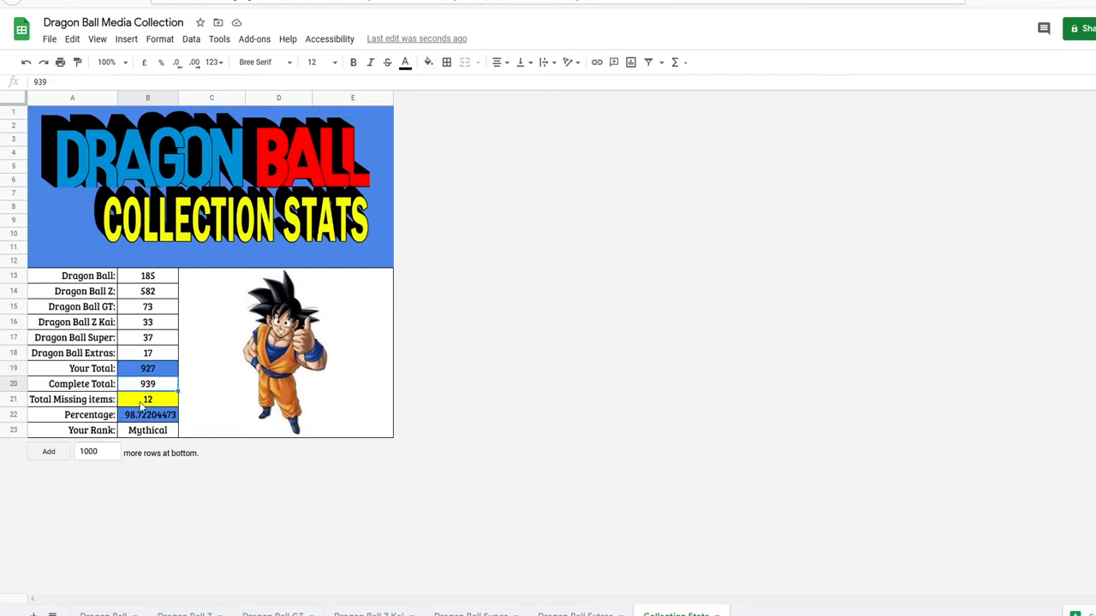
left_click(148, 399)
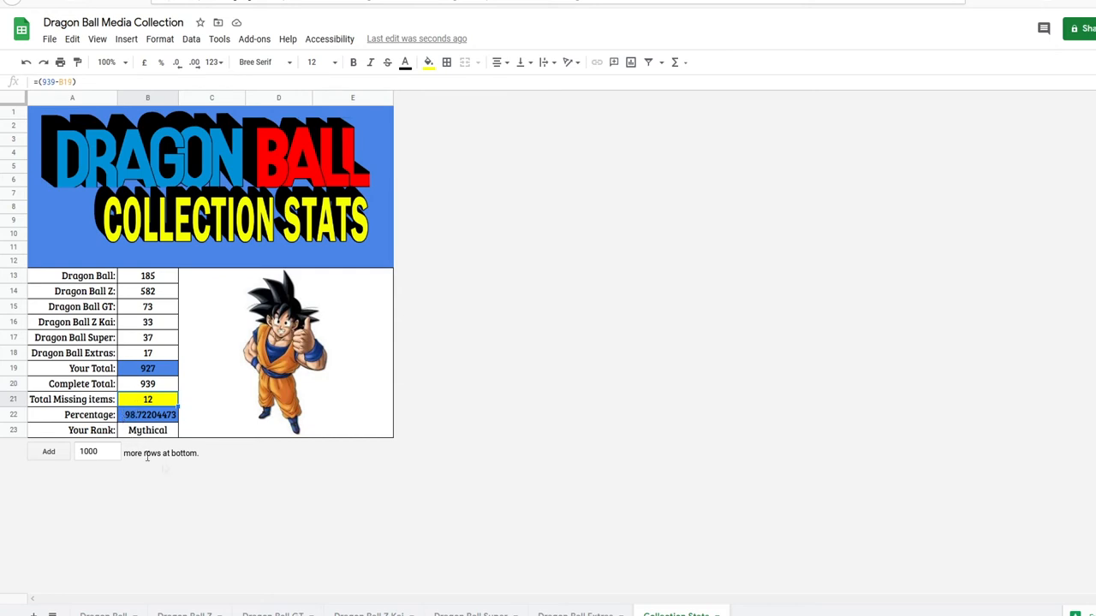
left_click(148, 414)
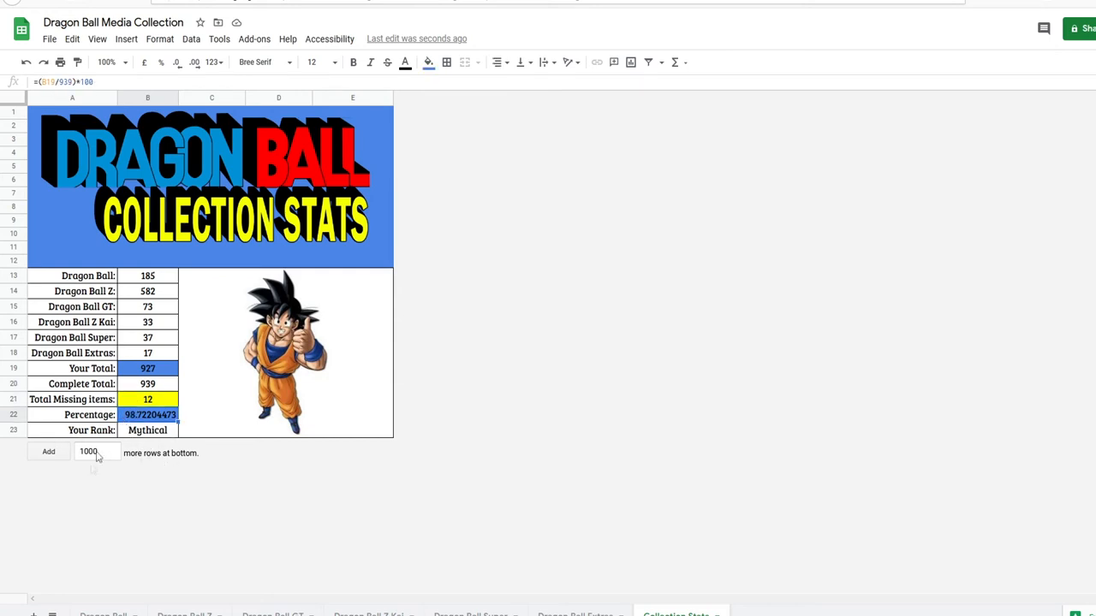
mouse_move(118, 532)
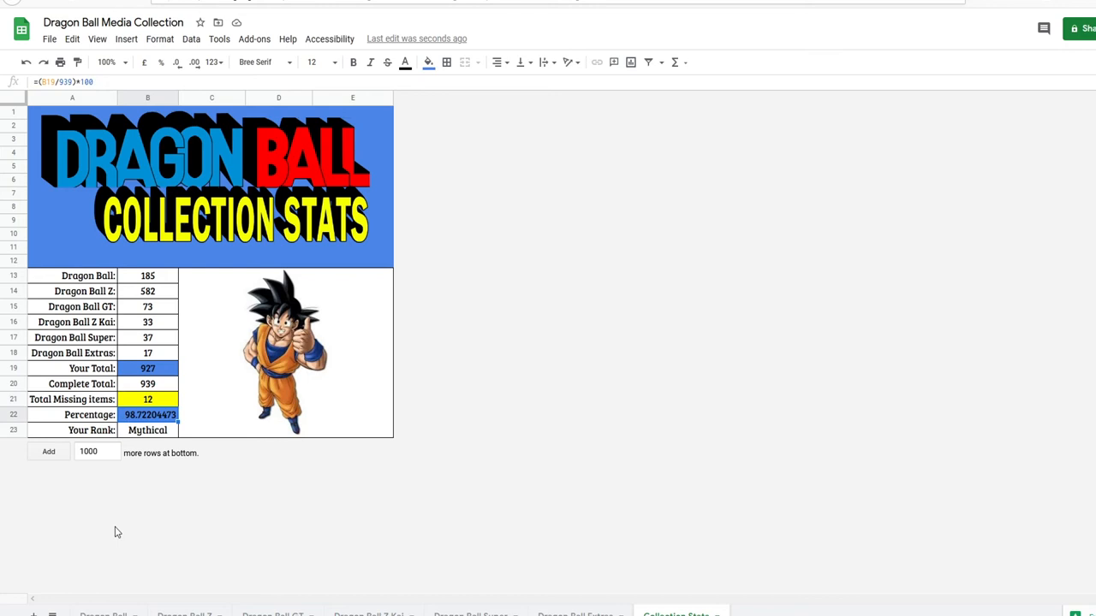
mouse_move(100, 504)
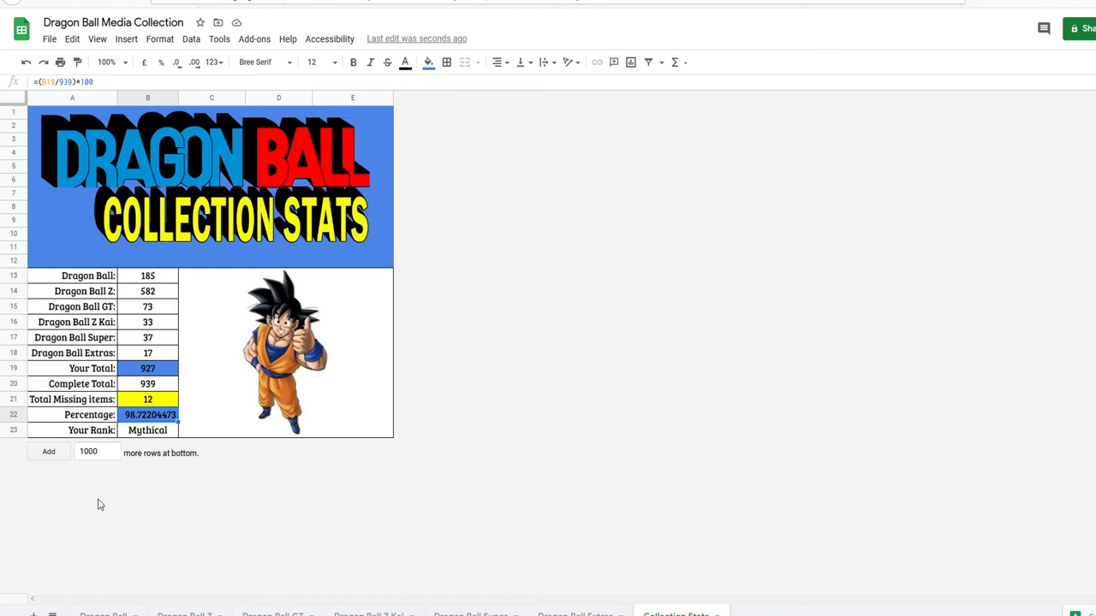
left_click(147, 430)
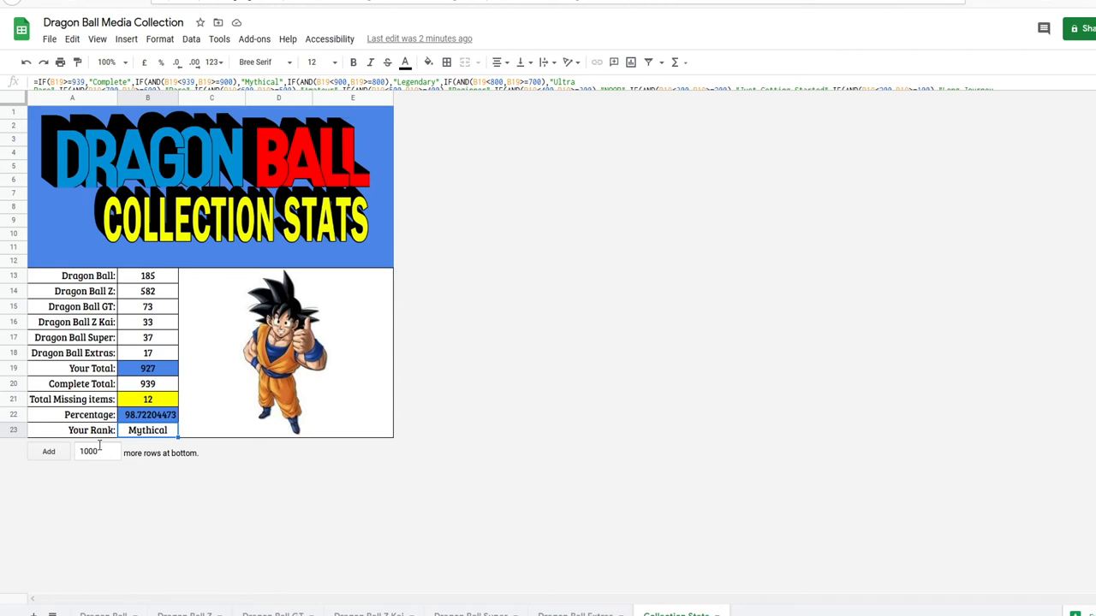
mouse_move(496, 597)
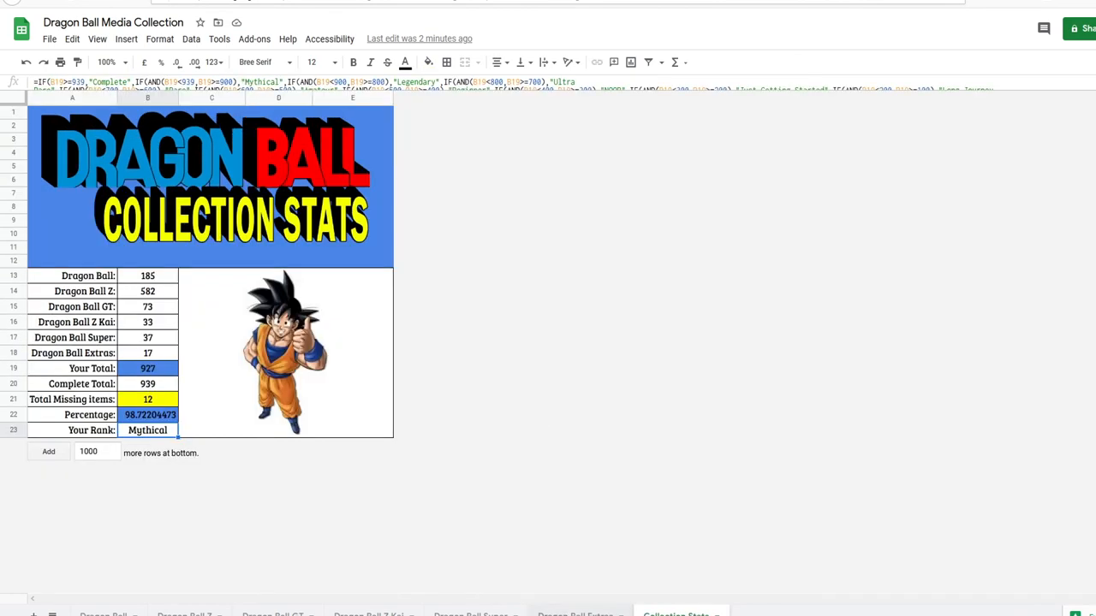
left_click(474, 614)
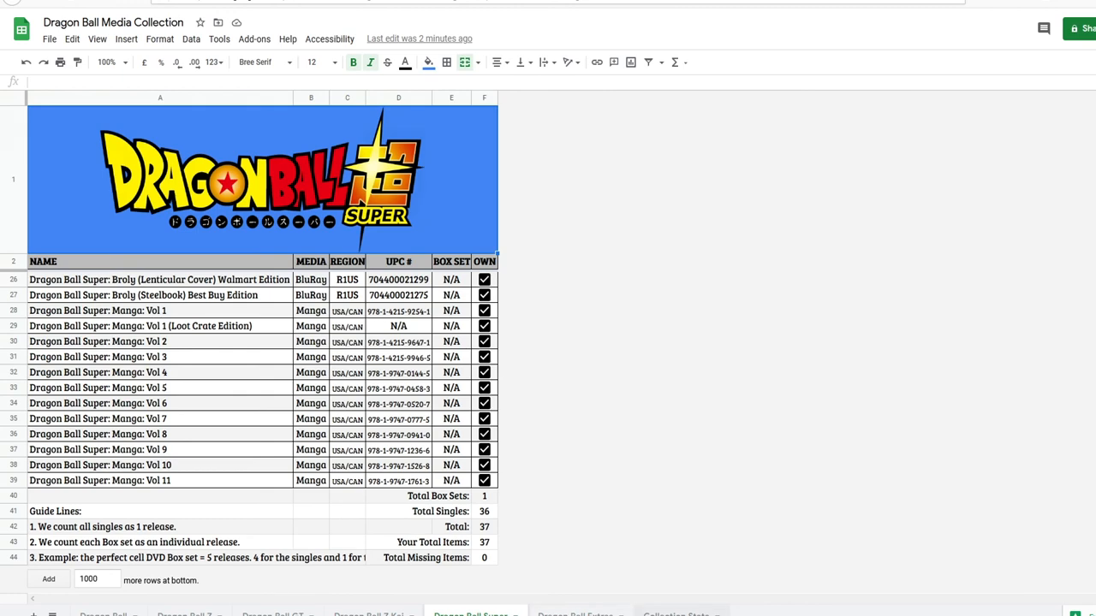
left_click(676, 614)
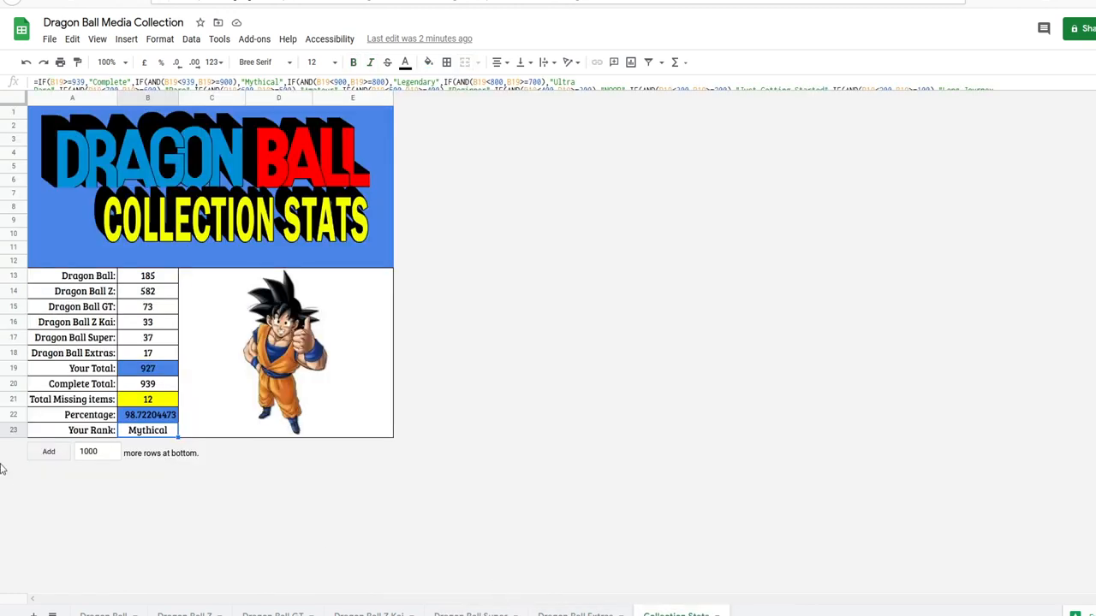
mouse_move(194, 453)
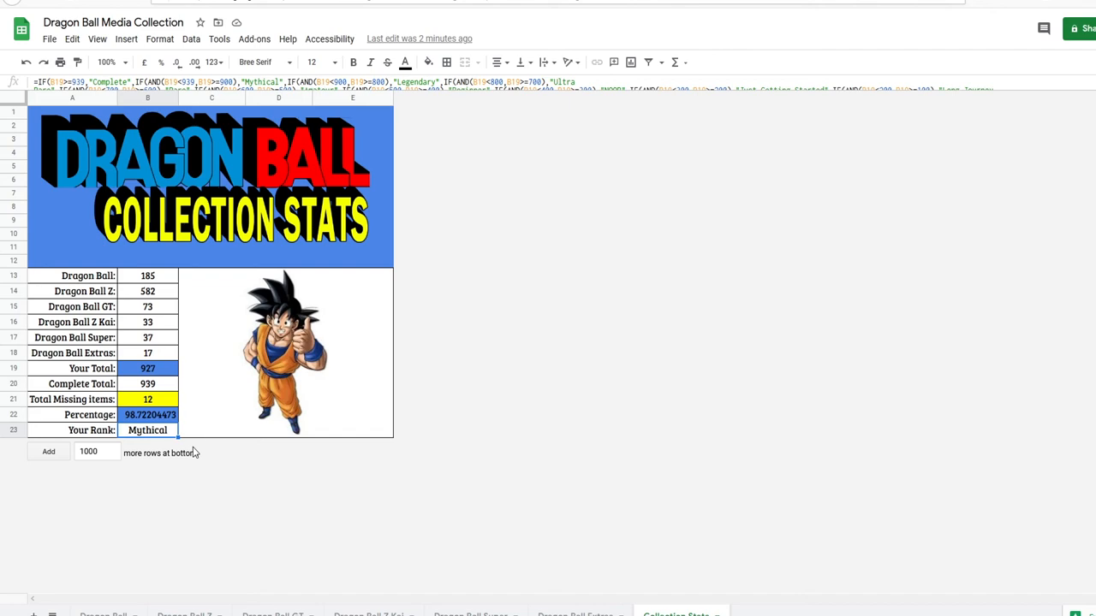
left_click(575, 614)
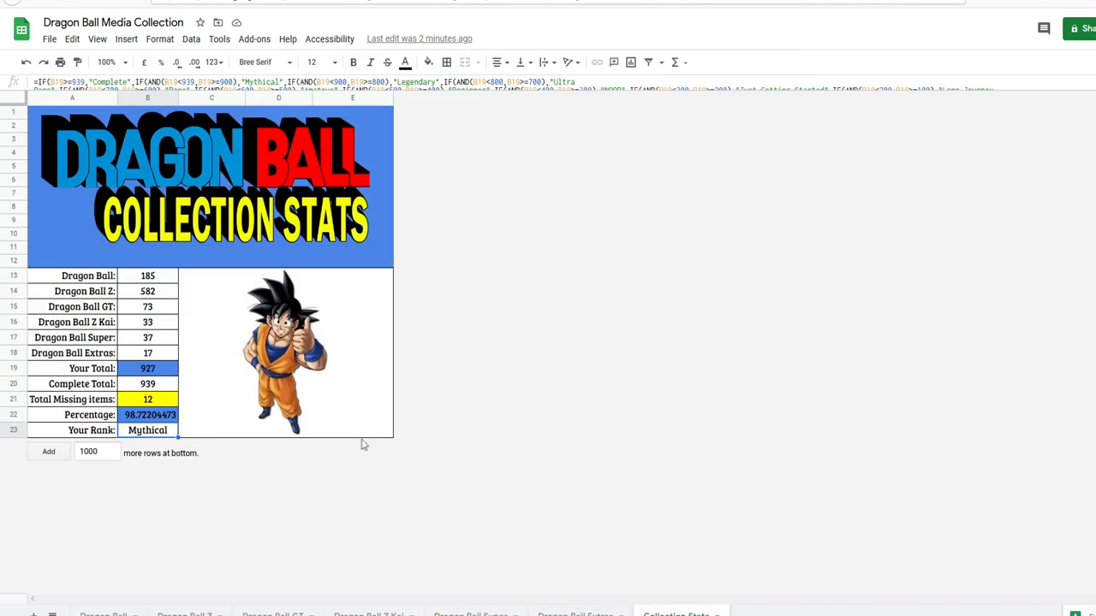
left_click(574, 614)
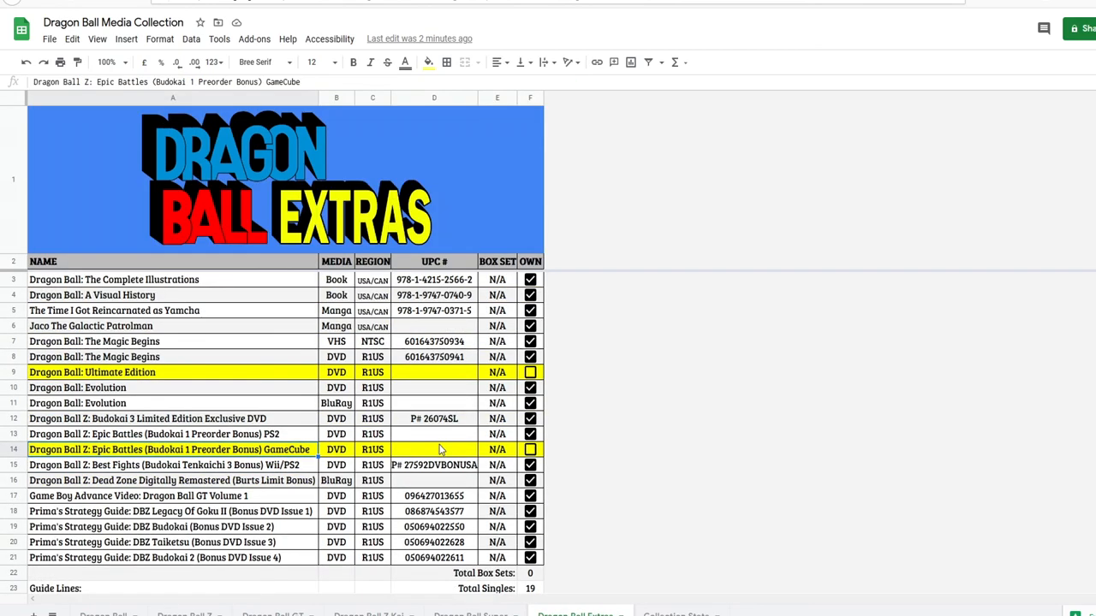
left_click(473, 614)
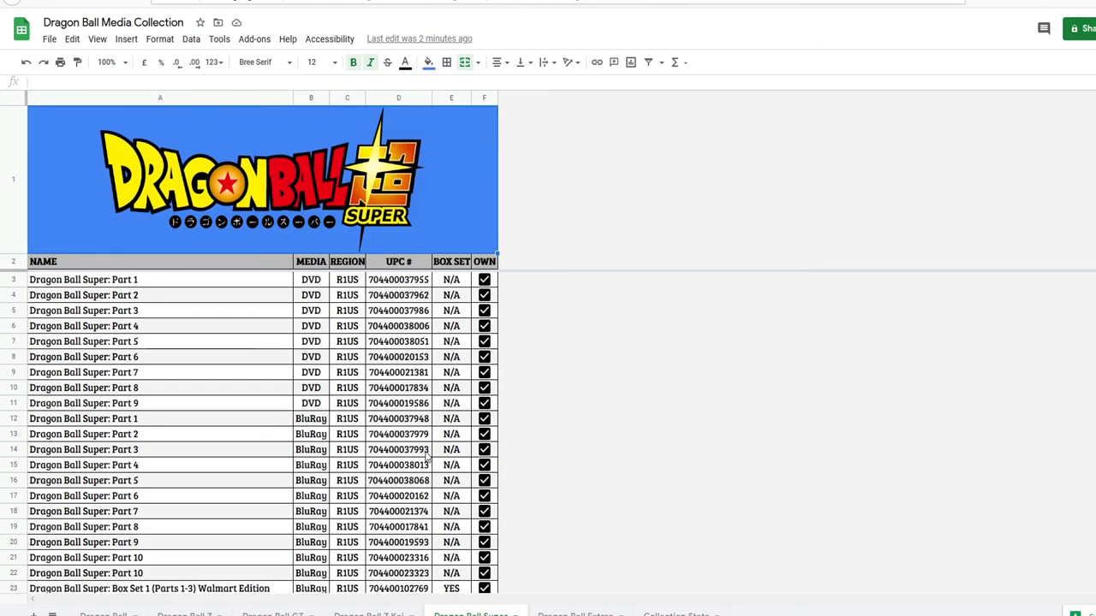
left_click(368, 614)
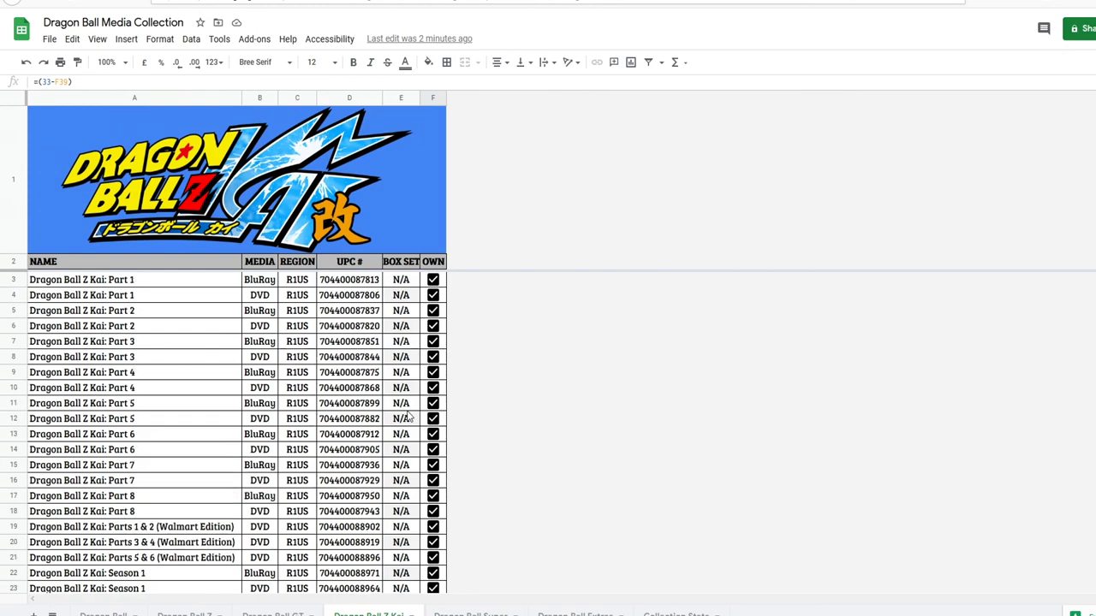
left_click(272, 614)
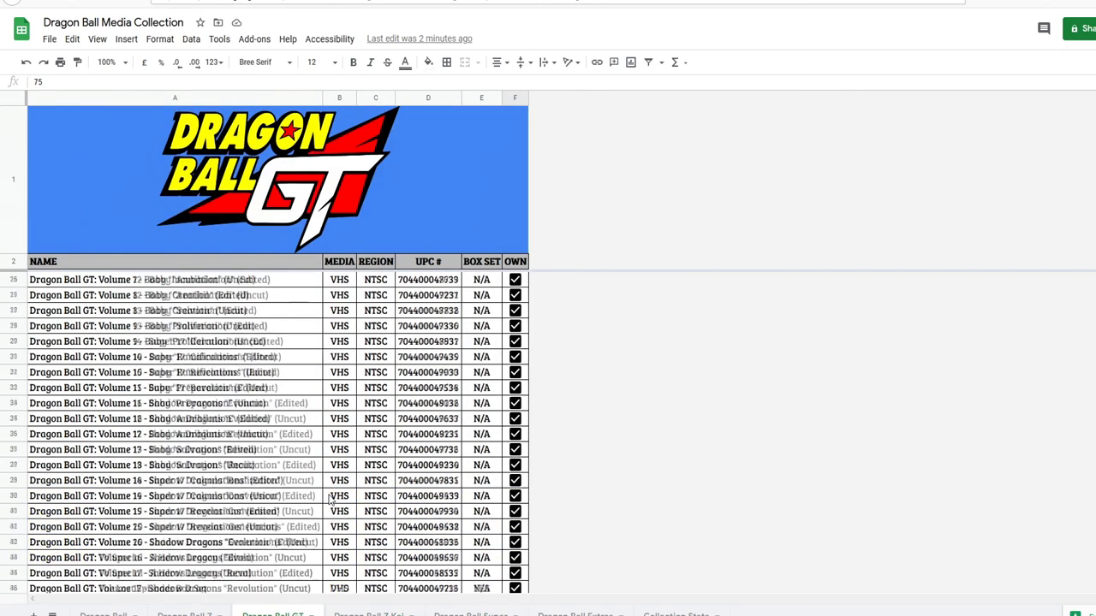
left_click(184, 615)
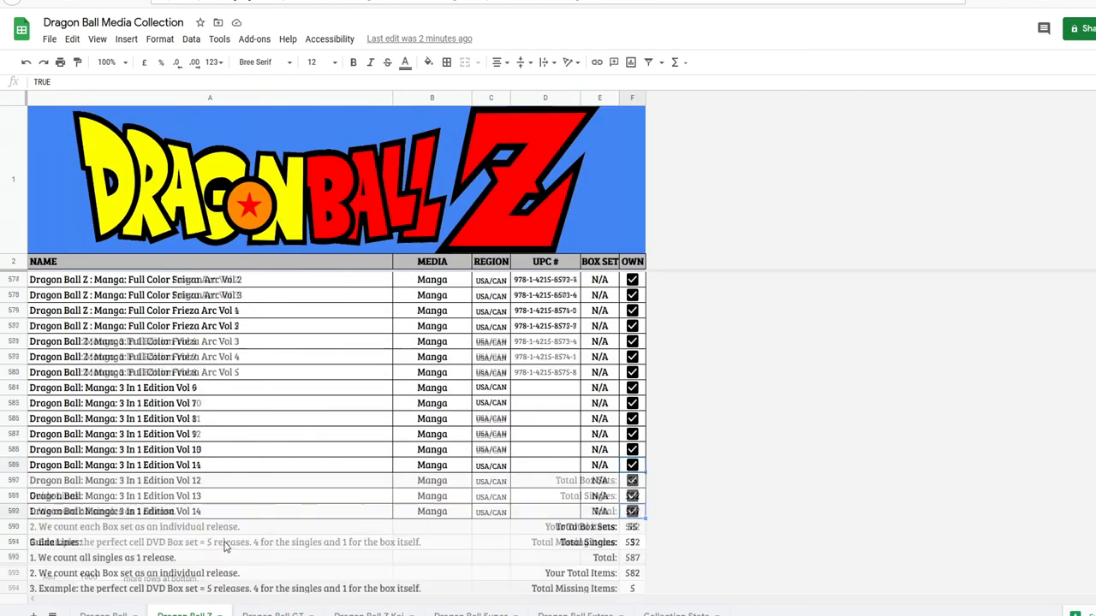
scroll("up", 3)
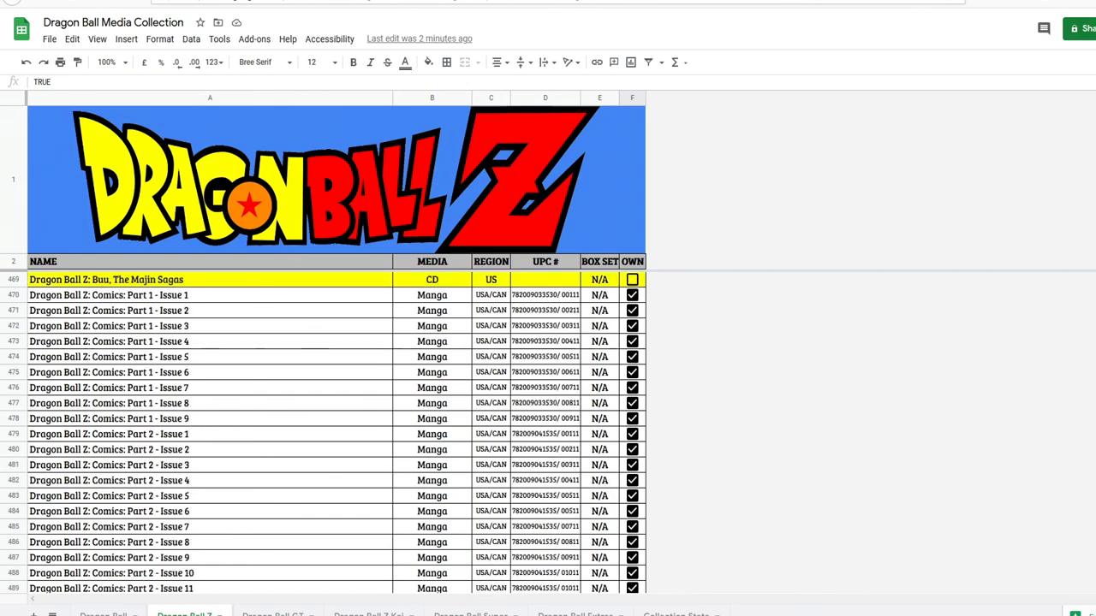
scroll("up", 3)
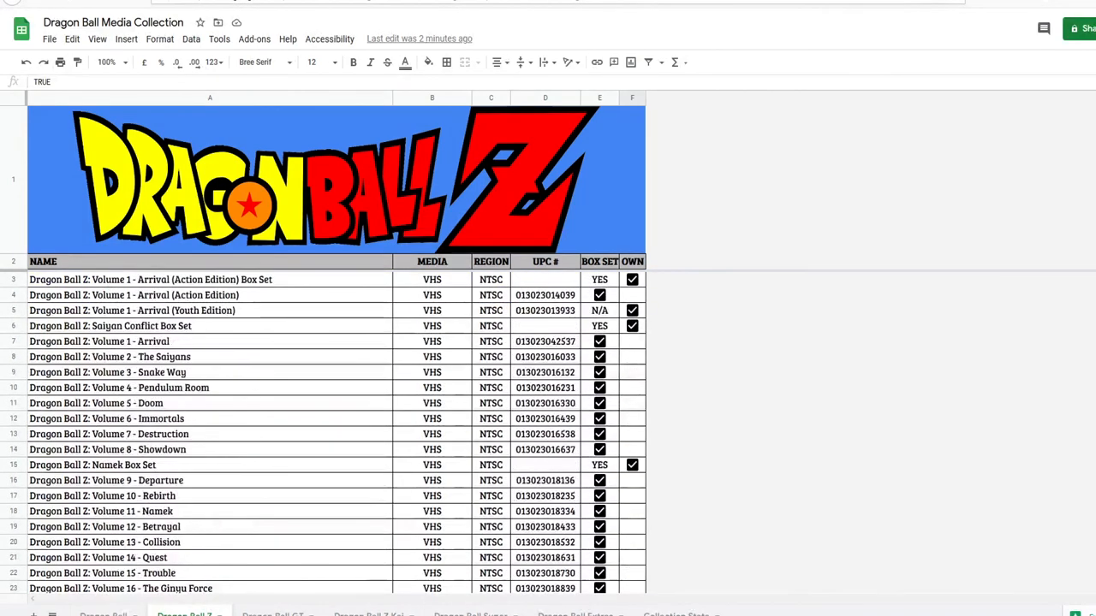
left_click(103, 614)
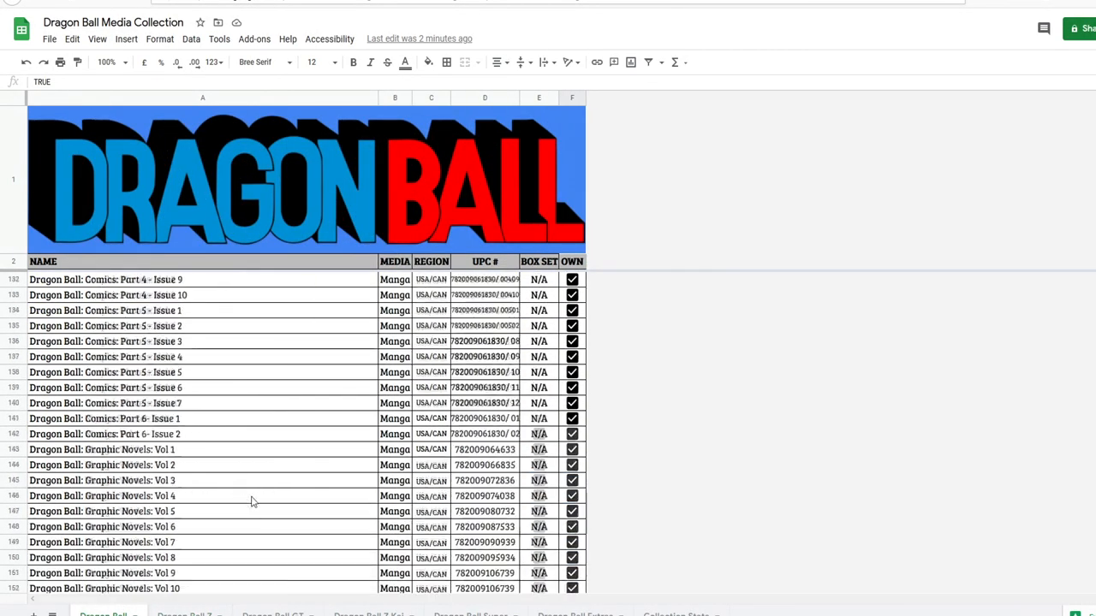
scroll("up", 3)
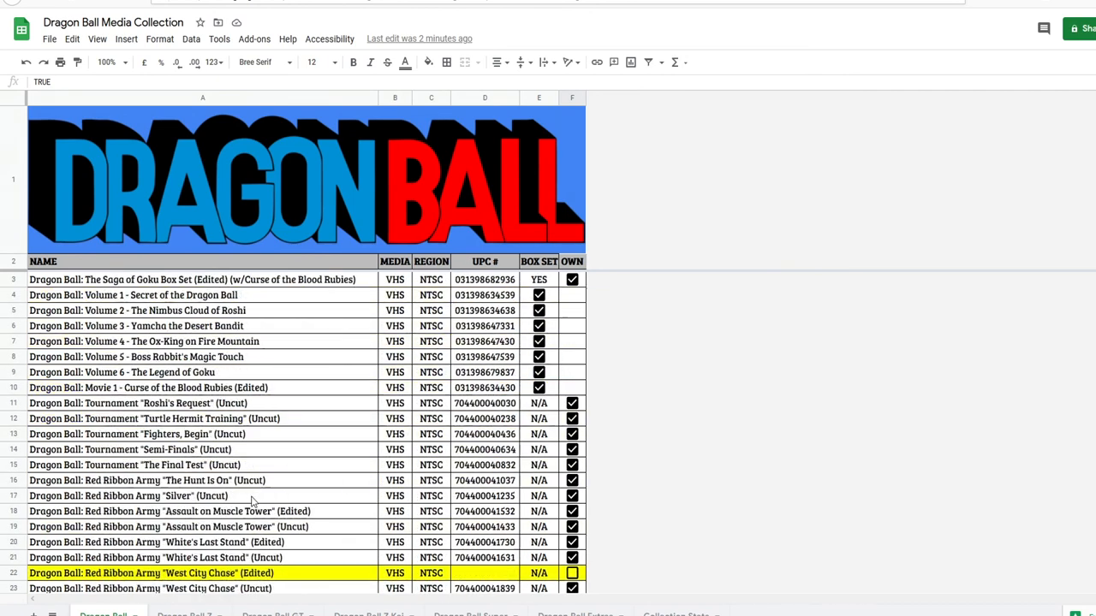
left_click(675, 614)
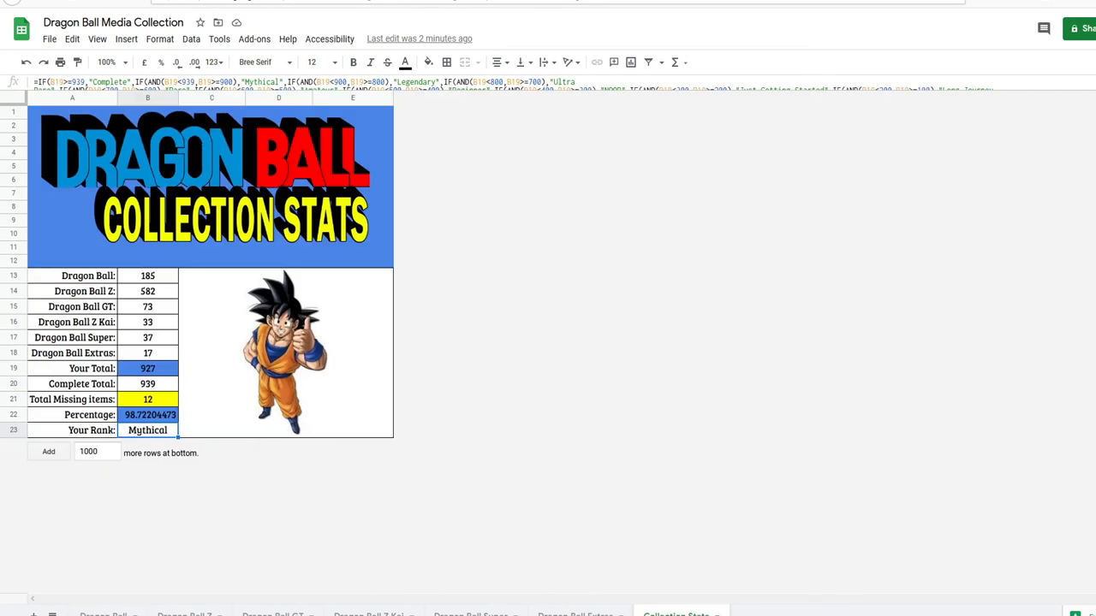